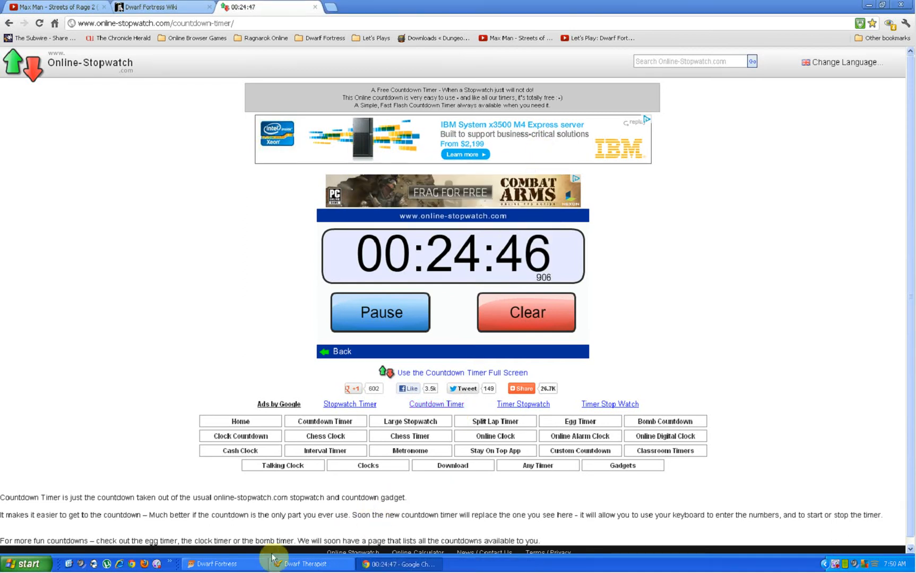
- Bring the Dwarf Fortress game window to the front over the browser timer
{"action": "left_click", "coordinate": [311, 564]}
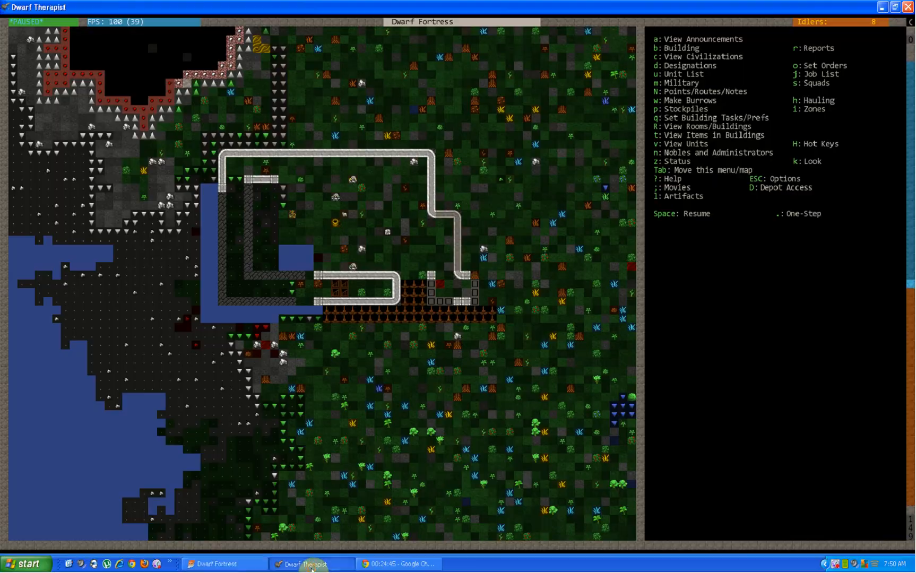
{"action": "left_click", "coordinate": [310, 564]}
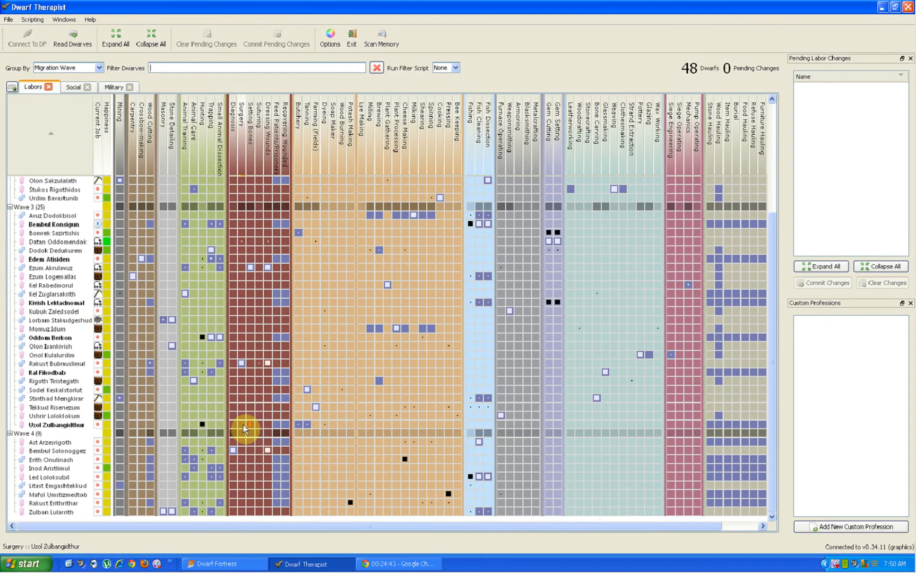
{"action": "mouse_move", "coordinate": [74, 444]}
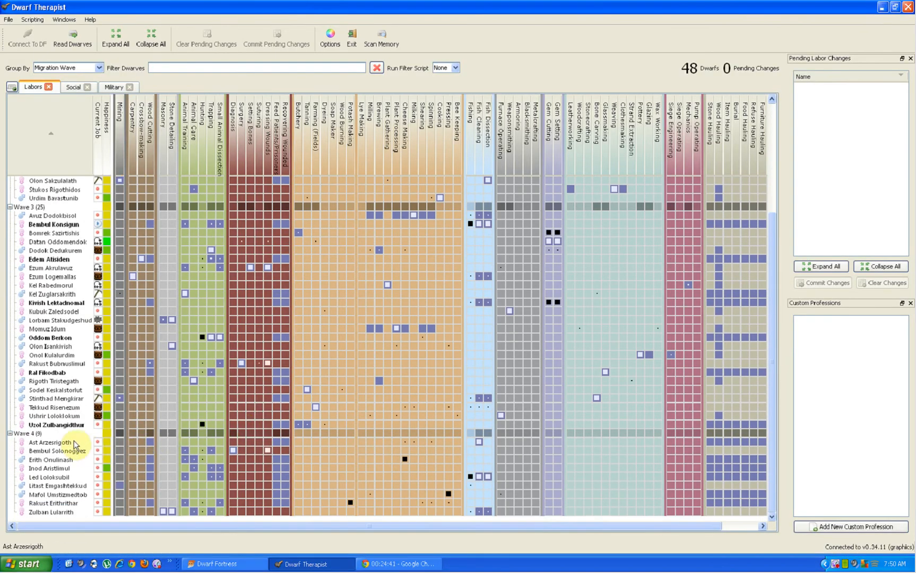
{"action": "left_click", "coordinate": [50, 442]}
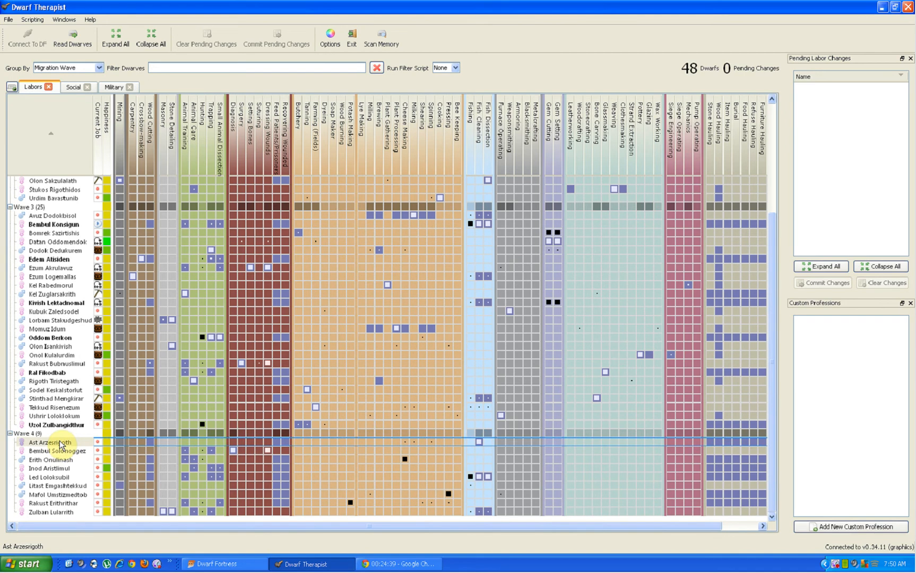
{"action": "mouse_move", "coordinate": [53, 451]}
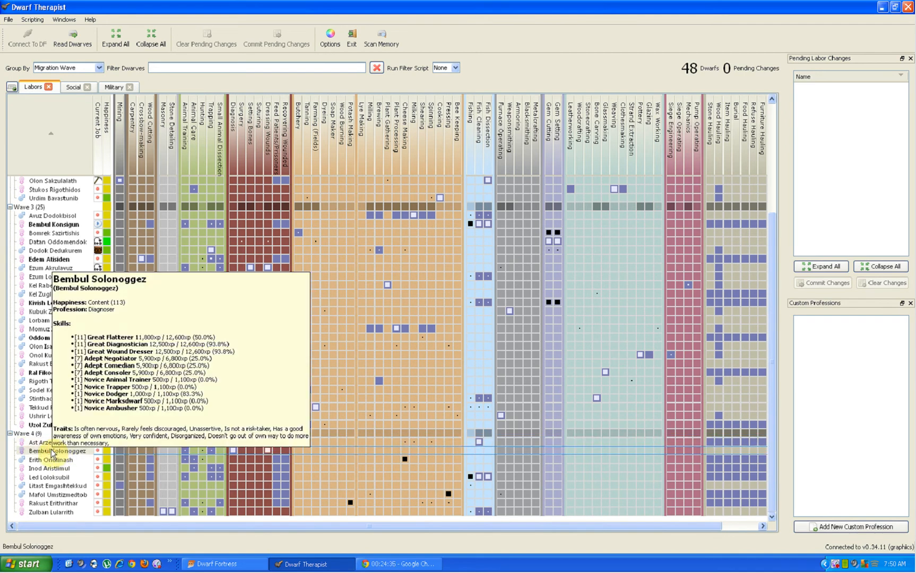
{"action": "mouse_move", "coordinate": [50, 515]}
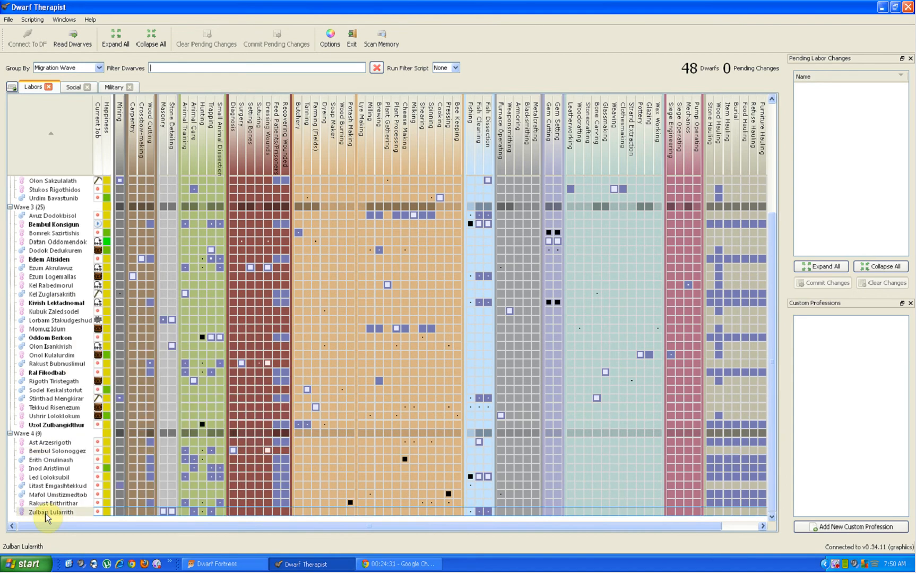
{"action": "mouse_move", "coordinate": [144, 483]}
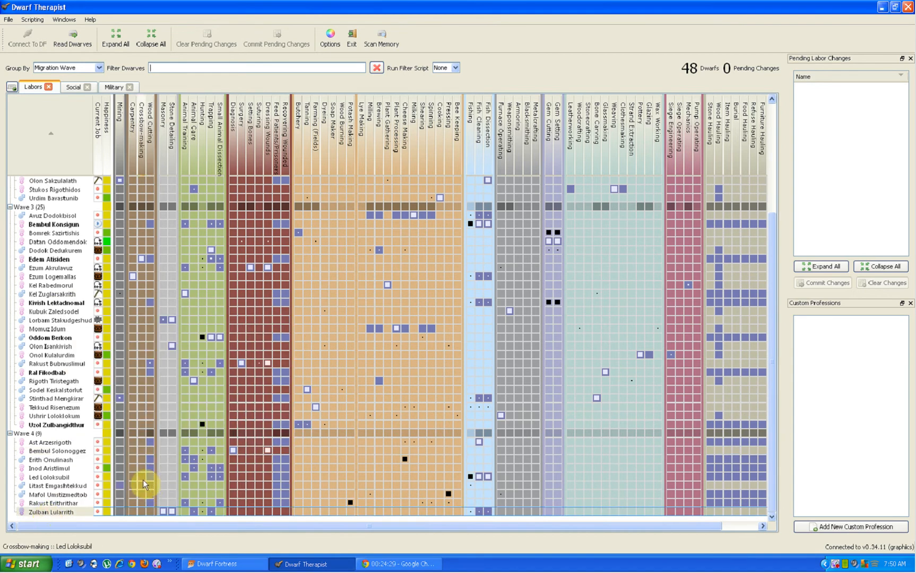
{"action": "mouse_move", "coordinate": [144, 484]}
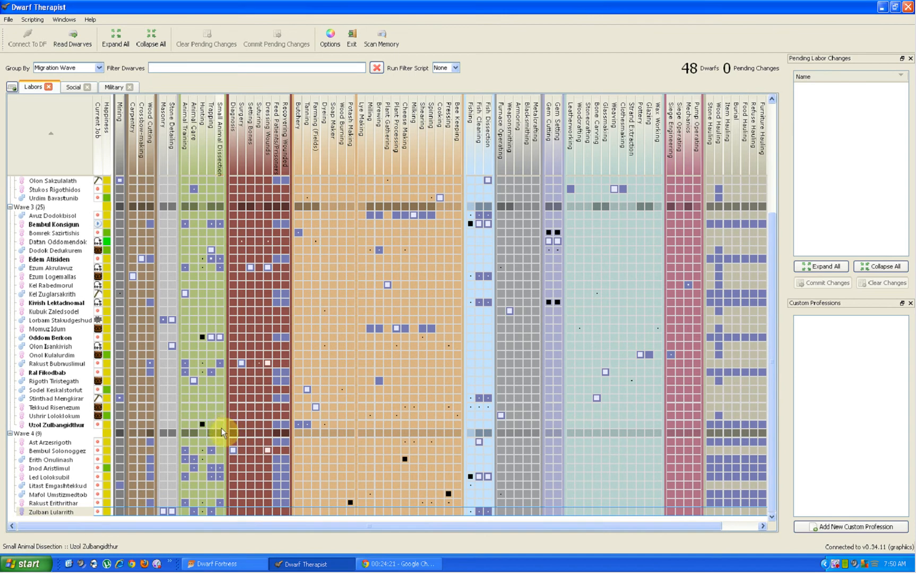
{"action": "scroll", "scroll_direction": "down", "scroll_amount": 3}
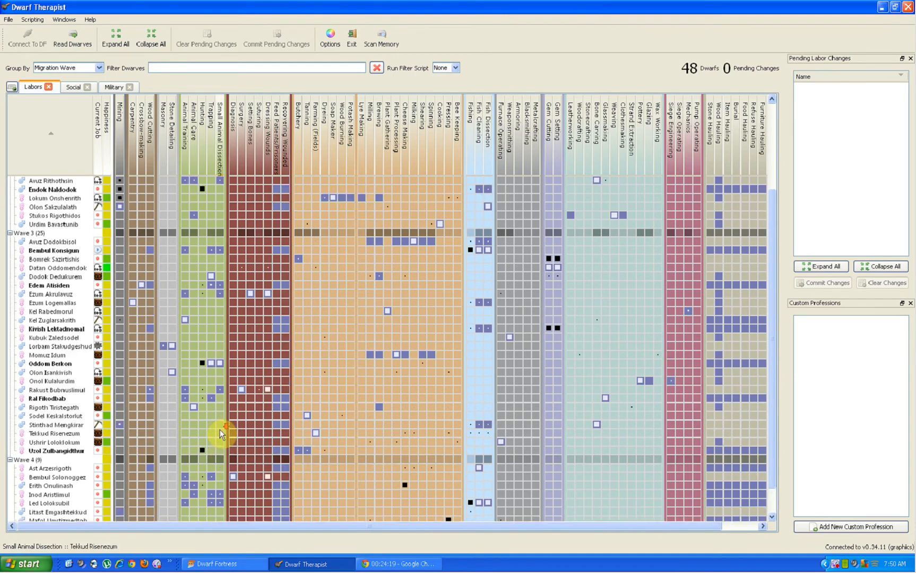
{"action": "scroll", "scroll_direction": "down", "scroll_amount": 3}
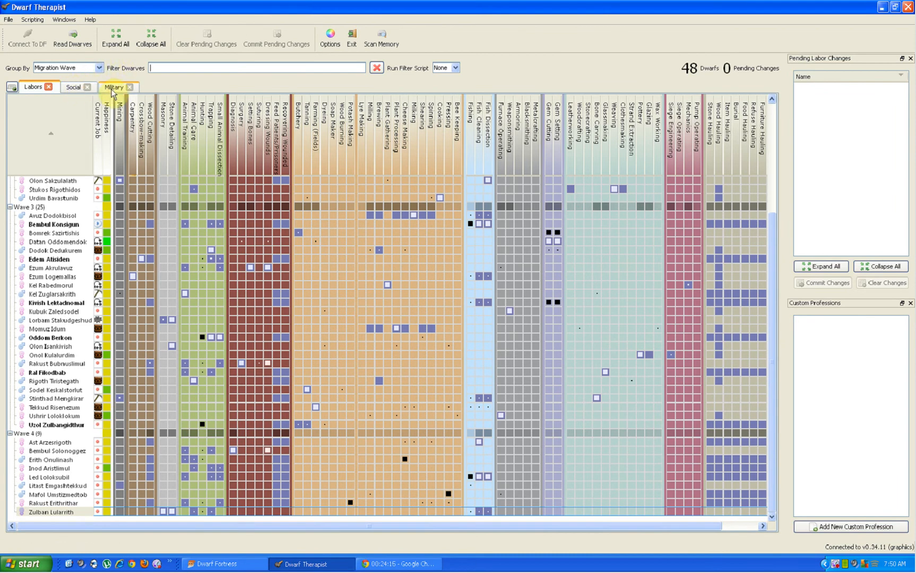
{"action": "left_click", "coordinate": [114, 86]}
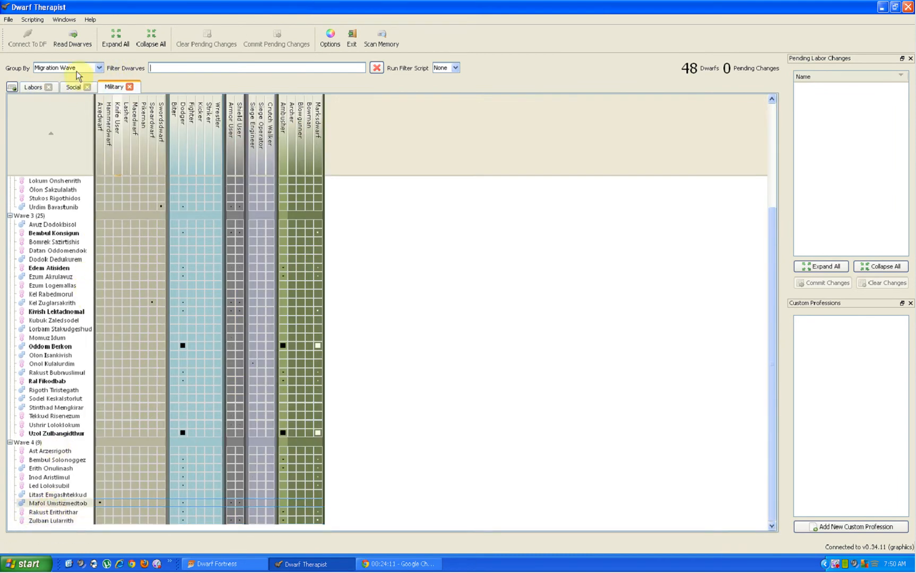
{"action": "left_click", "coordinate": [33, 86]}
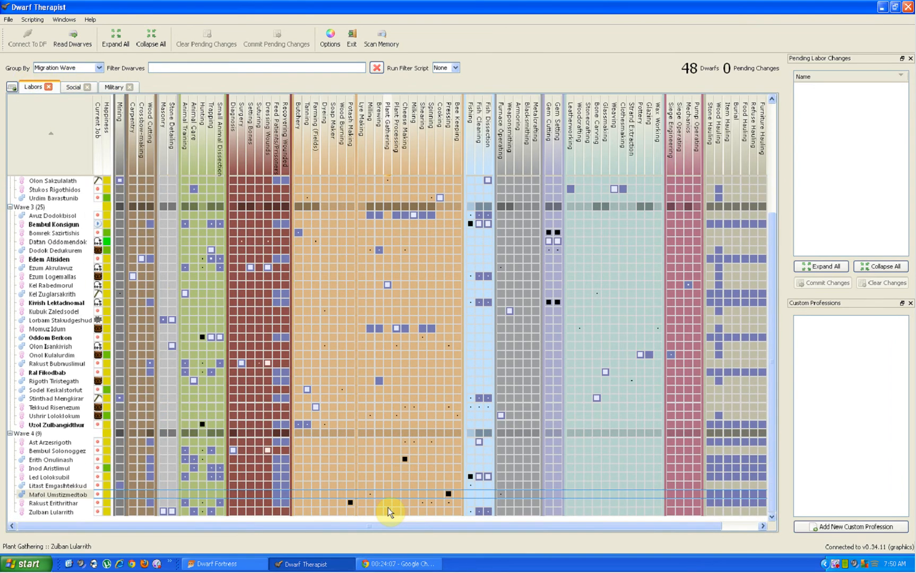
{"action": "mouse_move", "coordinate": [479, 513]}
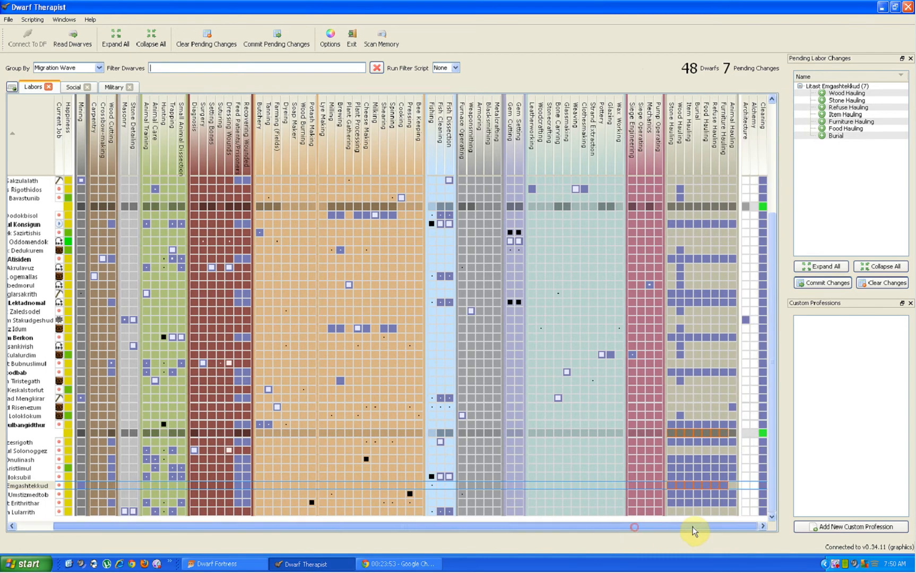
- Commit the seven pending hauling and burial labor changes for the Wave 4 dwarf
{"action": "left_click", "coordinate": [732, 485]}
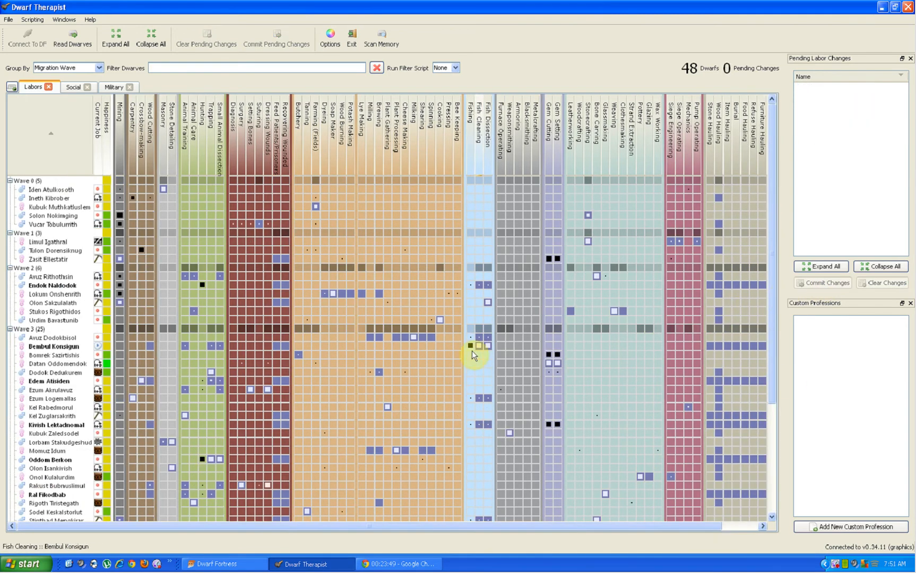
{"action": "scroll", "scroll_direction": "down", "scroll_amount": 3}
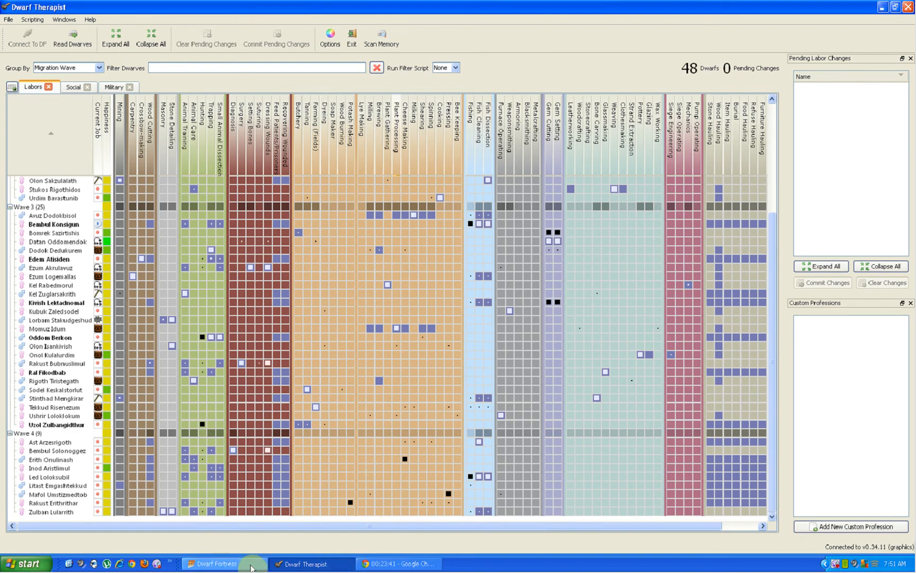
{"action": "left_click", "coordinate": [216, 564]}
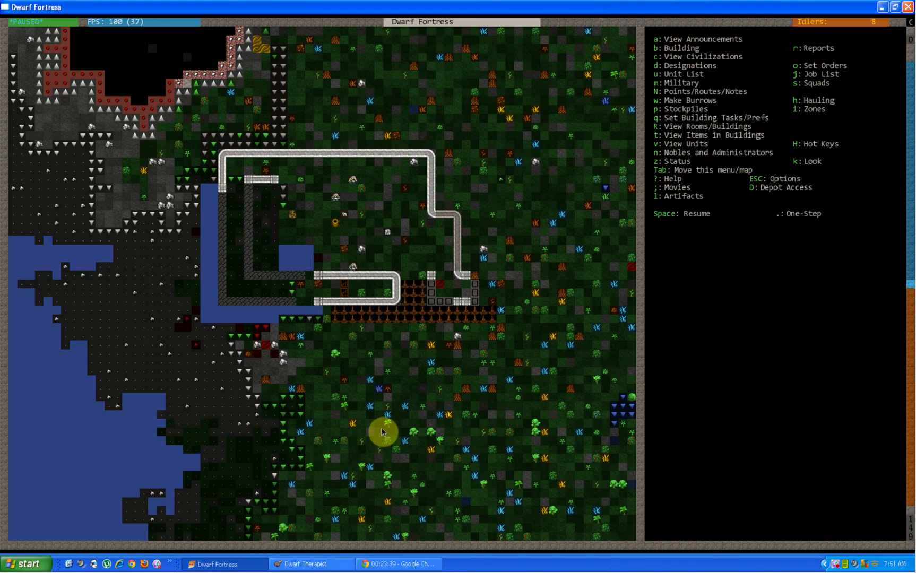
{"action": "scroll", "scroll_direction": "down", "scroll_amount": 3}
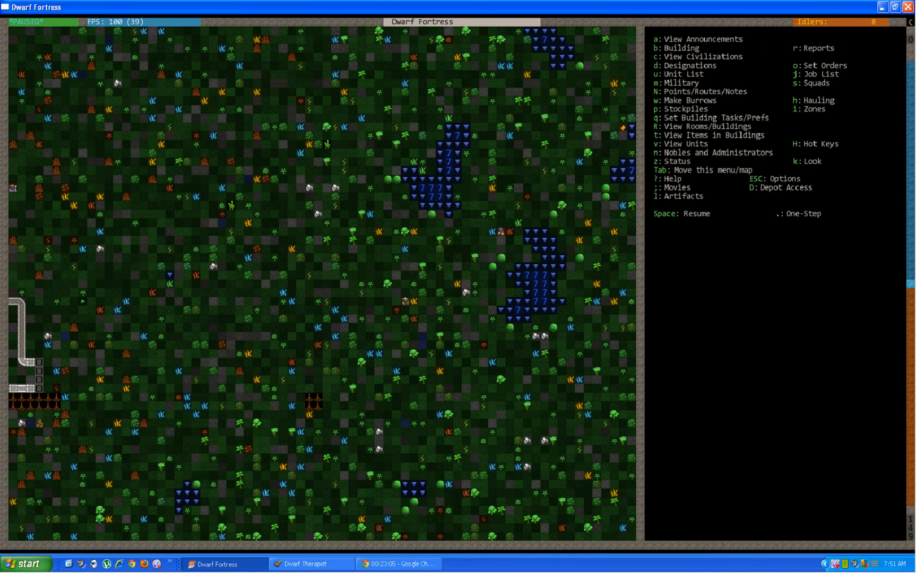
{"action": "scroll", "scroll_direction": "down", "scroll_amount": 3}
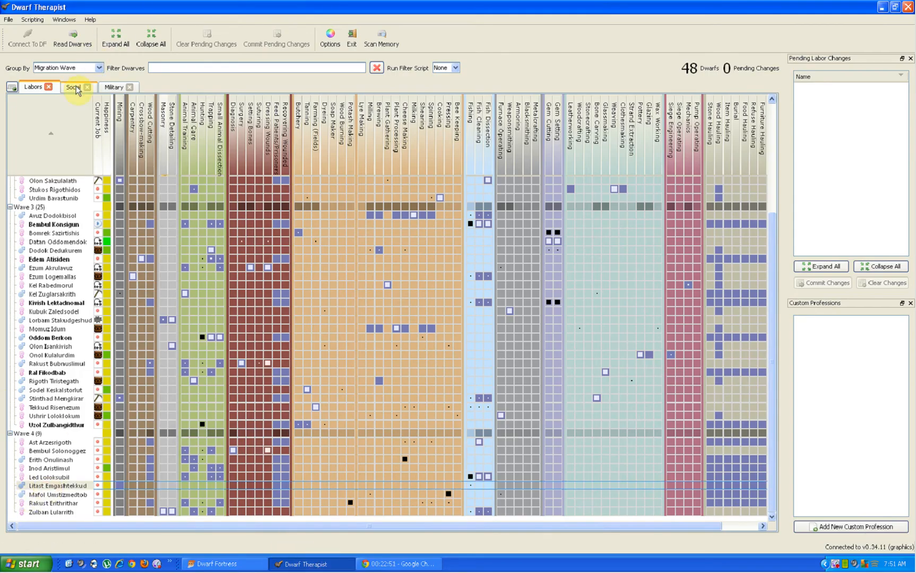
- Browse the Social skills grid, inspecting the second Wave 1 dwarf's Appraiser skill, then return to Dwarf Fortress
{"action": "left_click", "coordinate": [72, 86]}
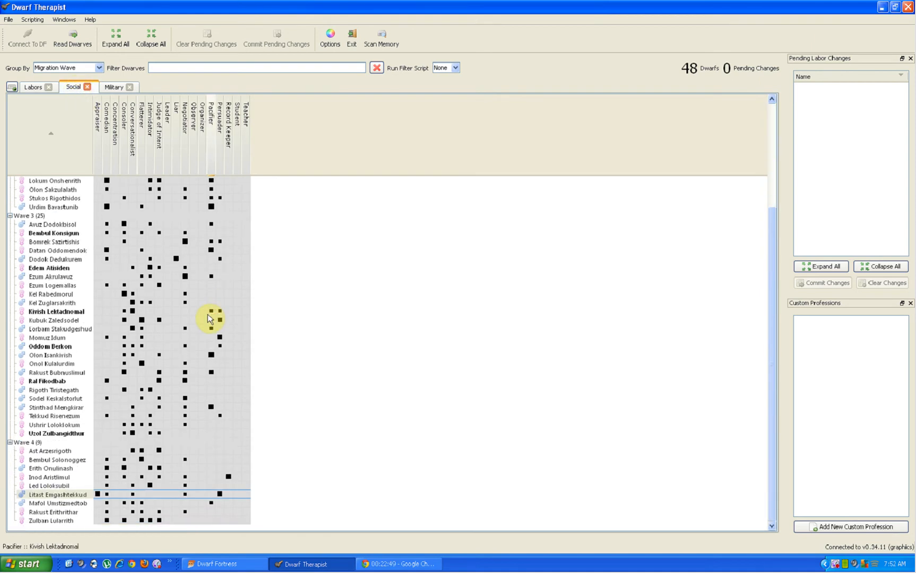
{"action": "mouse_move", "coordinate": [220, 497]}
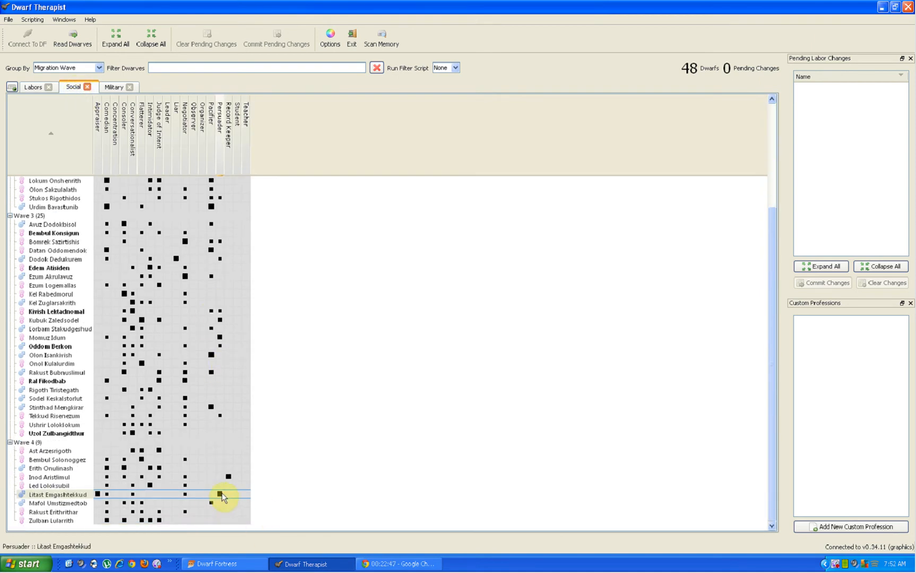
{"action": "mouse_move", "coordinate": [104, 495]}
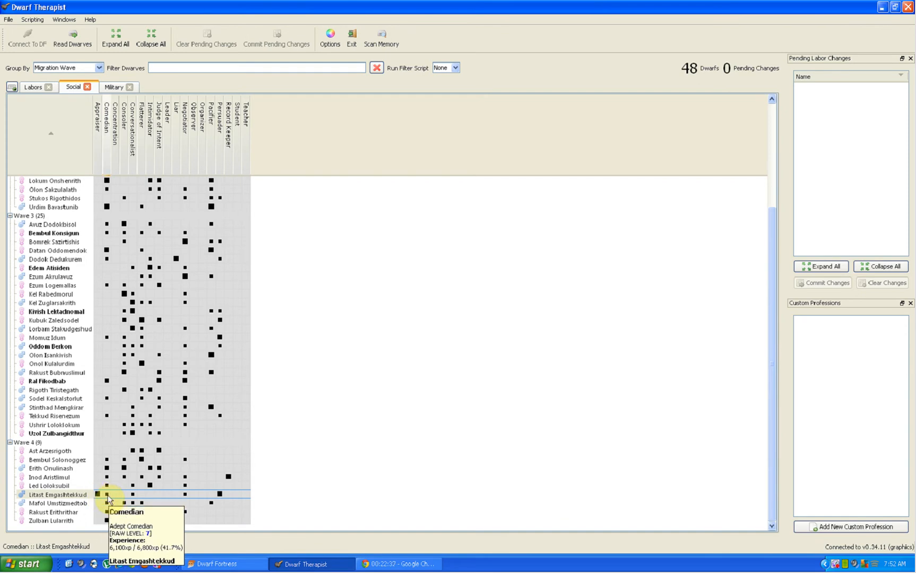
{"action": "mouse_move", "coordinate": [200, 501]}
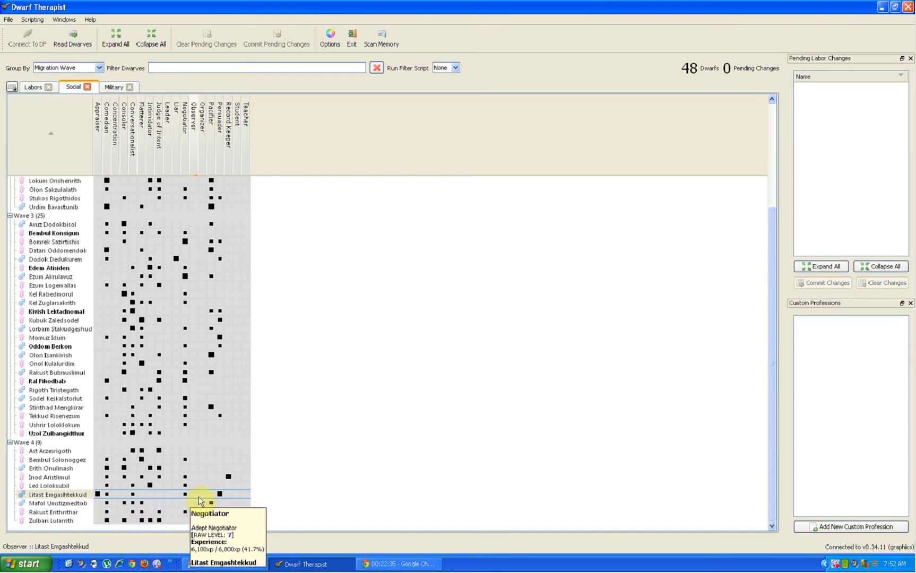
{"action": "mouse_move", "coordinate": [158, 497]}
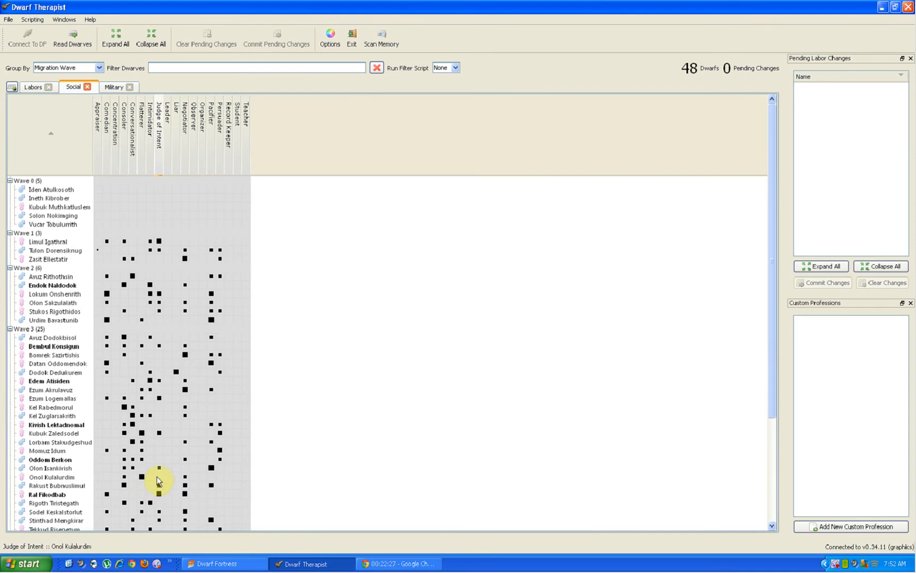
{"action": "scroll", "scroll_direction": "down", "scroll_amount": 3}
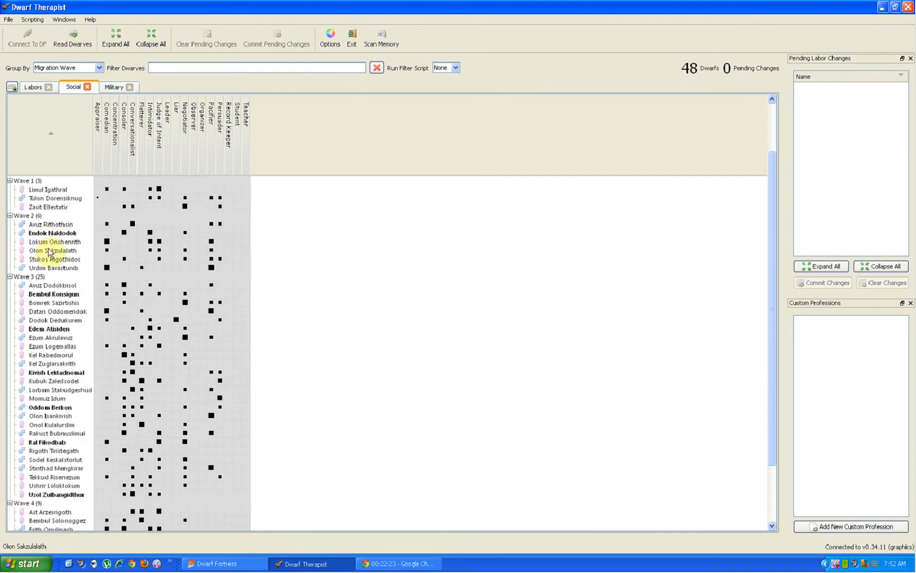
{"action": "left_click", "coordinate": [55, 199]}
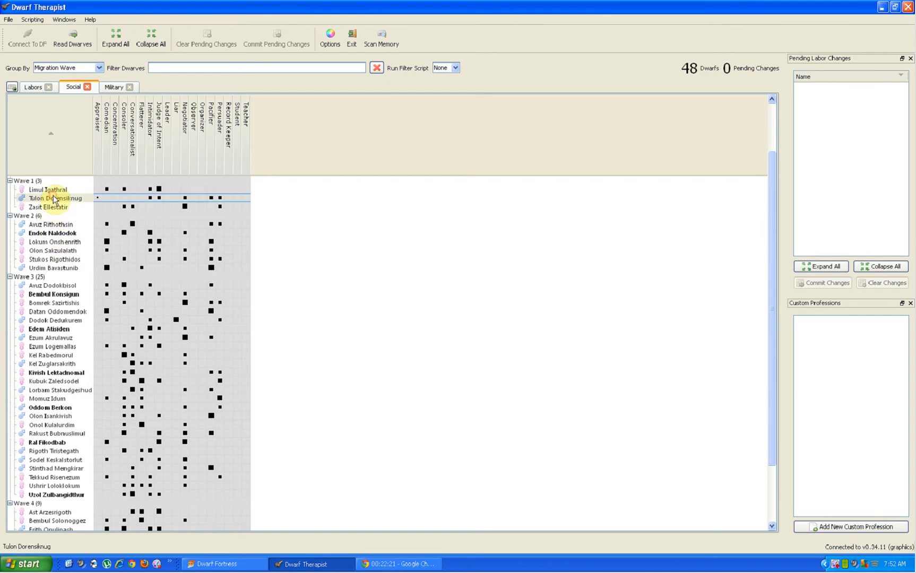
{"action": "left_click", "coordinate": [106, 199]}
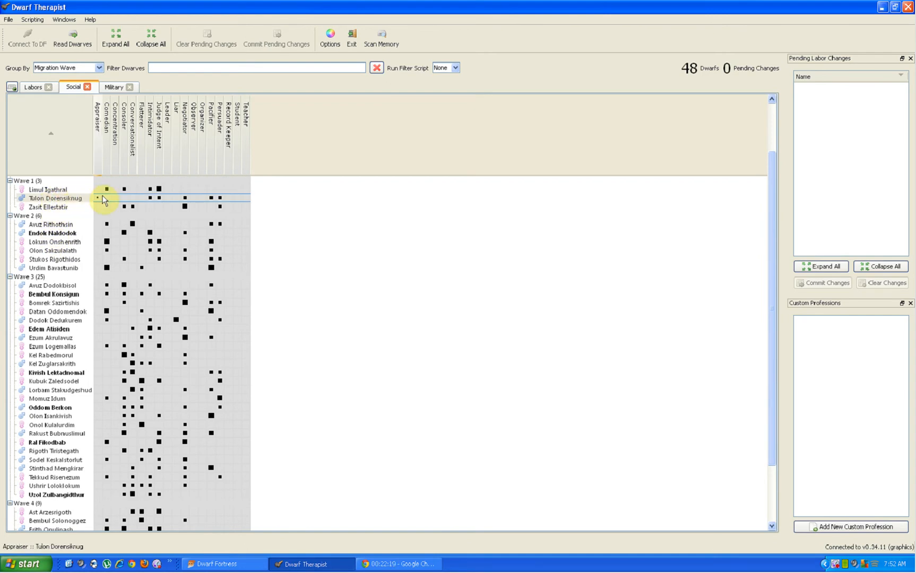
{"action": "scroll", "scroll_direction": "down", "scroll_amount": 3}
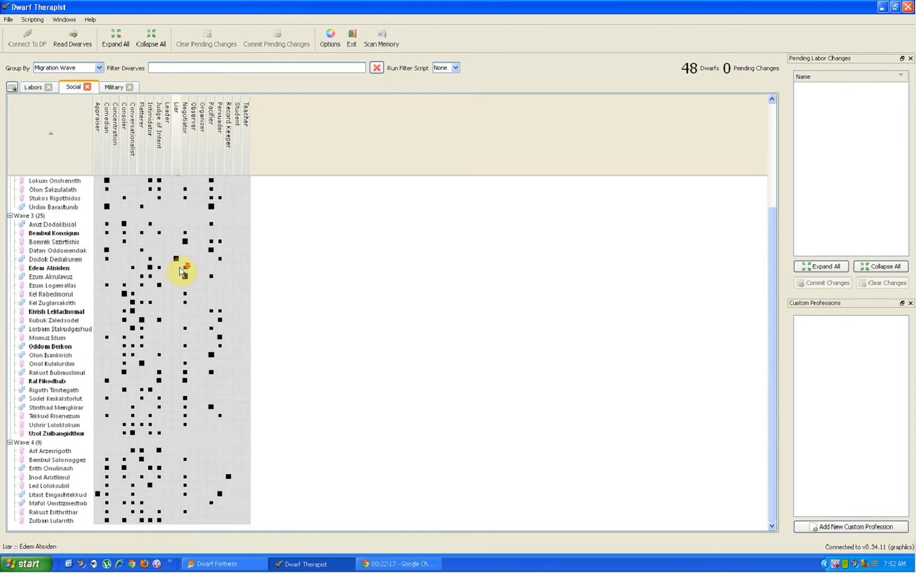
{"action": "mouse_move", "coordinate": [178, 291]}
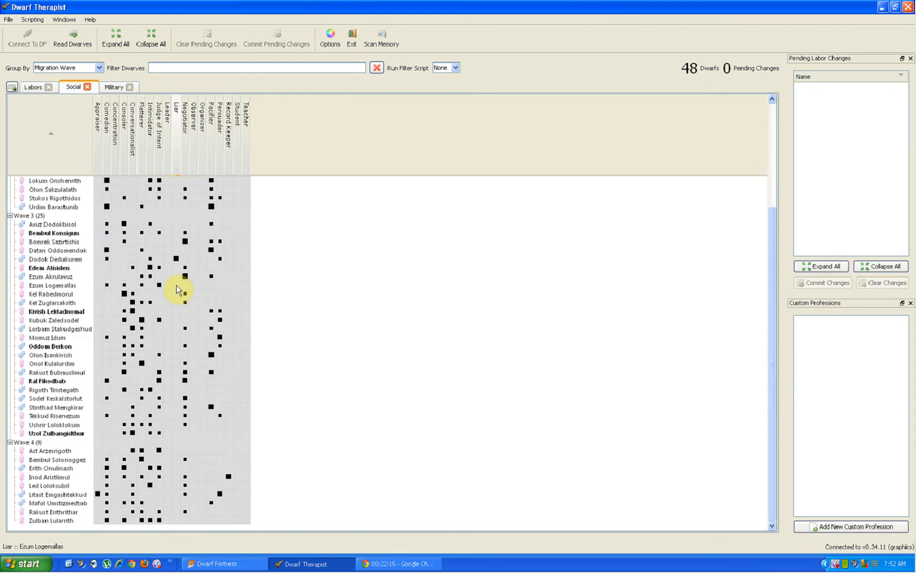
{"action": "mouse_move", "coordinate": [179, 294]}
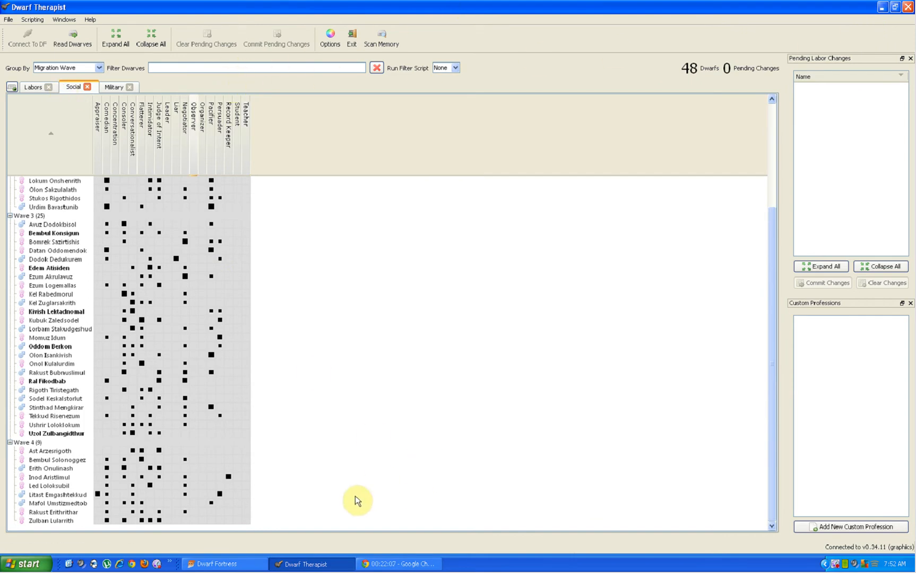
{"action": "left_click", "coordinate": [217, 564]}
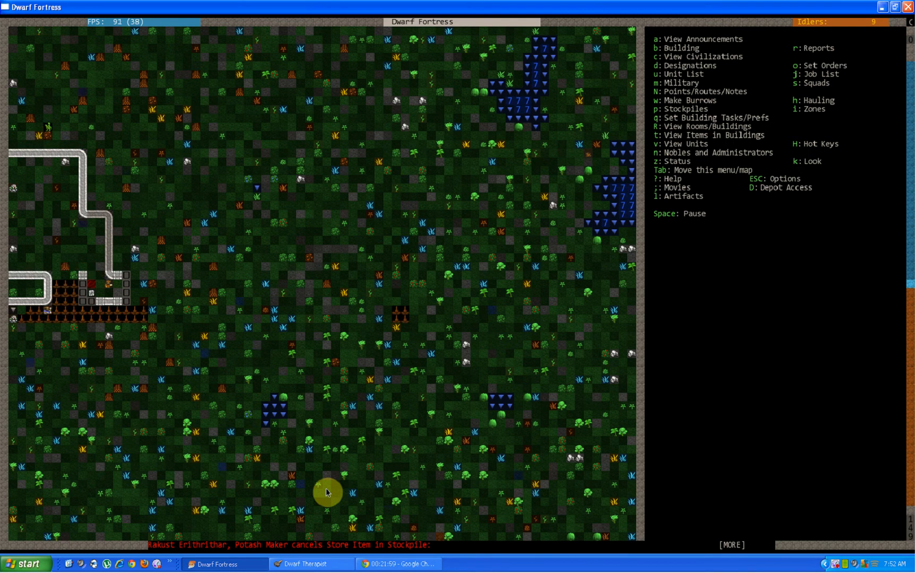
- Bring up the squad attack orders and back out of them
{"action": "key", "text": "space"}
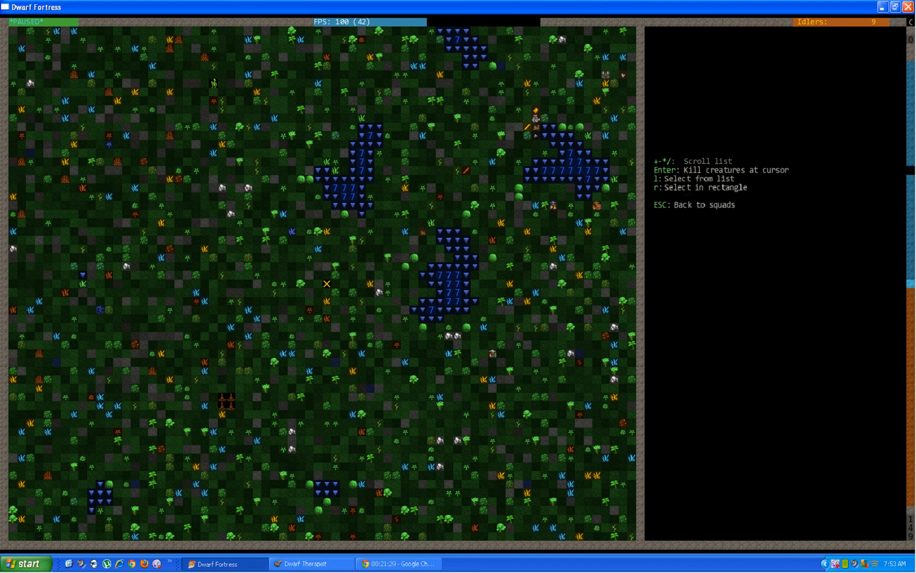
{"action": "key", "text": "l"}
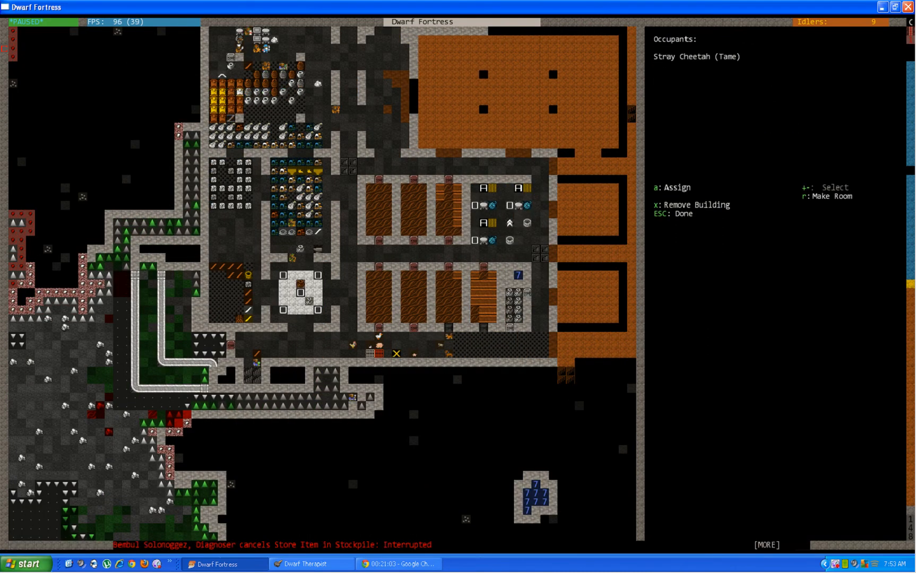
- Close the building's occupant details and view the fortress Status overview of wealth and population
{"action": "key", "text": "Escape"}
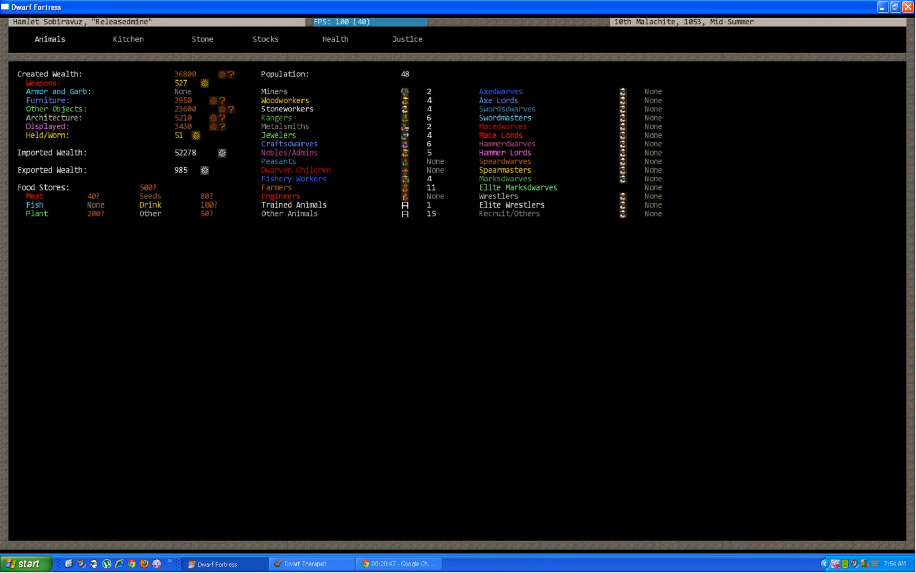
{"action": "left_click", "coordinate": [49, 39]}
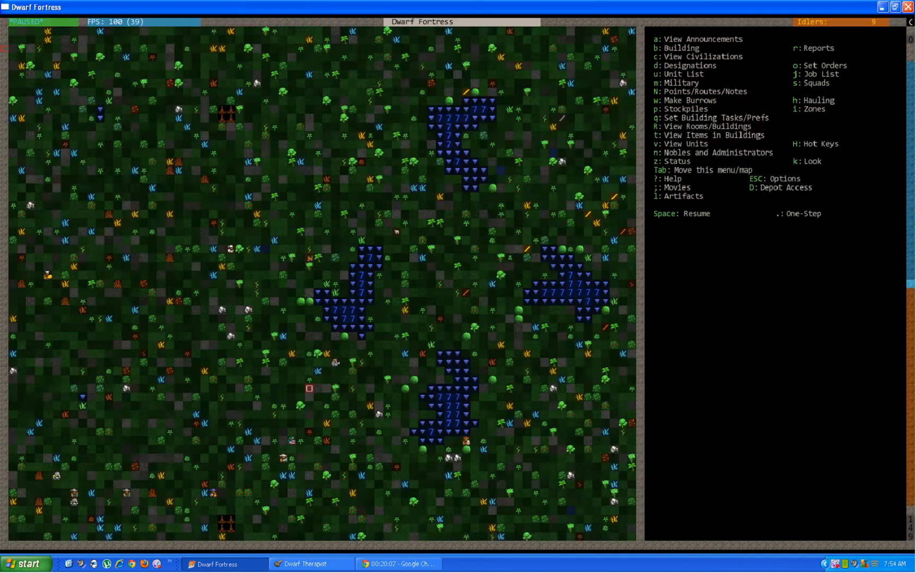
- Inspect surface plants such as dense satintail and an acacia sapling, then resume the game
{"action": "key", "text": "space"}
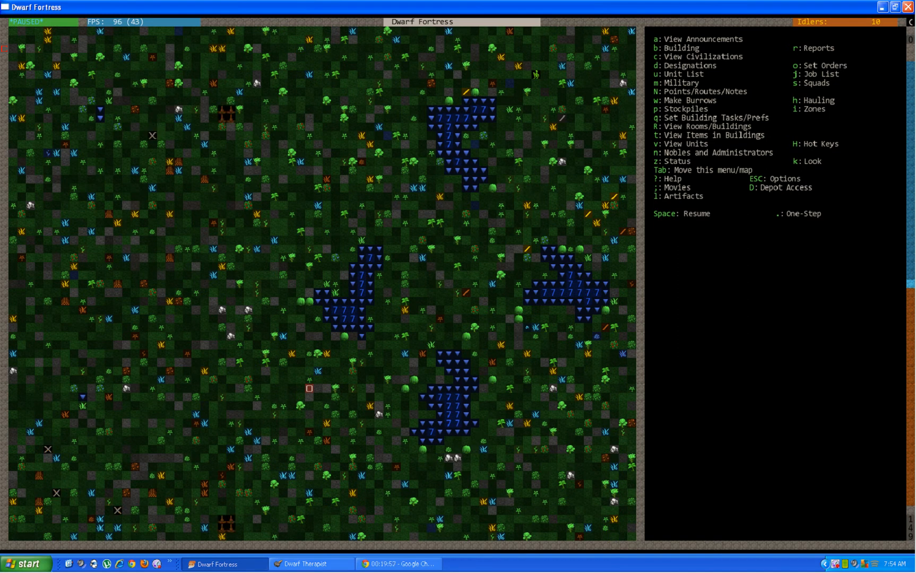
{"action": "key", "text": "k"}
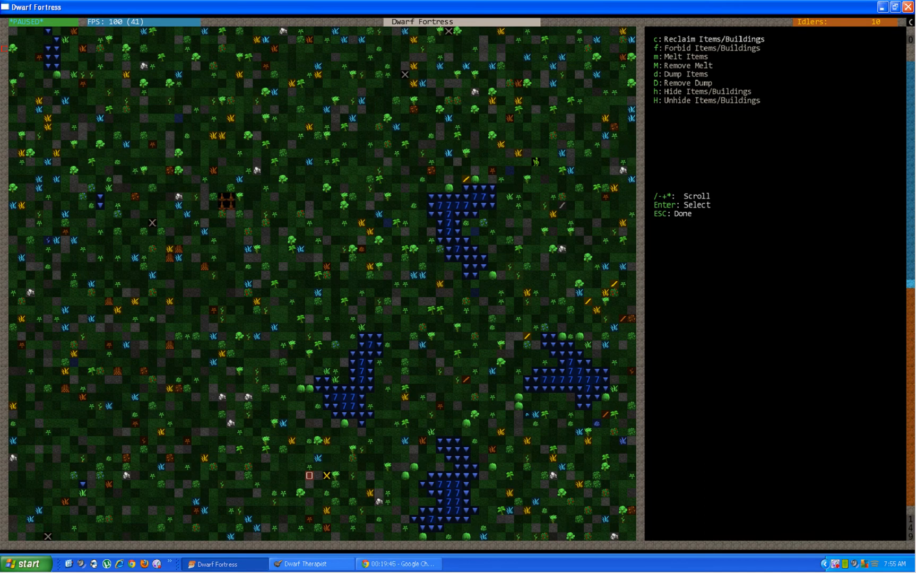
{"action": "mouse_move", "coordinate": [587, 223]}
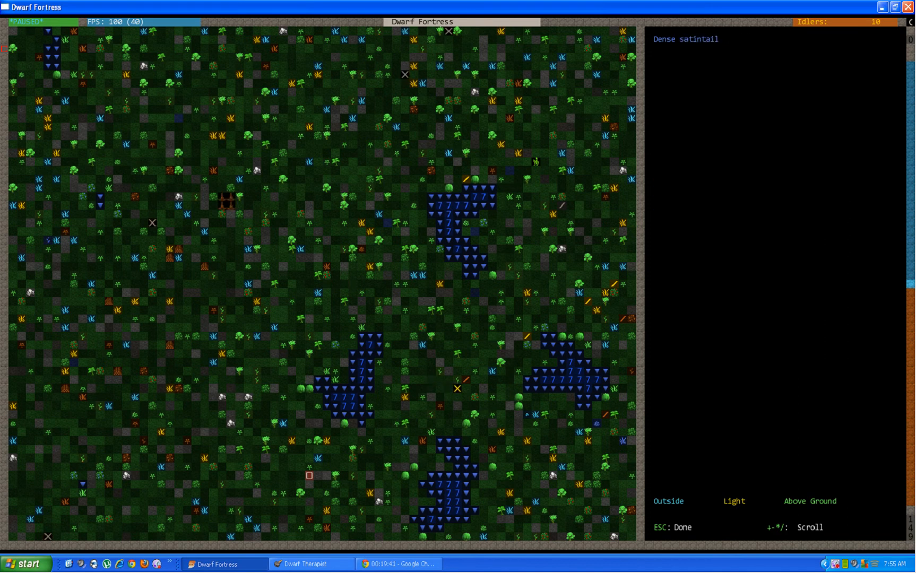
{"action": "mouse_move", "coordinate": [517, 337]}
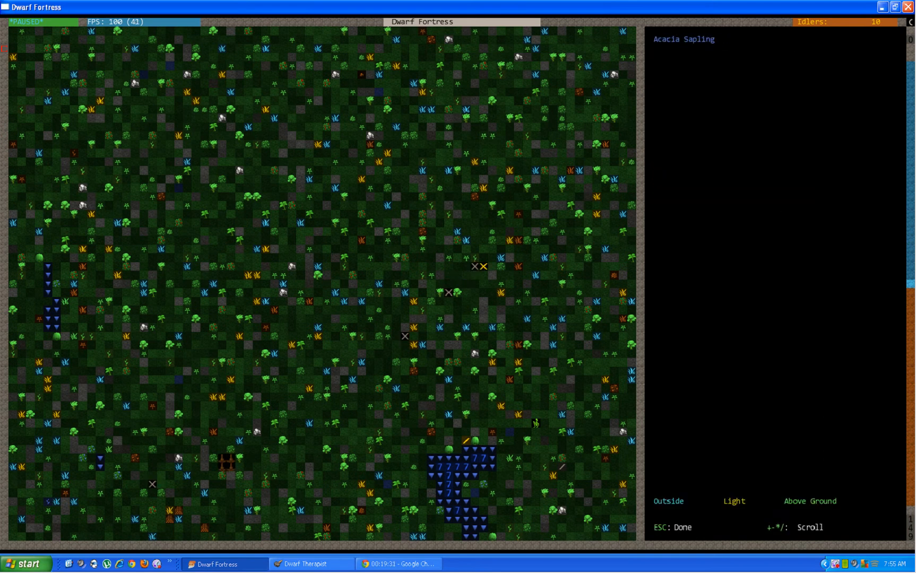
{"action": "key", "text": "Escape"}
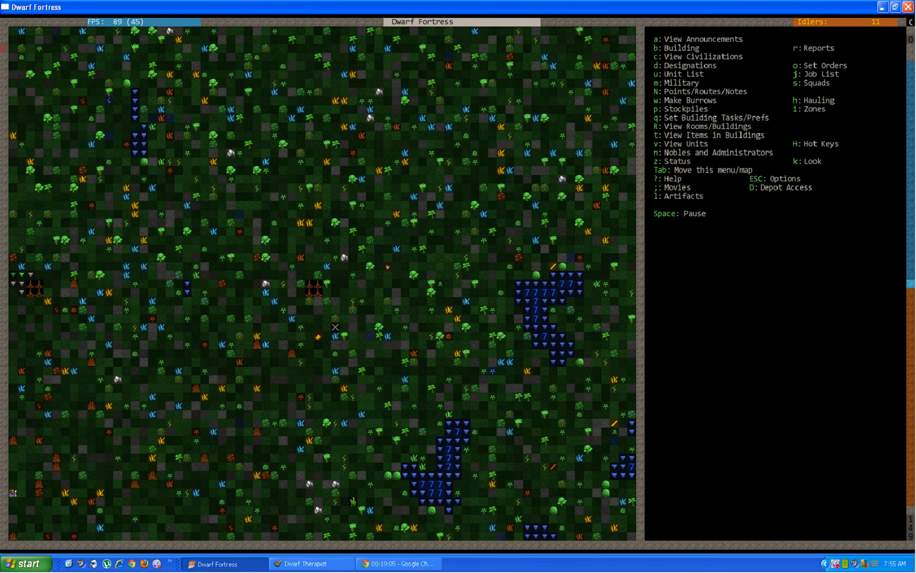
- Look at the stray bunny, confirm the pasture's assigned tame animals, and view the level below
{"action": "key", "text": "k"}
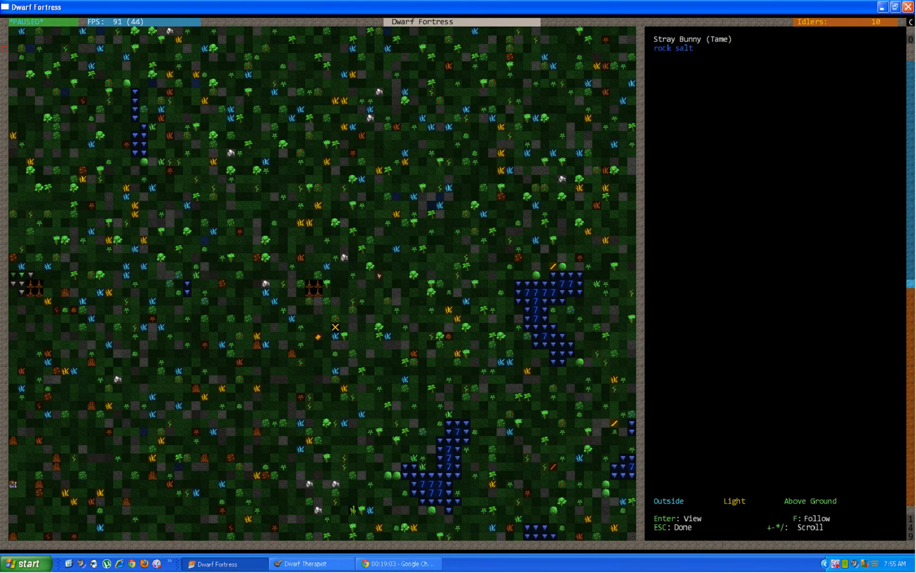
{"action": "key", "text": "Escape"}
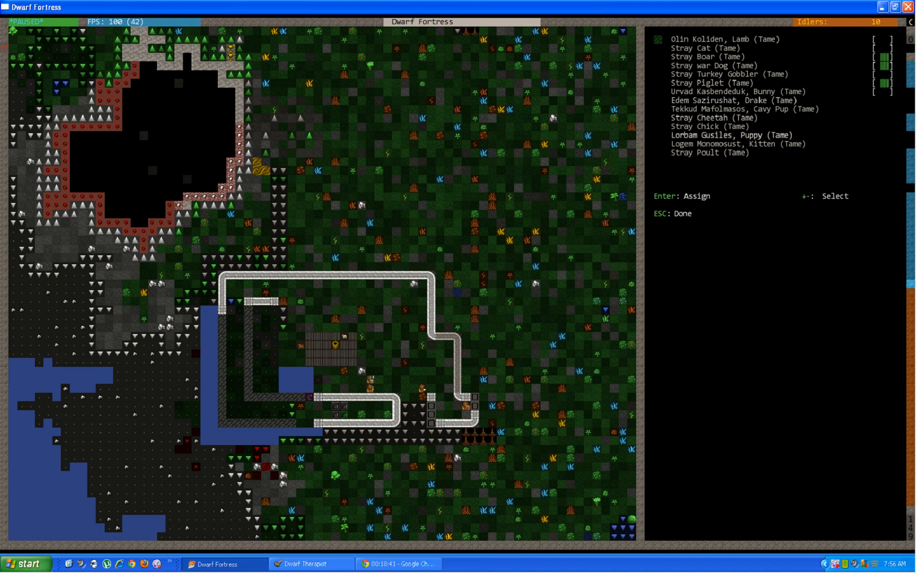
{"action": "key", "text": "Escape"}
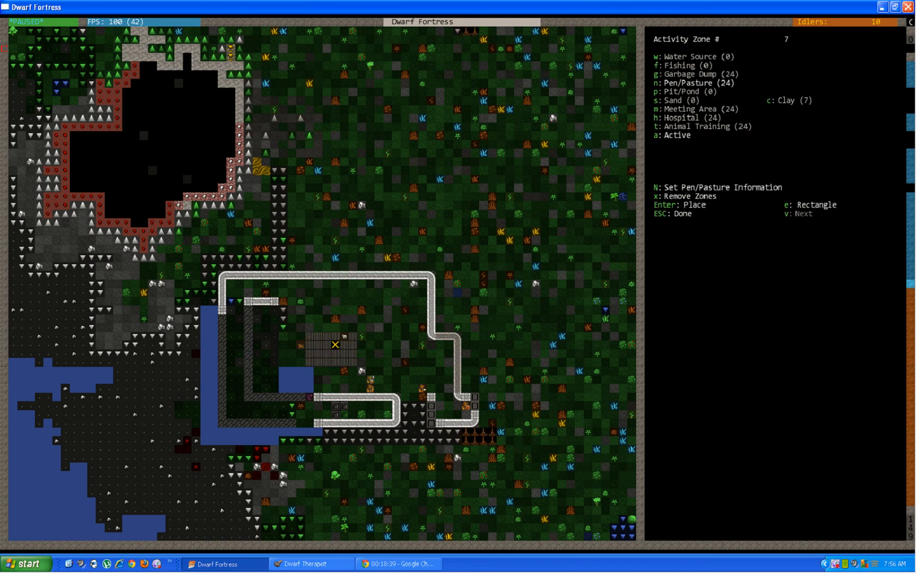
{"action": "key", "text": "Escape"}
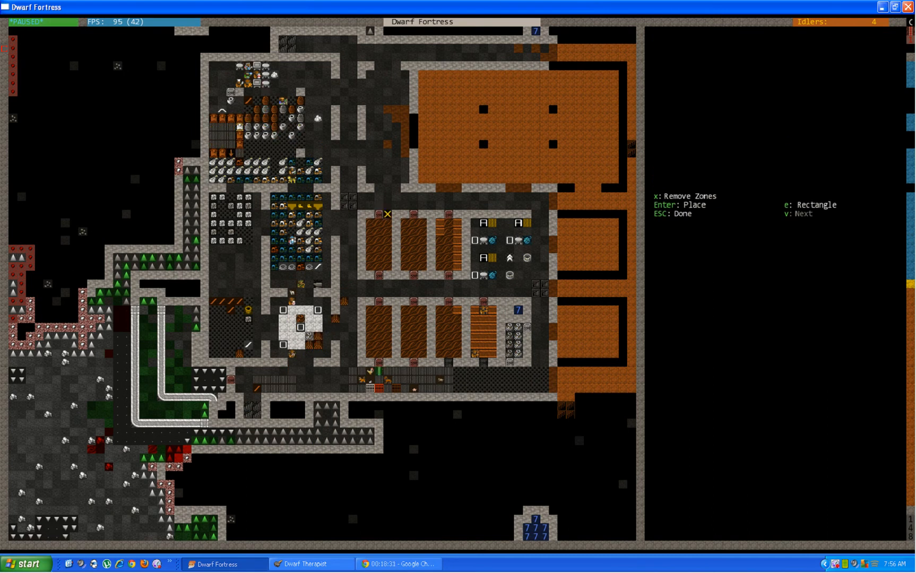
- Leave zone placement, open the underground pasture zone's animal list and confirm its assigned tame animals
{"action": "key", "text": "Escape"}
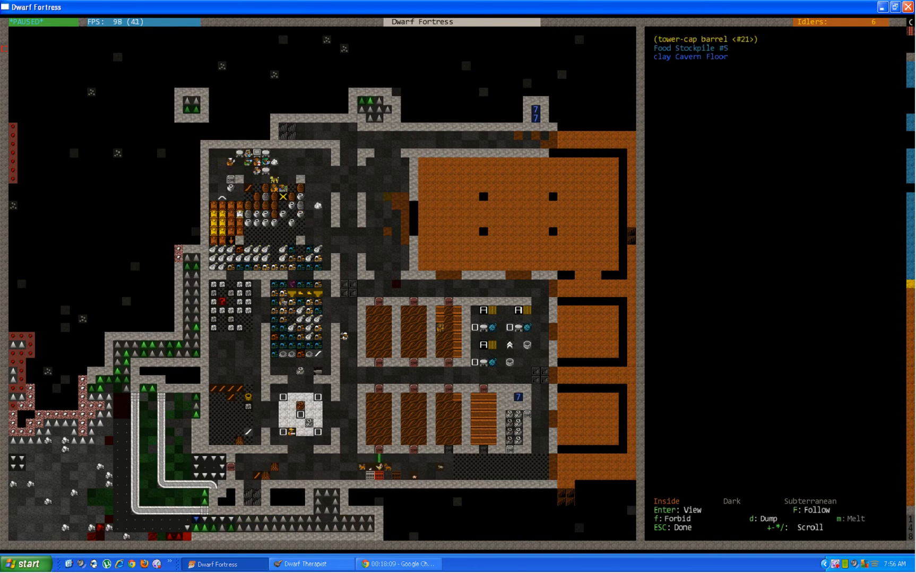
{"action": "key", "text": "Escape"}
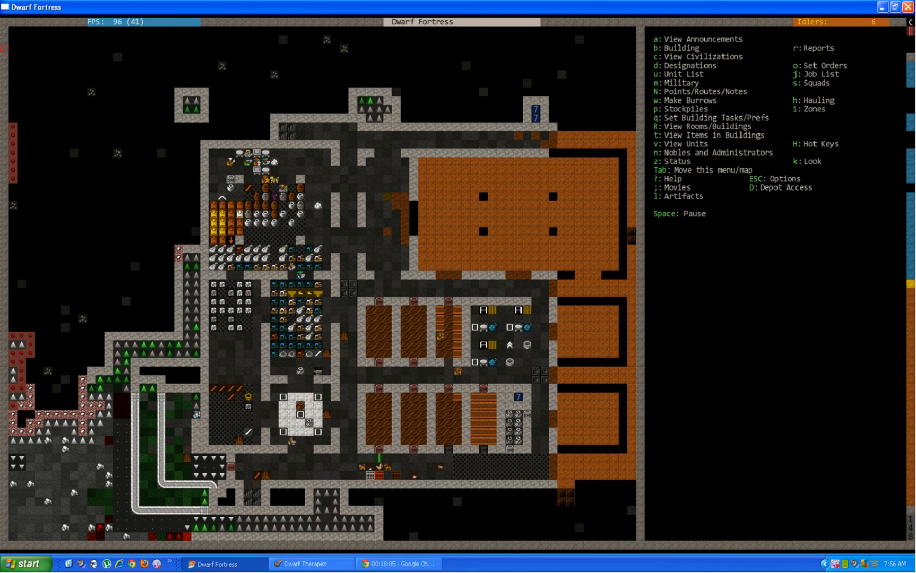
{"action": "key", "text": "i"}
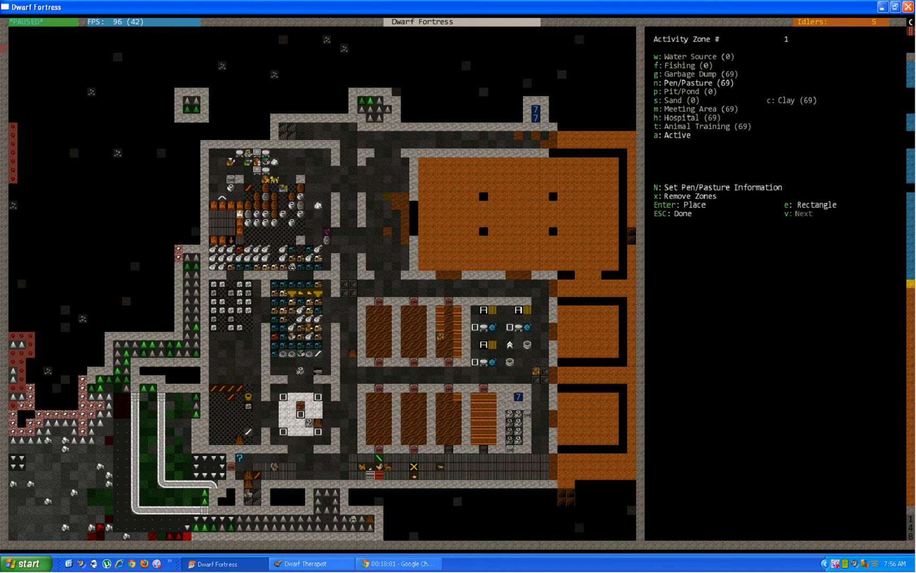
{"action": "key", "text": "n"}
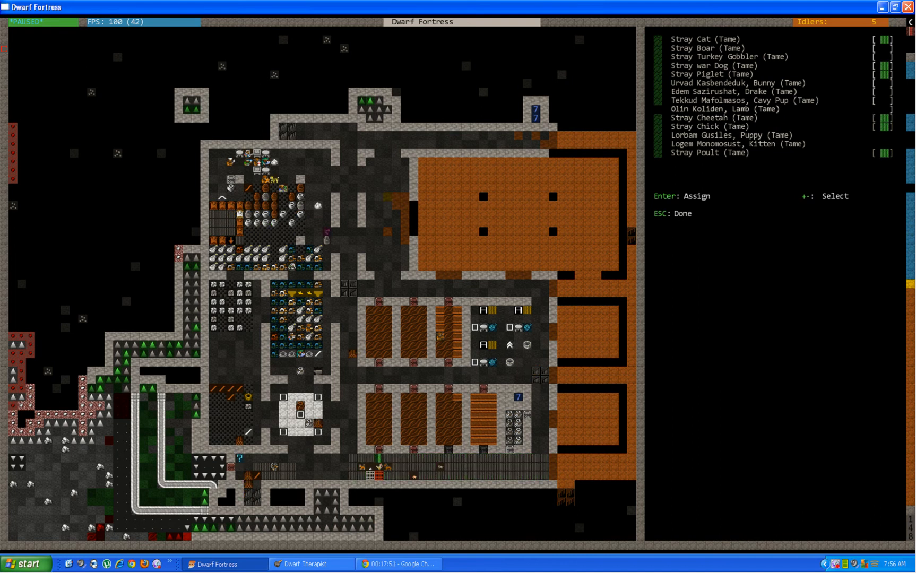
{"action": "key", "text": "Escape"}
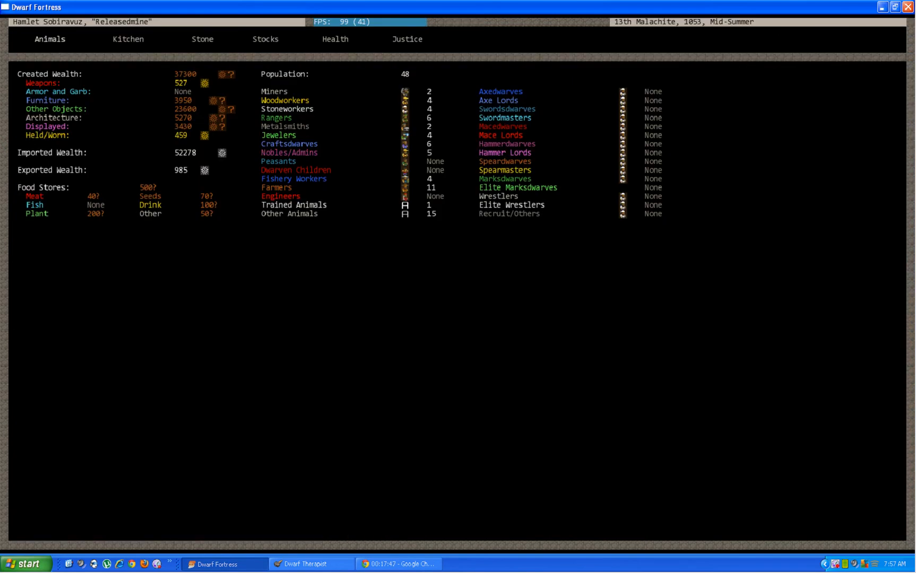
- View the tame-animal training and ownership list, then return to the fortress map
{"action": "left_click", "coordinate": [49, 40]}
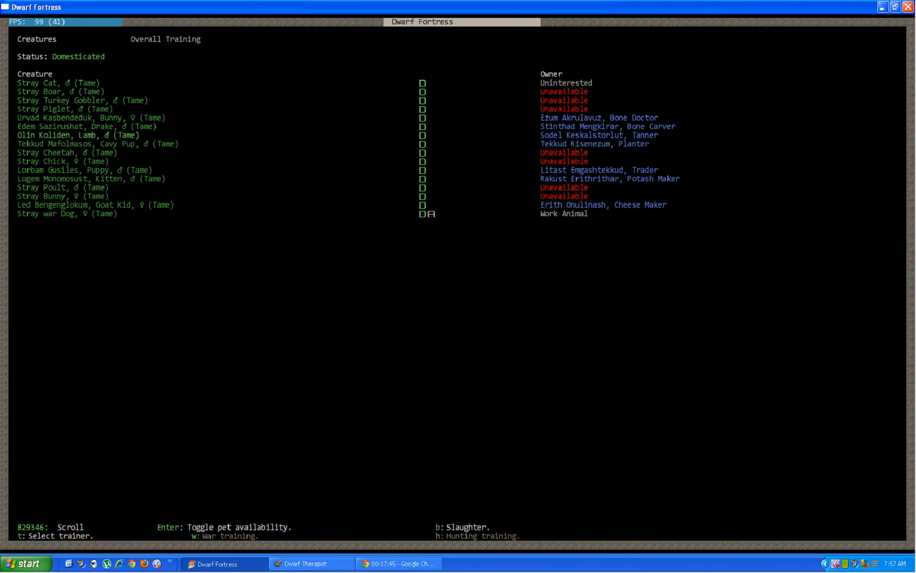
{"action": "key", "text": "Escape"}
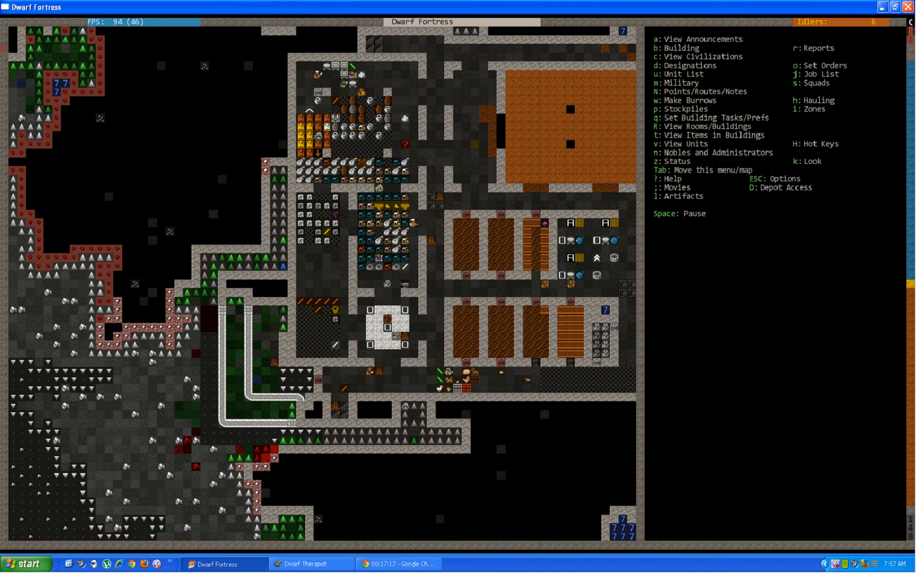
- Appoint the Diagnoser Bembul Solonoggez as chief medical dwarf and close the nobles list
{"action": "left_click", "coordinate": [660, 153]}
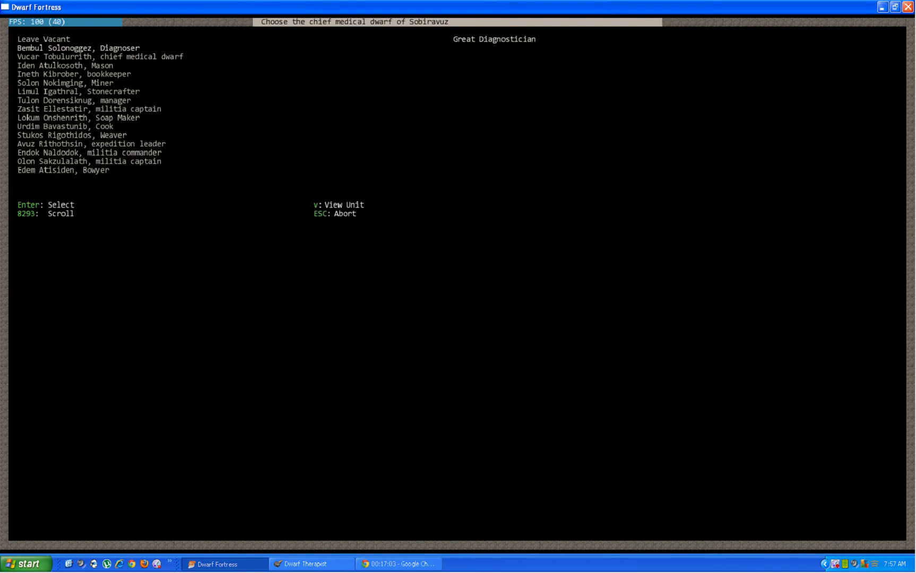
{"action": "key", "text": "Escape"}
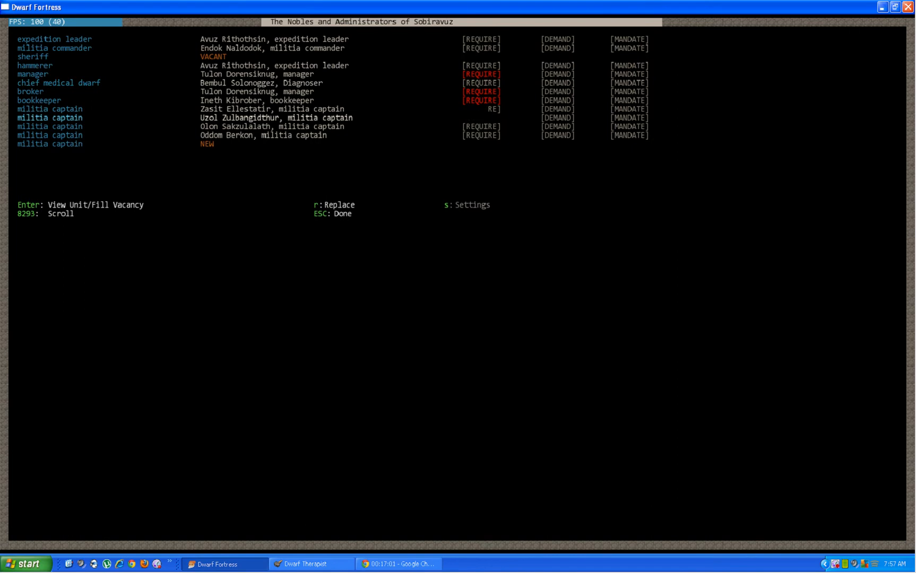
{"action": "key", "text": "Escape"}
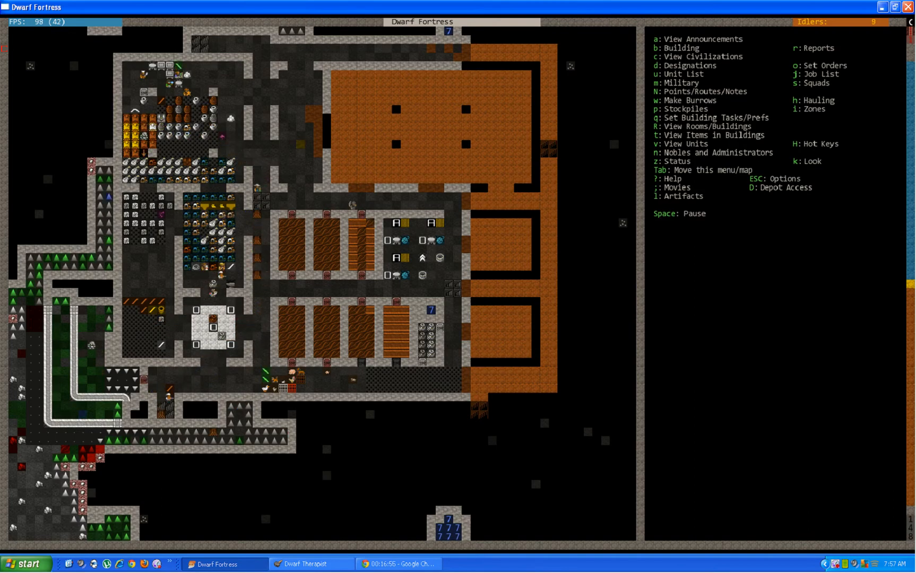
- Review the Edged Weapons squad's leather uniform and weapon choice, then switch to Dwarf Therapist
{"action": "key", "text": "m"}
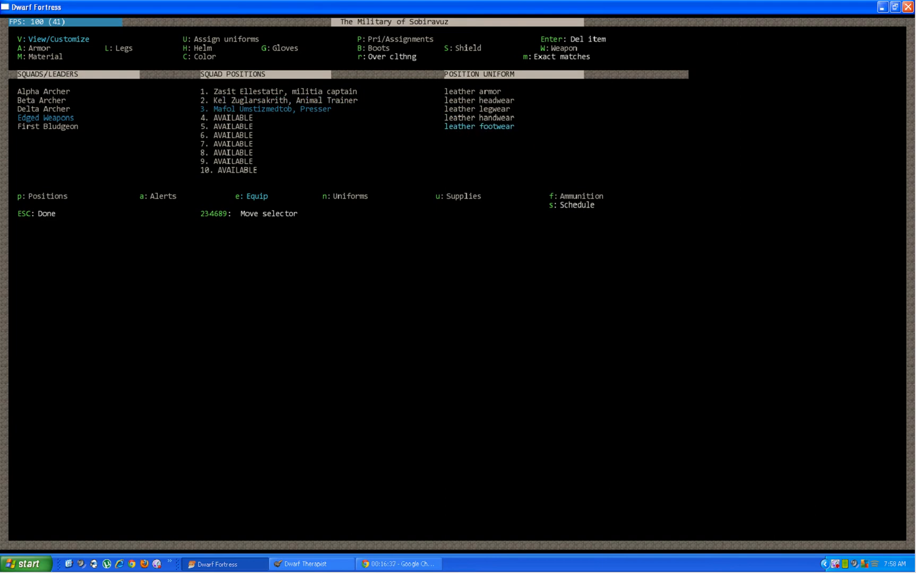
{"action": "key", "text": "S"}
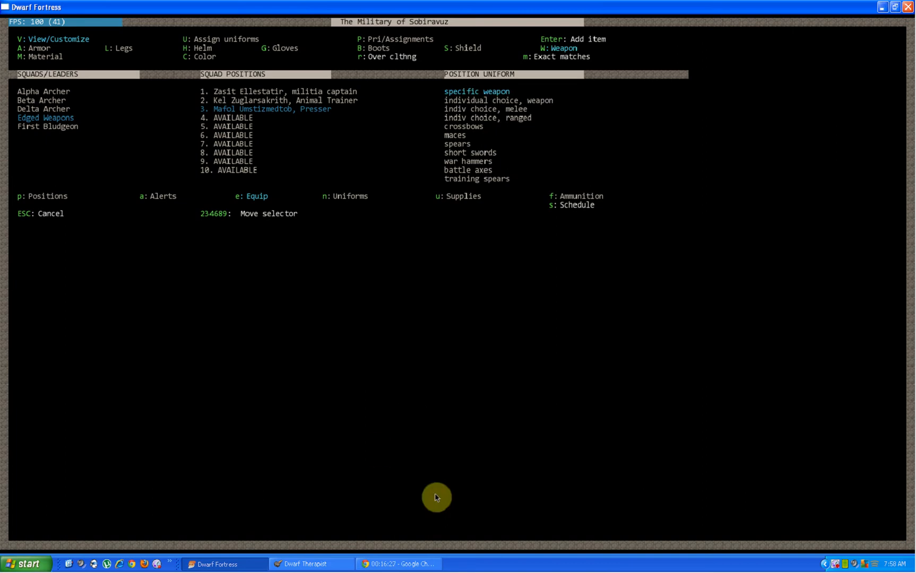
{"action": "left_click", "coordinate": [304, 563]}
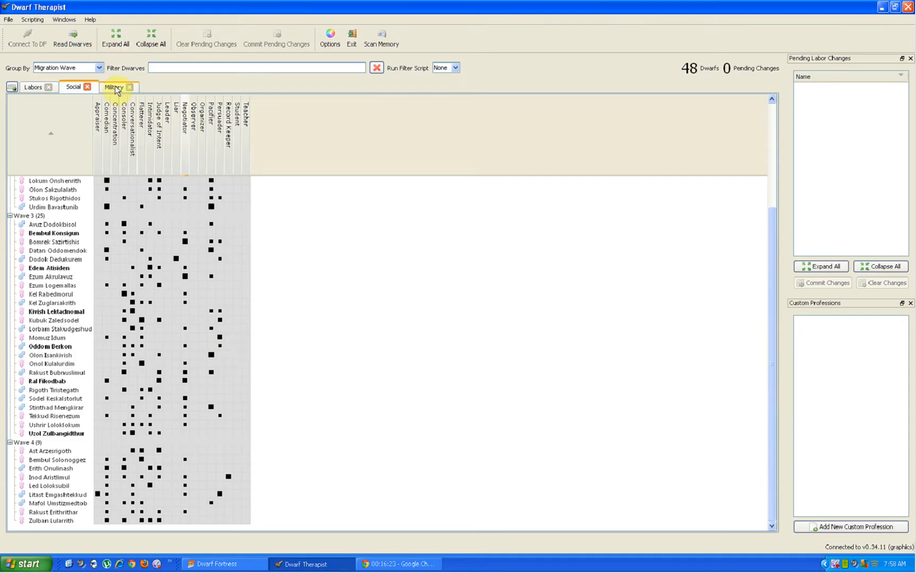
- Check the dwarves' military skills grid in Dwarf Therapist and return to Dwarf Fortress
{"action": "left_click", "coordinate": [115, 87]}
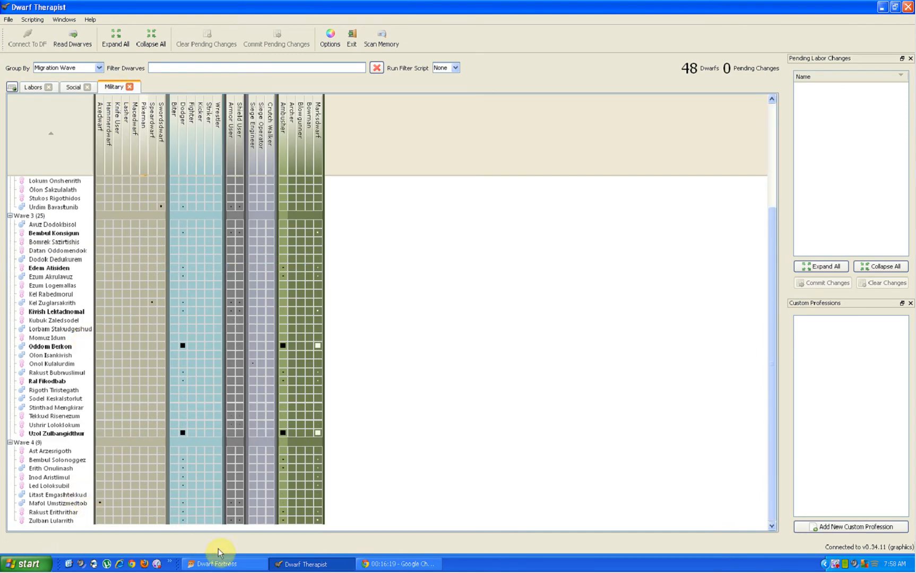
{"action": "left_click", "coordinate": [216, 564]}
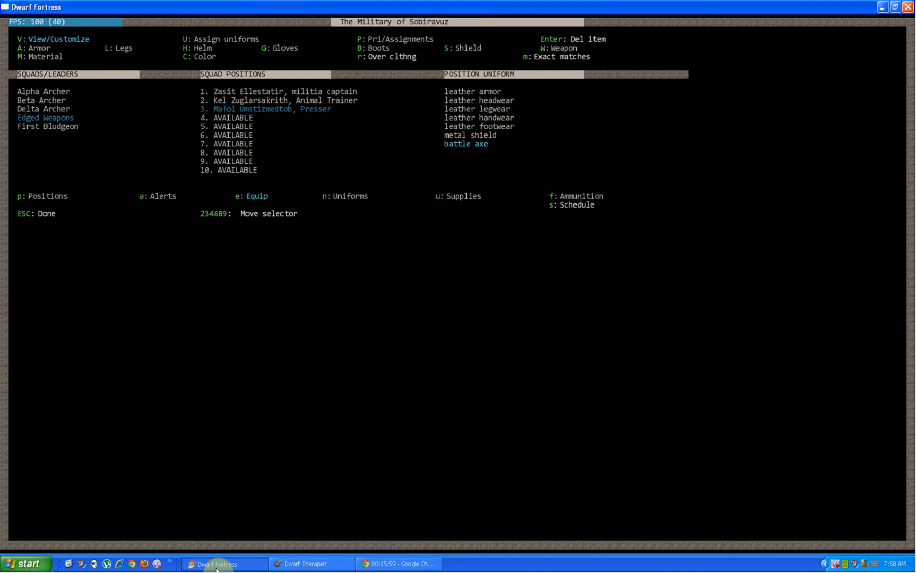
- Bring up the military screen to see position 3's leather armour, metal shield and battle axe
{"action": "key", "text": "m"}
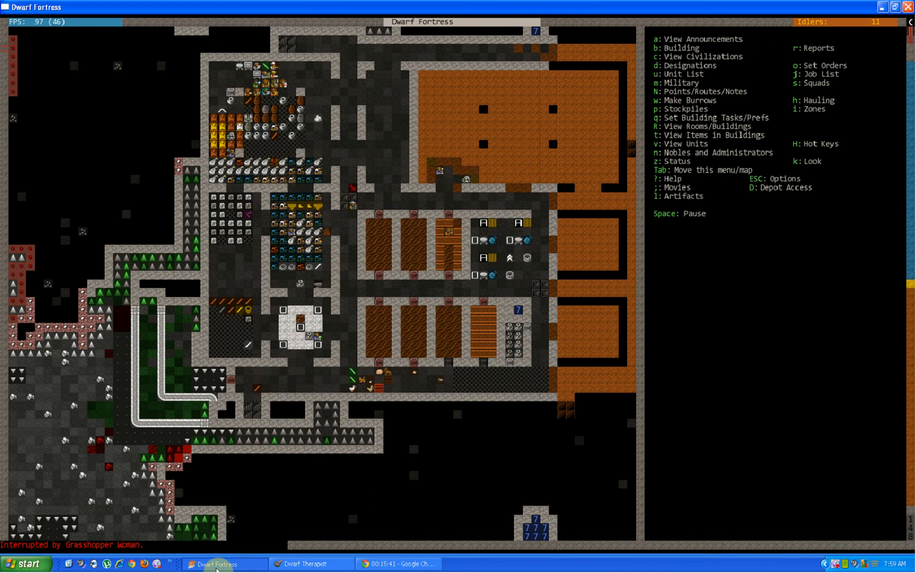
- Leave the military screen and let the fortress map keep running
{"action": "key", "text": "k"}
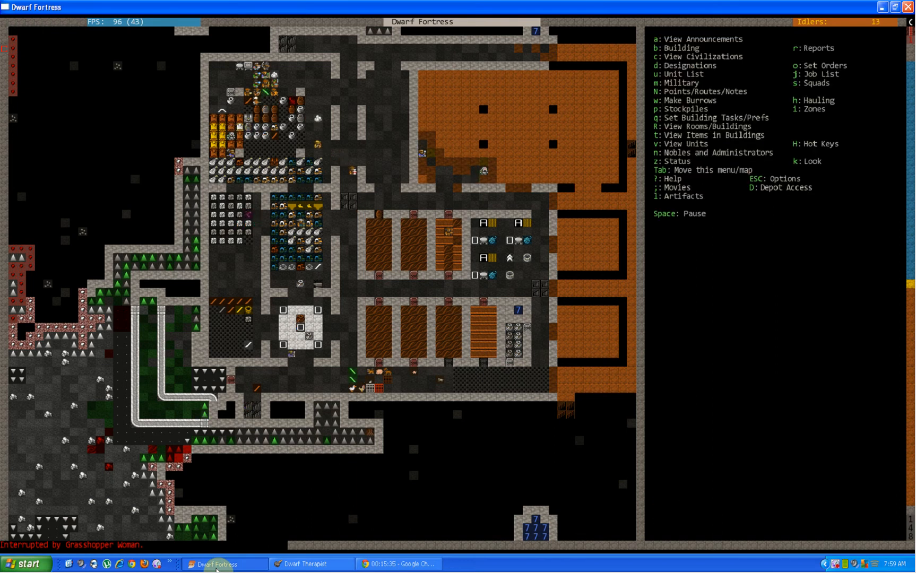
{"action": "key", "text": "space"}
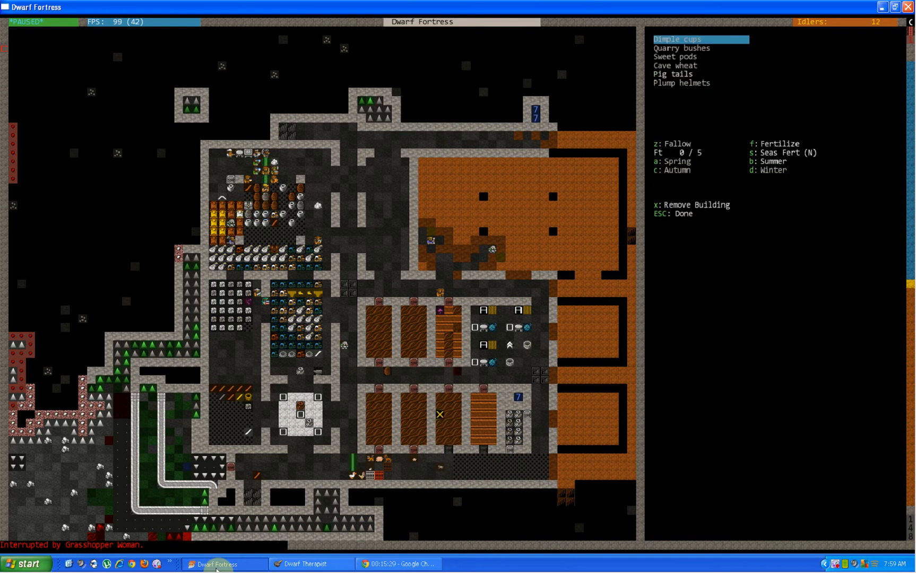
{"action": "key", "text": "Escape"}
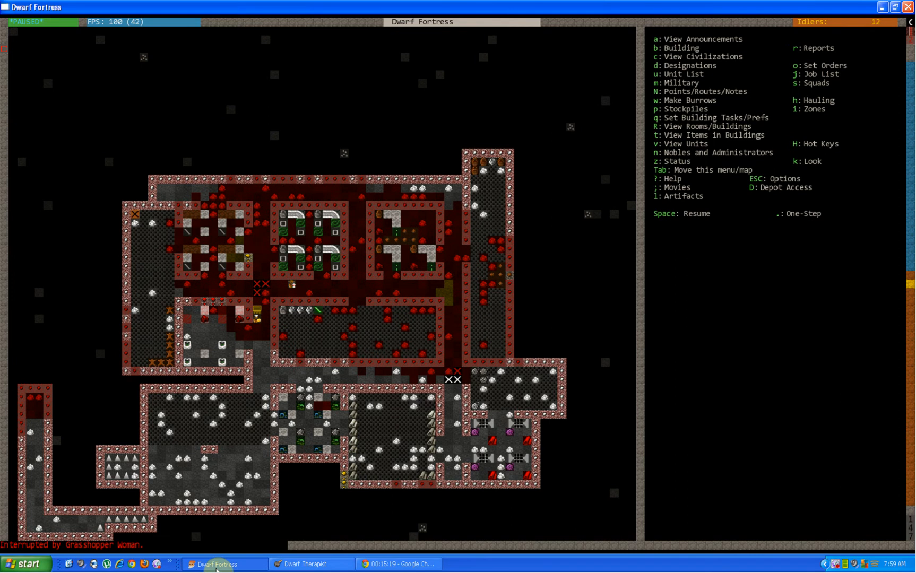
{"action": "key", "text": "z"}
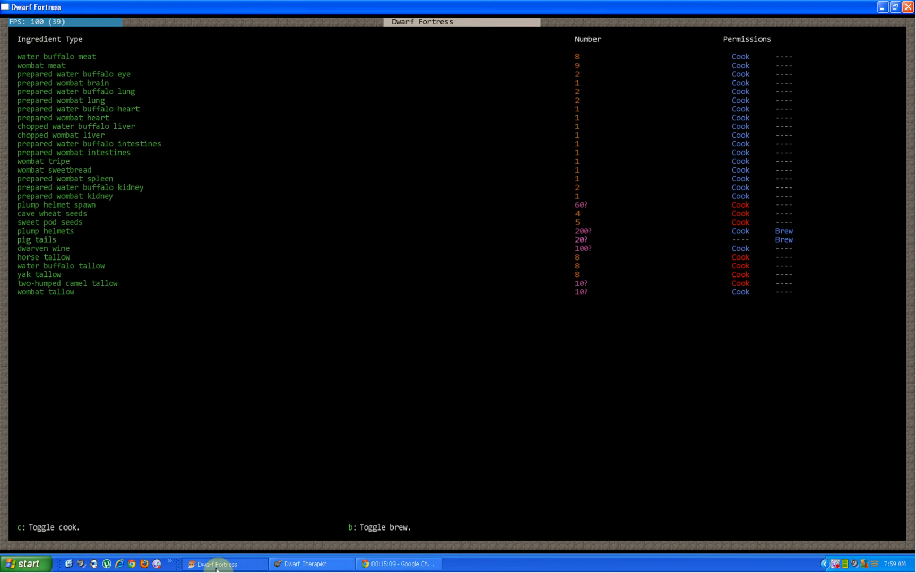
{"action": "key", "text": "Up"}
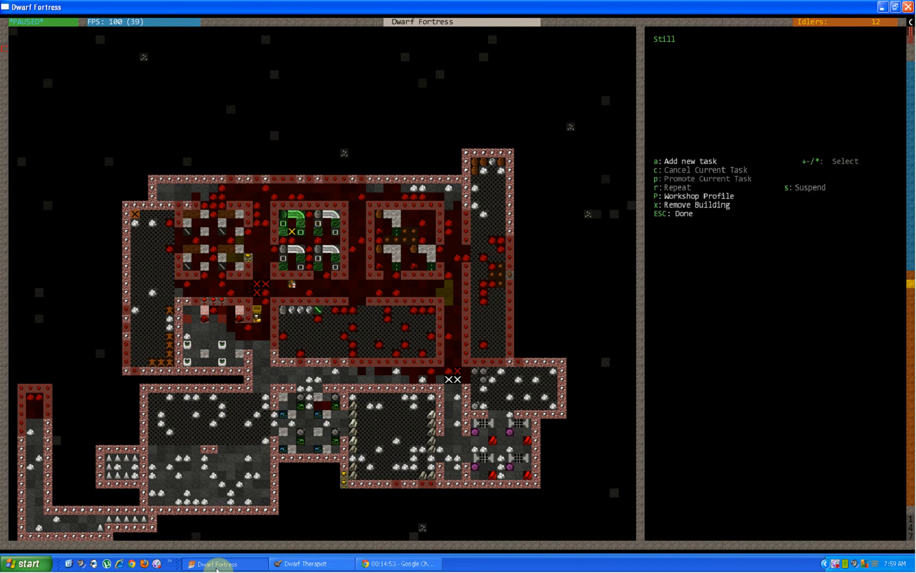
{"action": "key", "text": "Escape"}
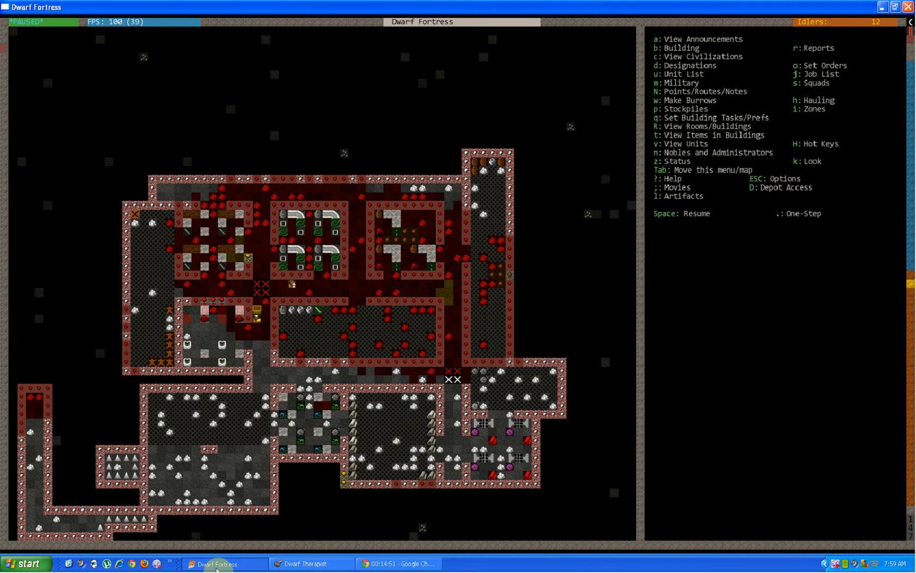
- Resume the game and designate the western underground corridor end for digging
{"action": "key", "text": "space"}
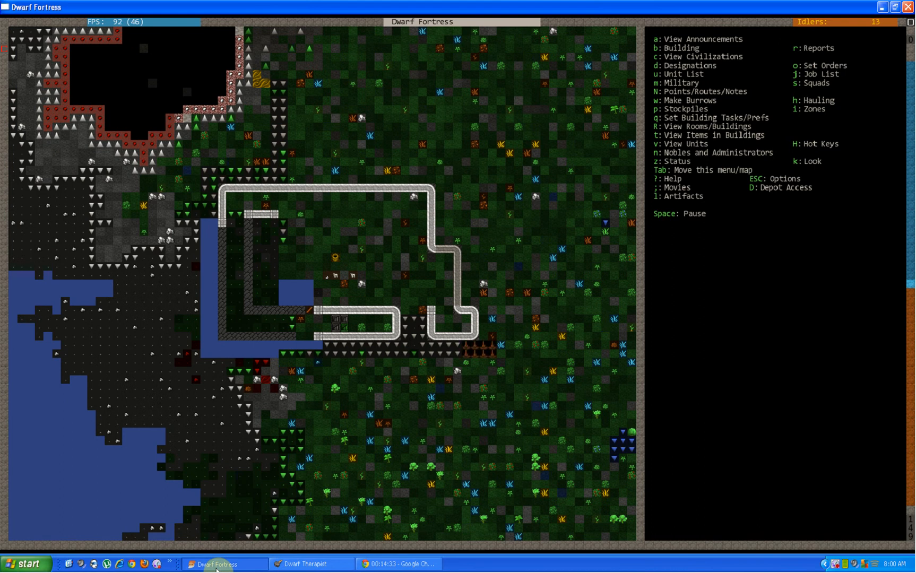
{"action": "key", "text": "d"}
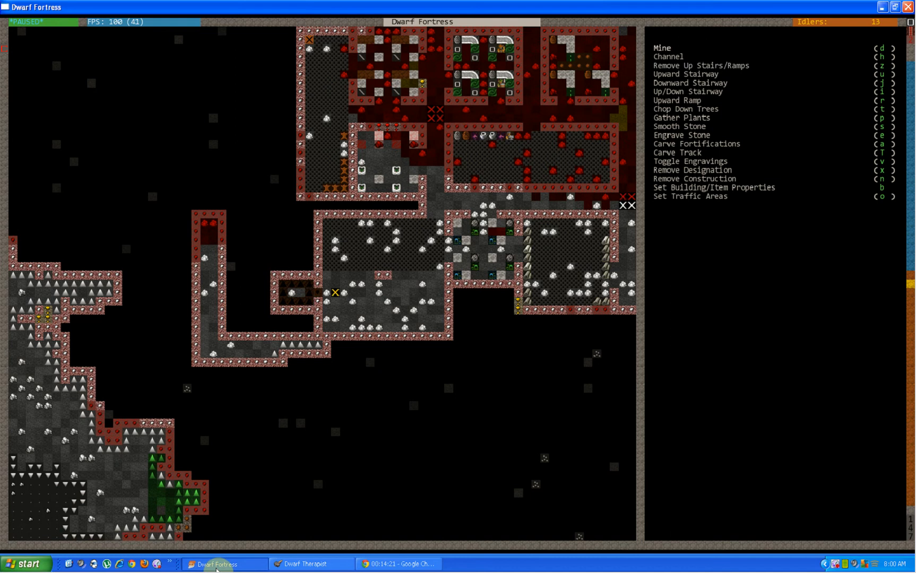
{"action": "key", "text": "Escape"}
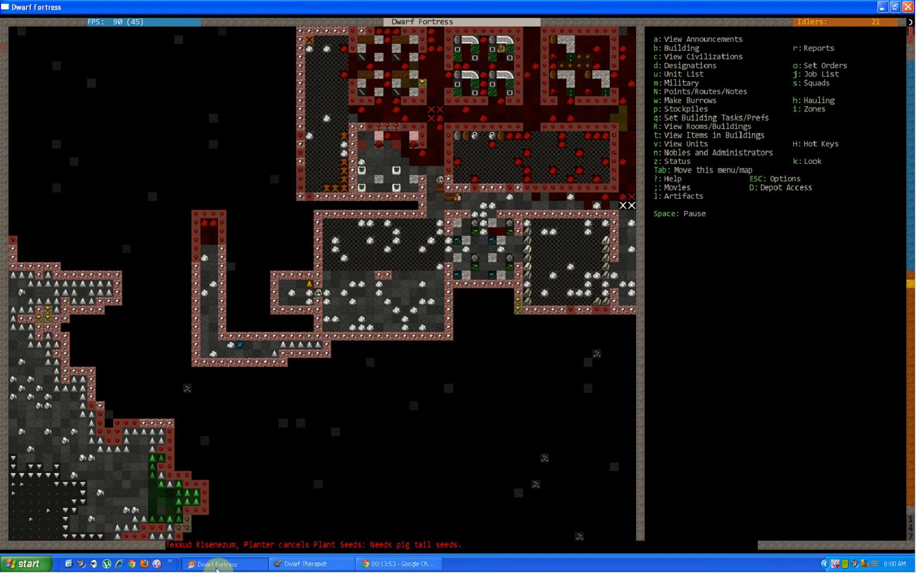
{"action": "key", "text": "b"}
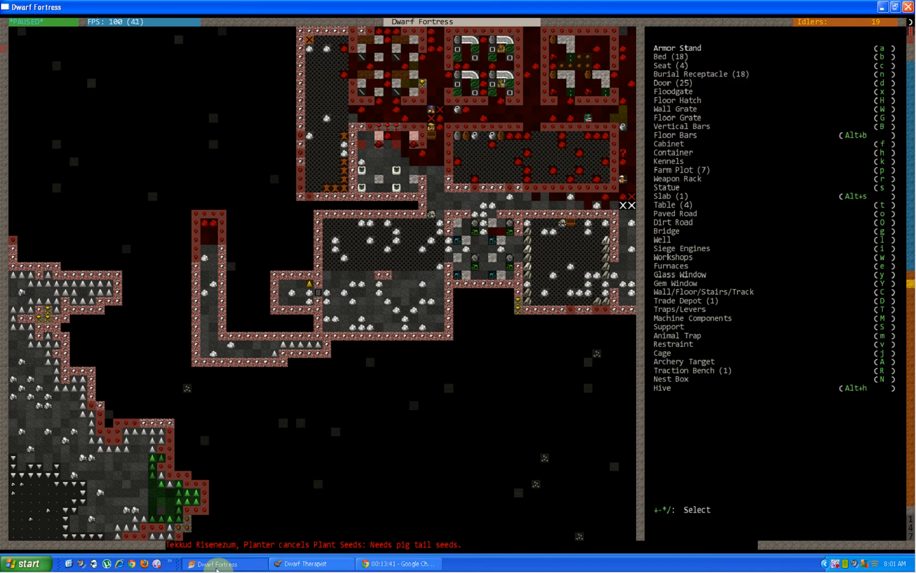
{"action": "key", "text": "Escape"}
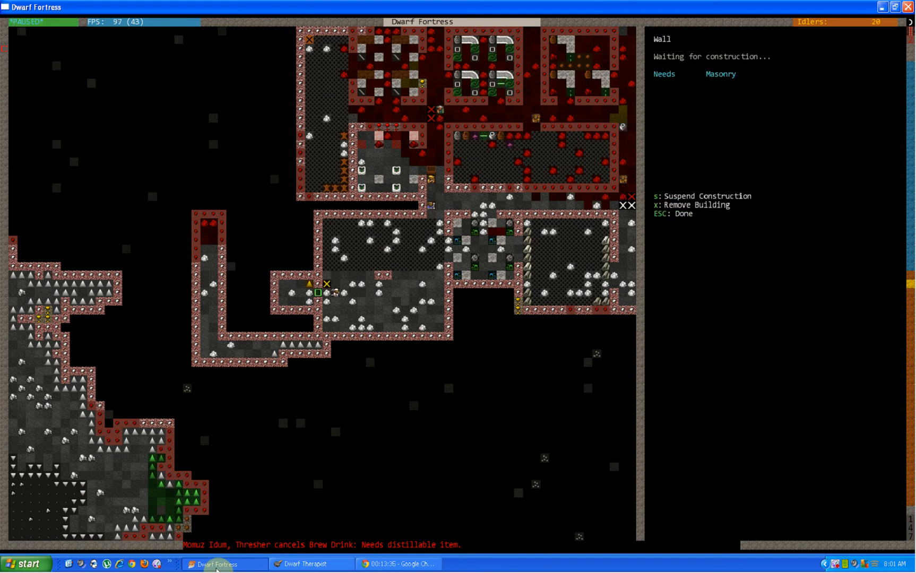
{"action": "key", "text": "Escape"}
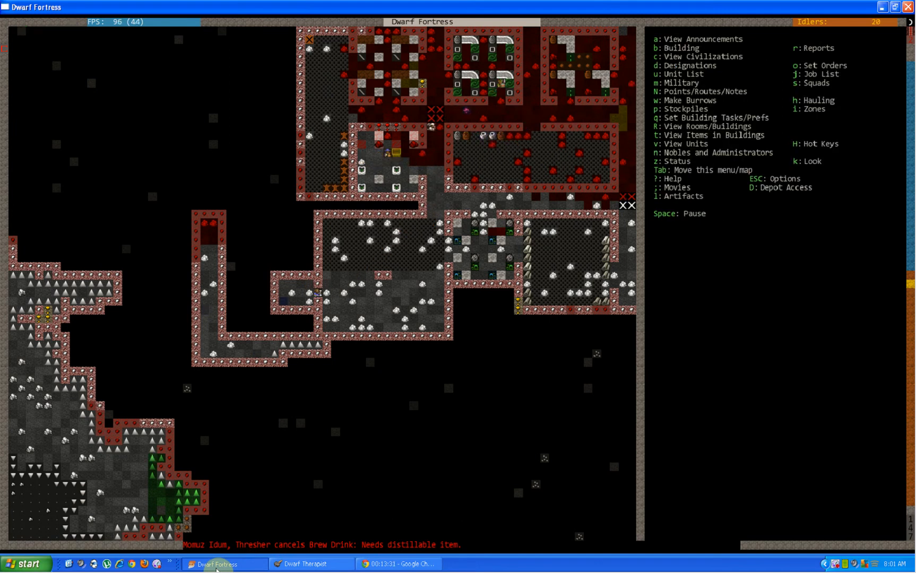
{"action": "key", "text": "space"}
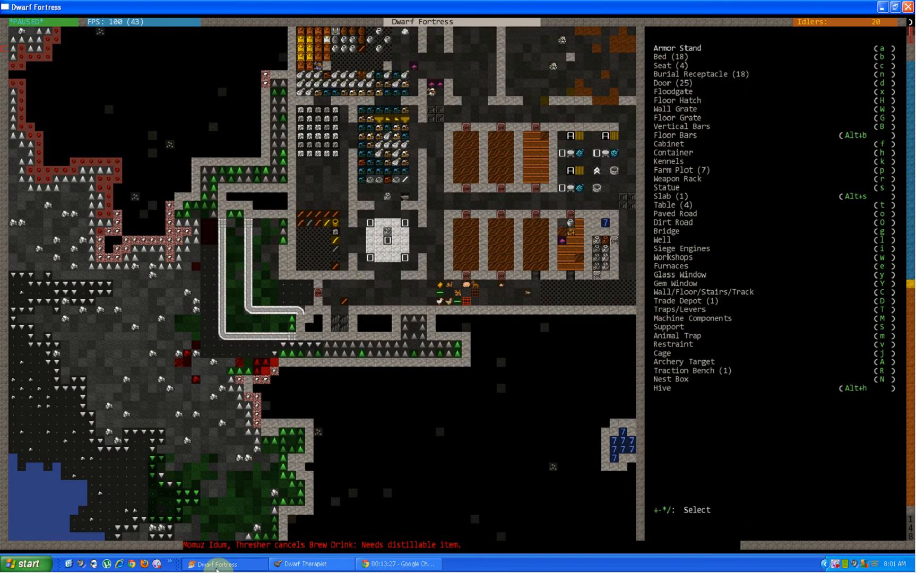
{"action": "key", "text": "Escape"}
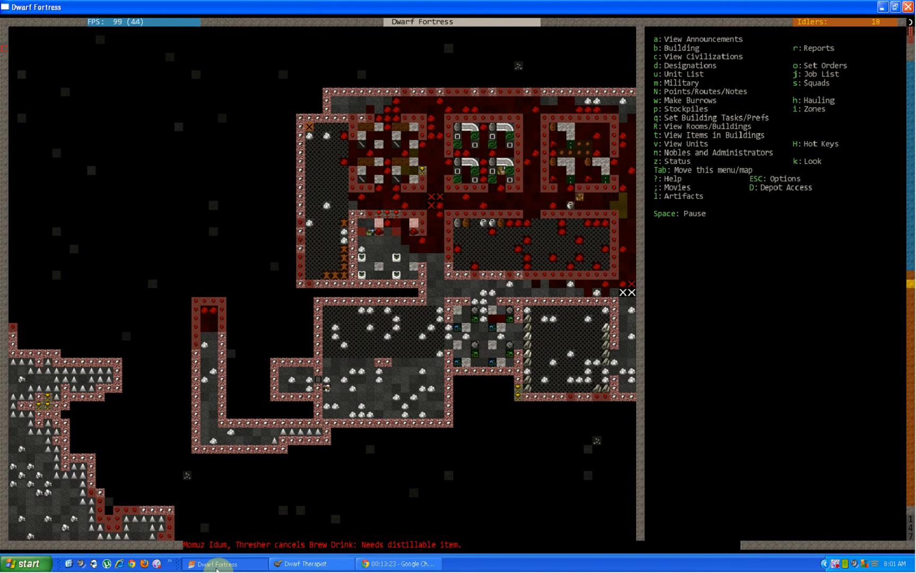
{"action": "key", "text": "space"}
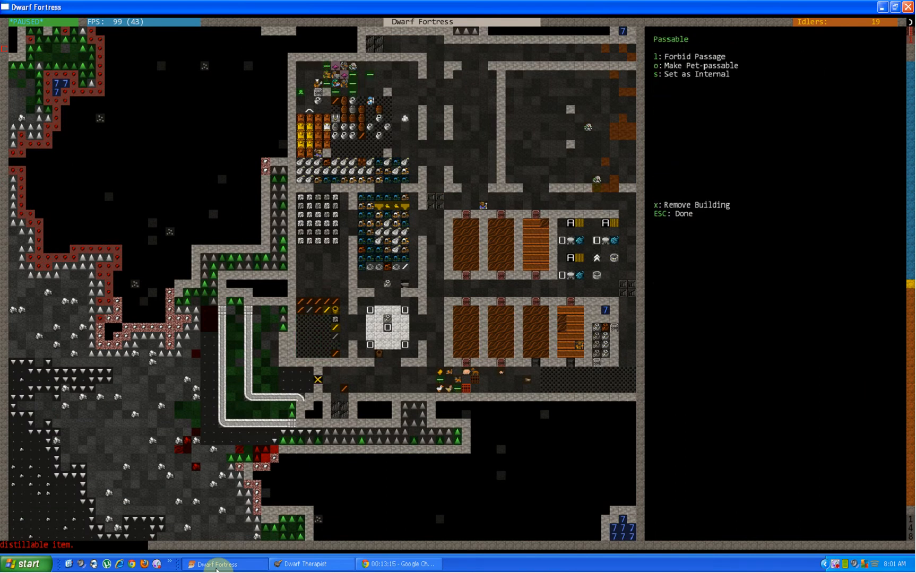
- Close the door's passage settings and bring up dig designations over the main level
{"action": "key", "text": "Escape"}
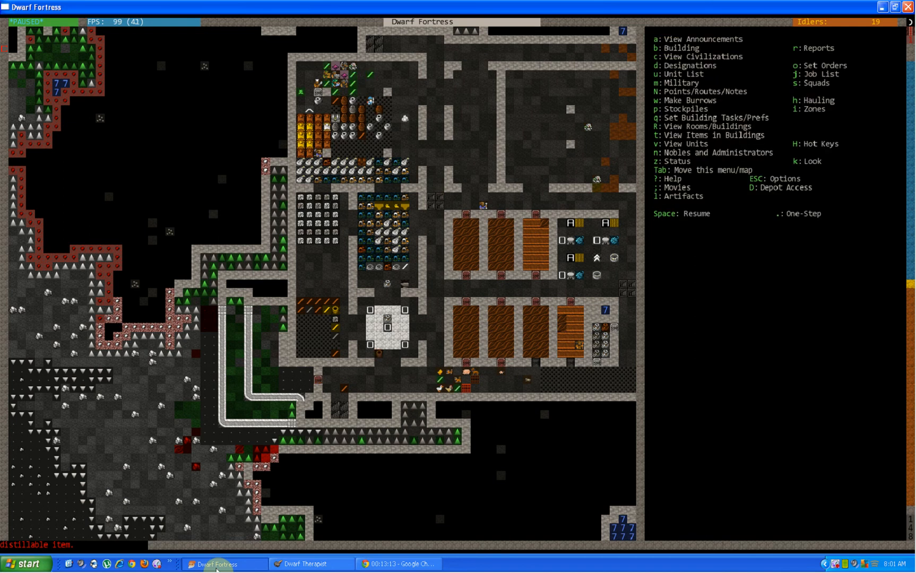
{"action": "key", "text": "d"}
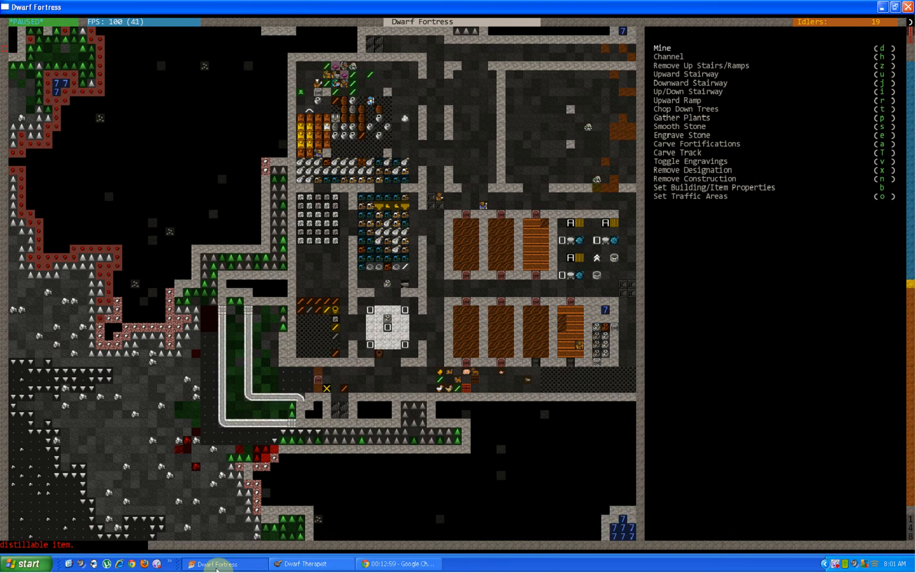
- Lay out three rock salt block wall sections along the surface pond enclosure
{"action": "key", "text": "Escape"}
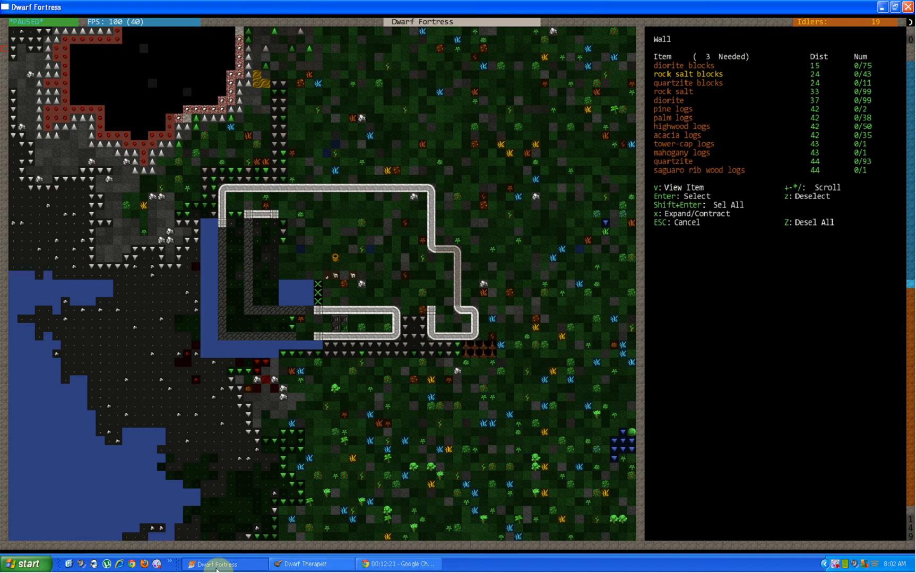
{"action": "key", "text": "Enter"}
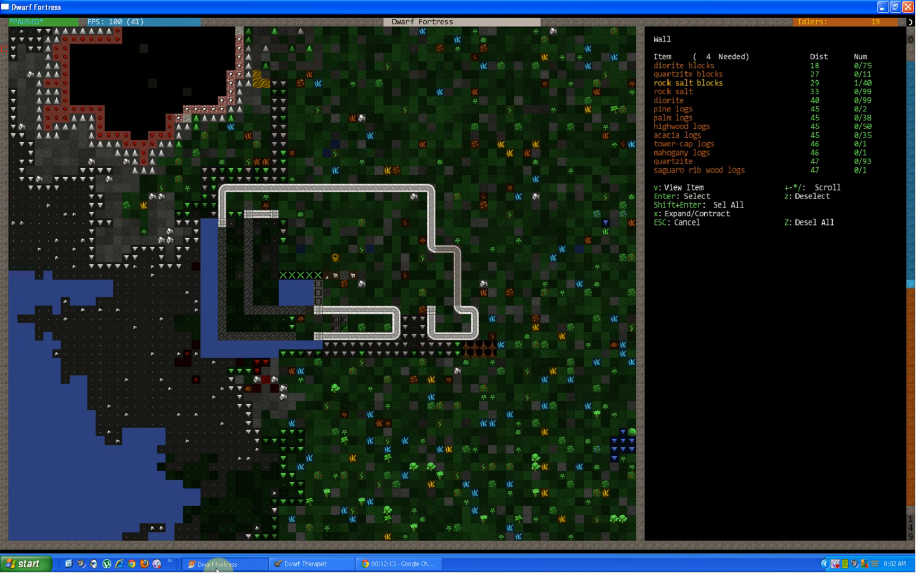
{"action": "key", "text": "Enter"}
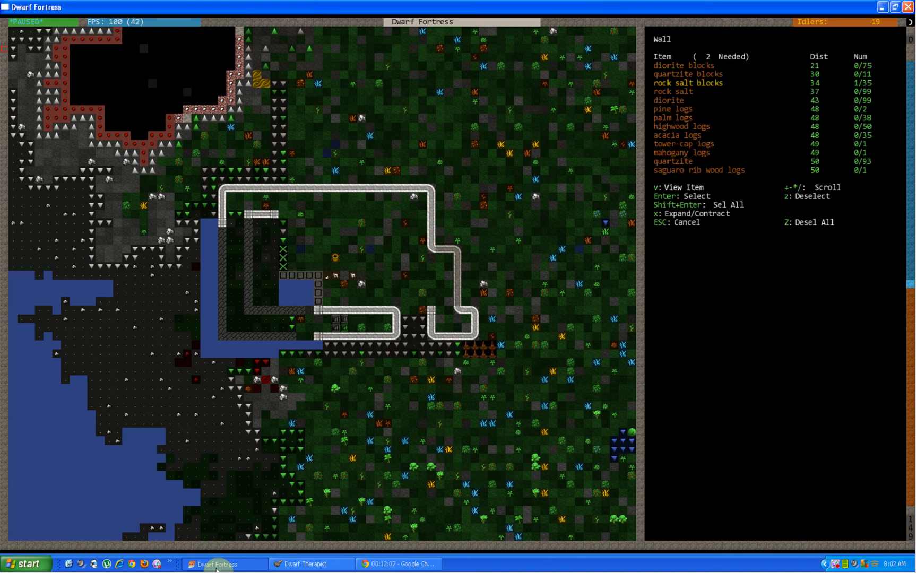
{"action": "key", "text": "Enter"}
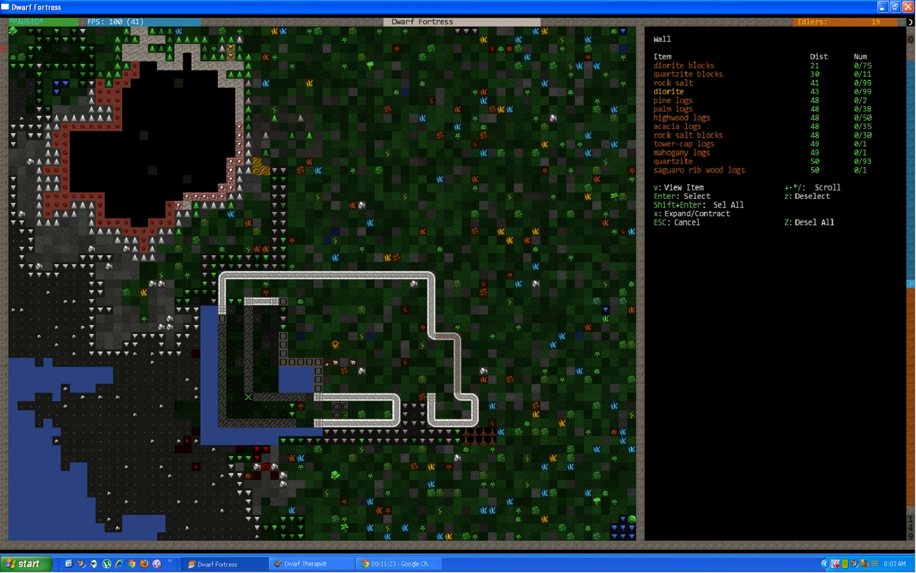
- Stop wall placement and suspend construction of the planned wall beside the pond
{"action": "key", "text": "down"}
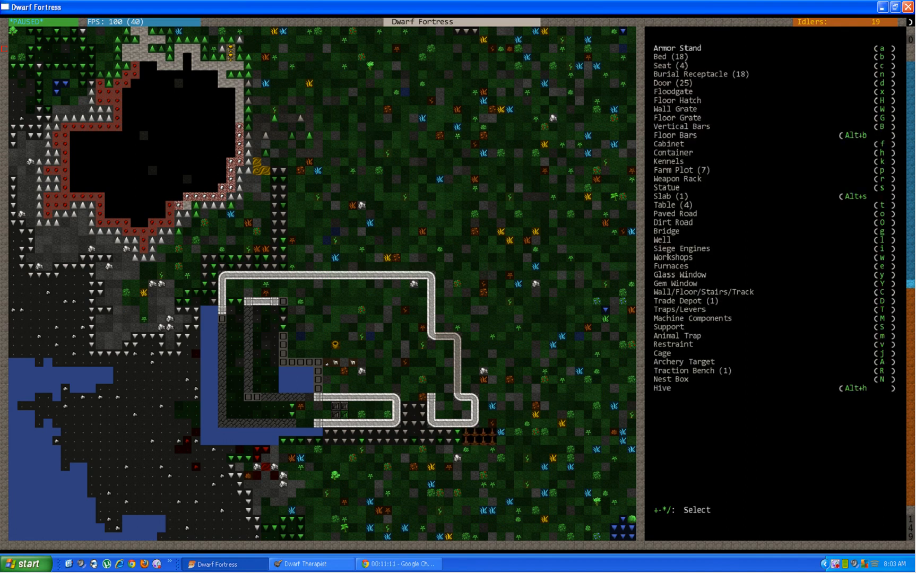
{"action": "left_click", "coordinate": [326, 309]}
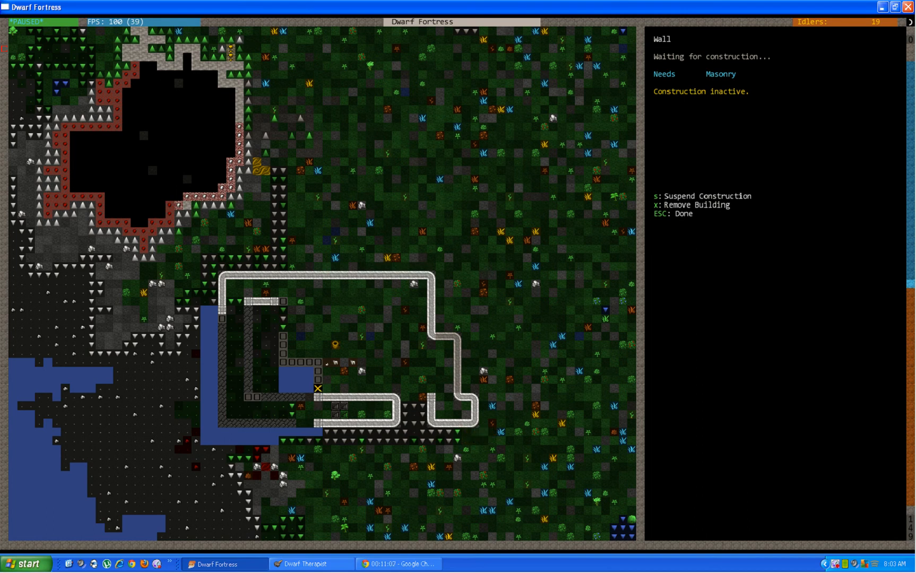
{"action": "key", "text": "s"}
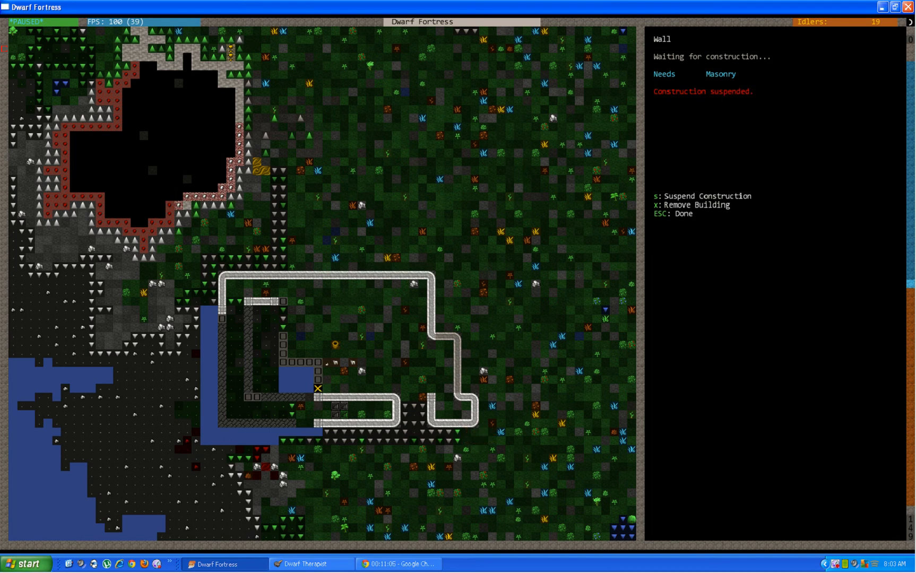
{"action": "key", "text": "Escape"}
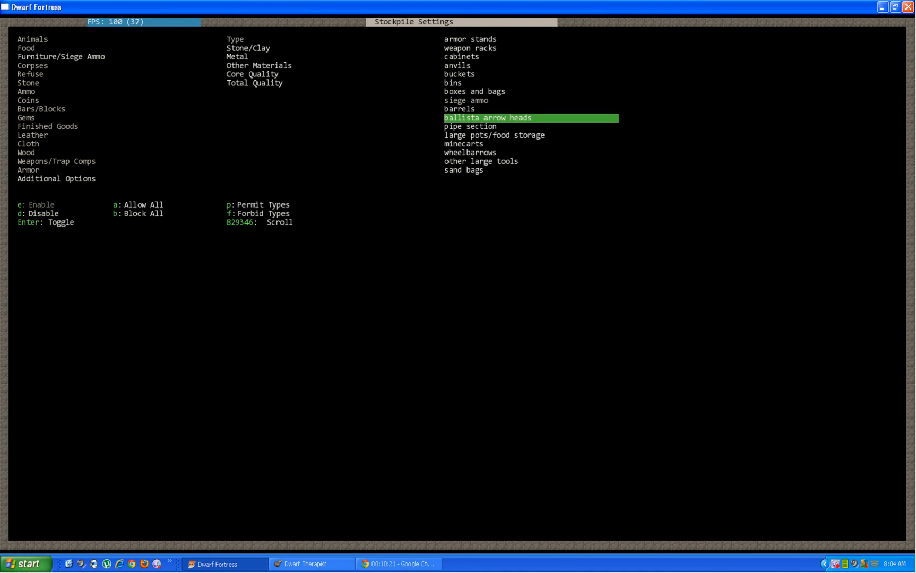
- Step through the stockpile's Furniture/Siege Ammo types and leave the settings
{"action": "key", "text": "down"}
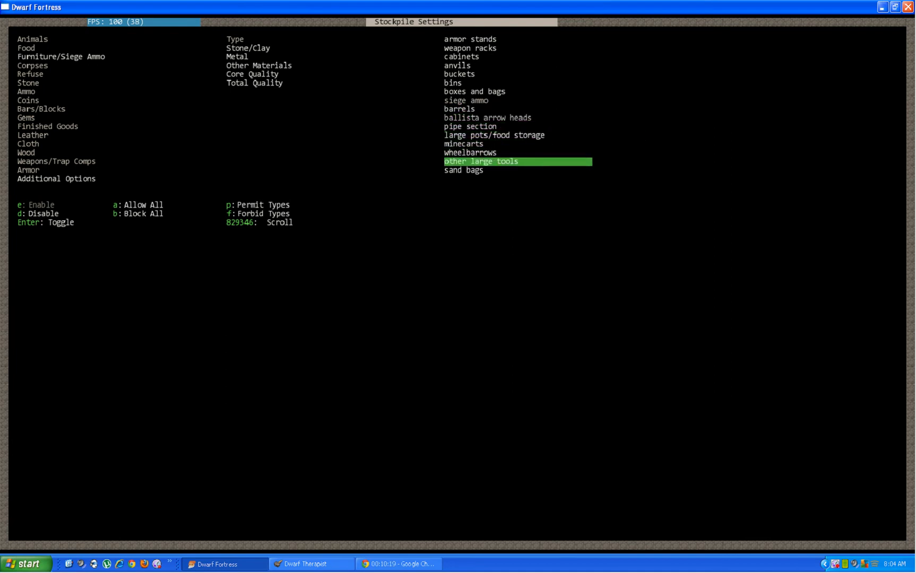
{"action": "key", "text": "Escape"}
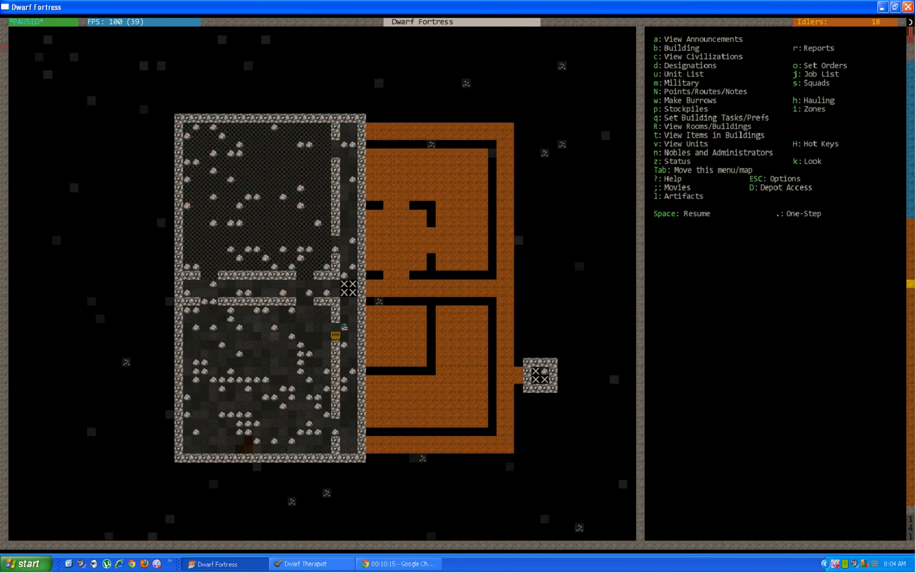
- Set the stockpile's finished goods to exclude armor, footwear, headwear and handwear
{"action": "key", "text": "p"}
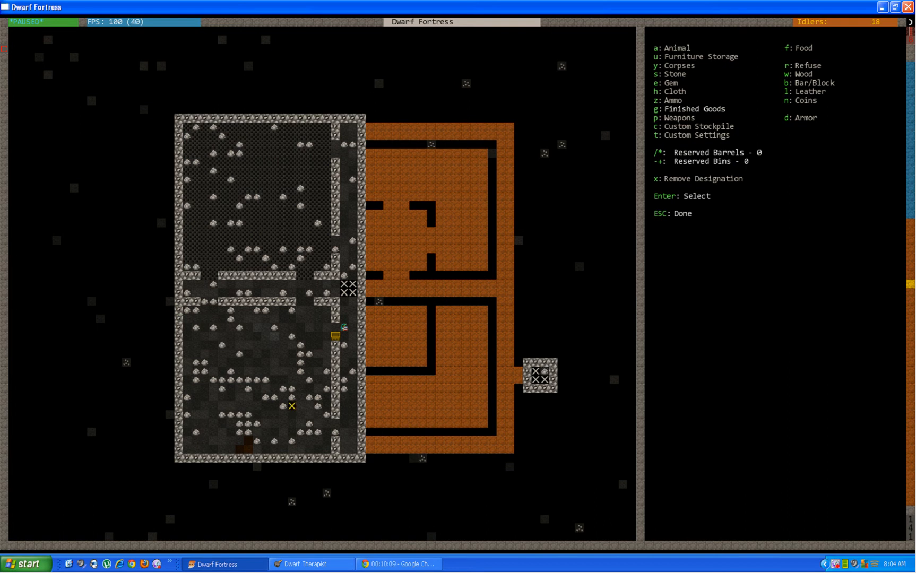
{"action": "key", "text": "Escape"}
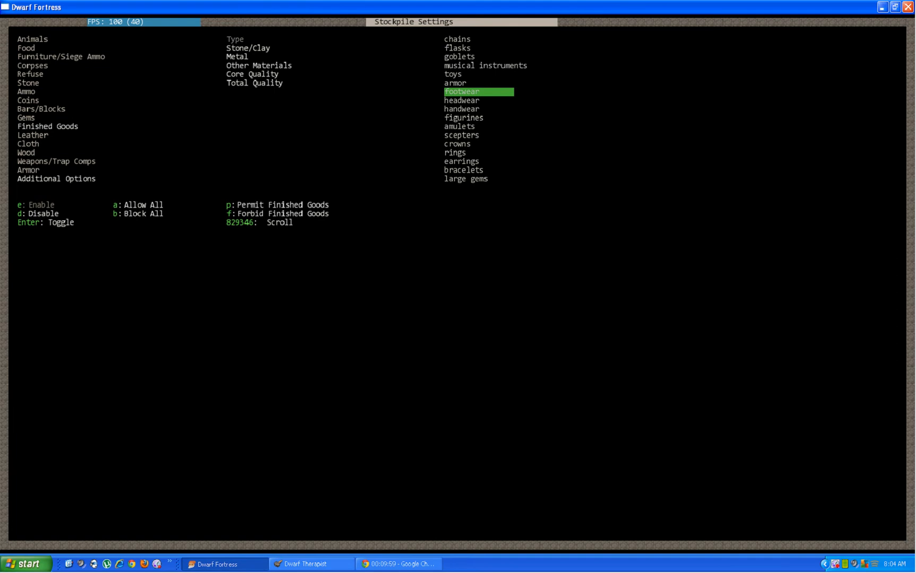
{"action": "key", "text": "up"}
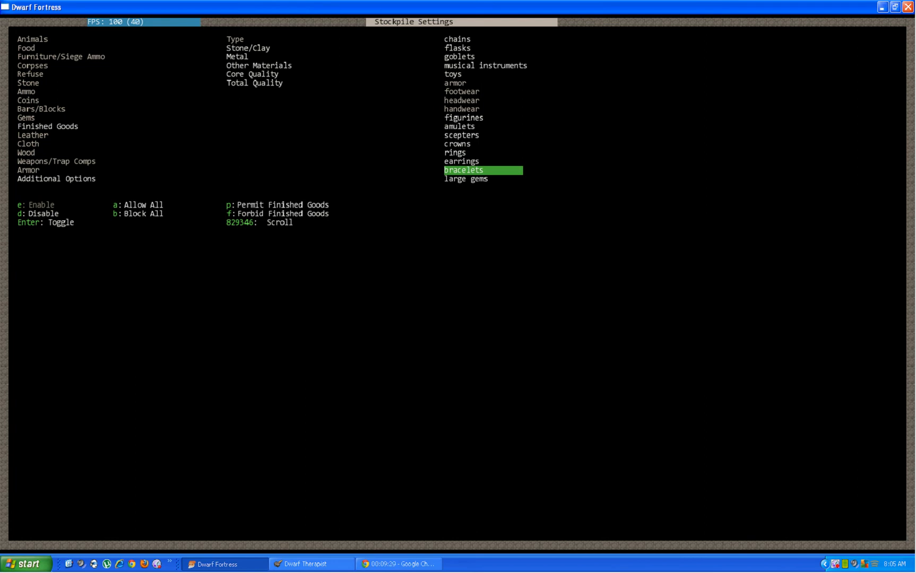
{"action": "key", "text": "up"}
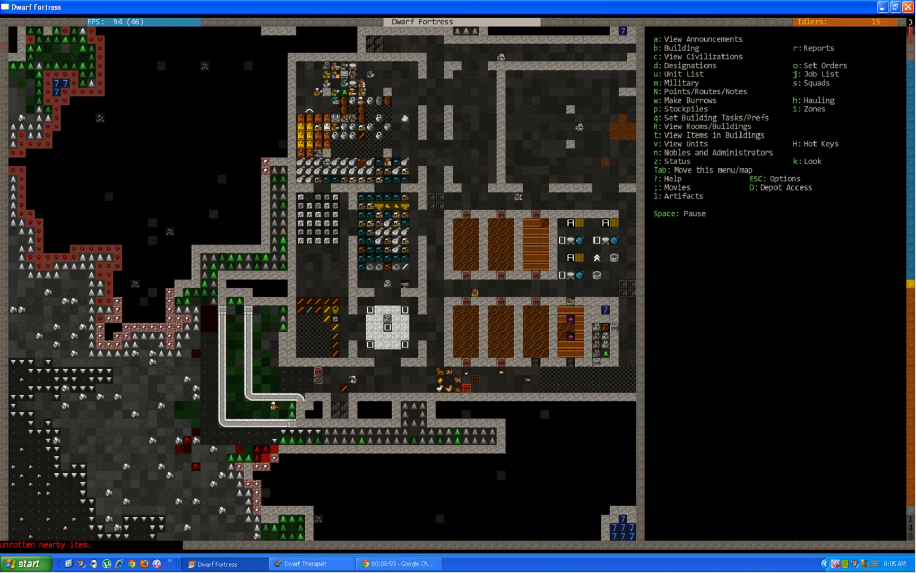
- Place a raising bridge at the lower entrance built from quartzite blocks
{"action": "key", "text": "b"}
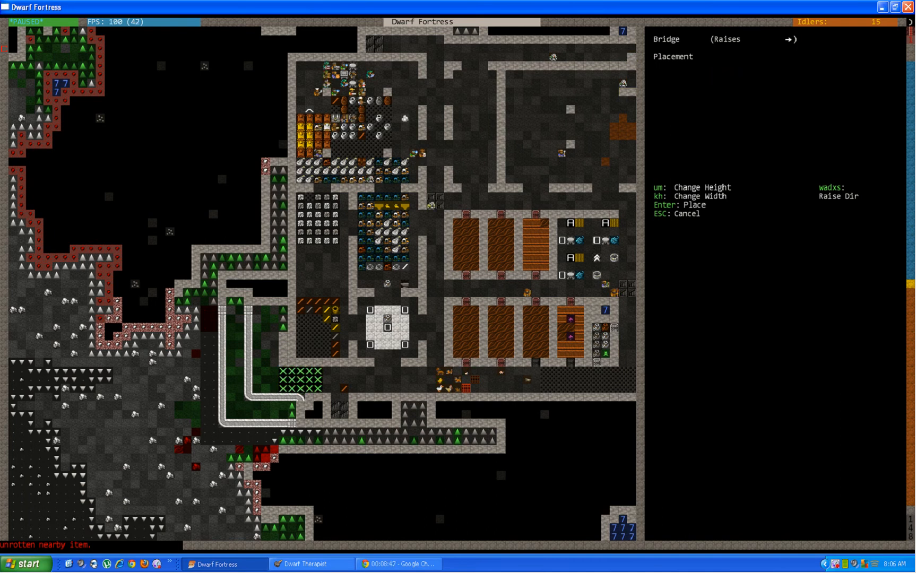
{"action": "key", "text": "Enter"}
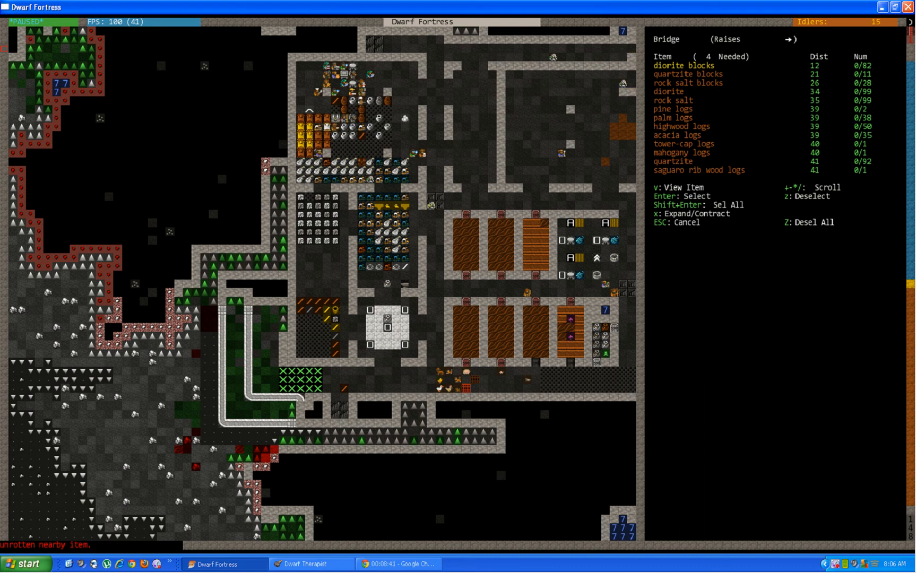
{"action": "left_click", "coordinate": [689, 73]}
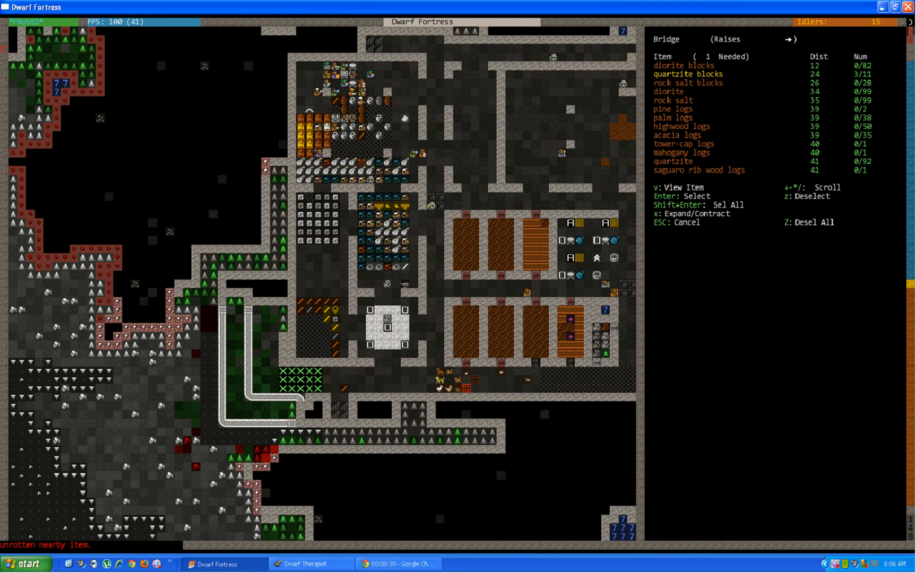
{"action": "key", "text": "Escape"}
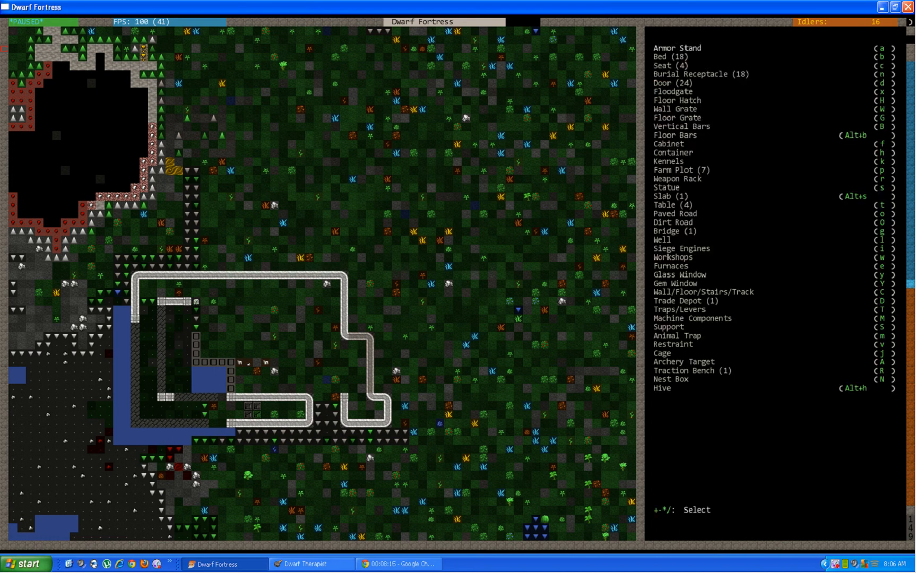
- Lay out a ten-tile wall line north of the surface enclosure and choose its material
{"action": "key", "text": "Escape"}
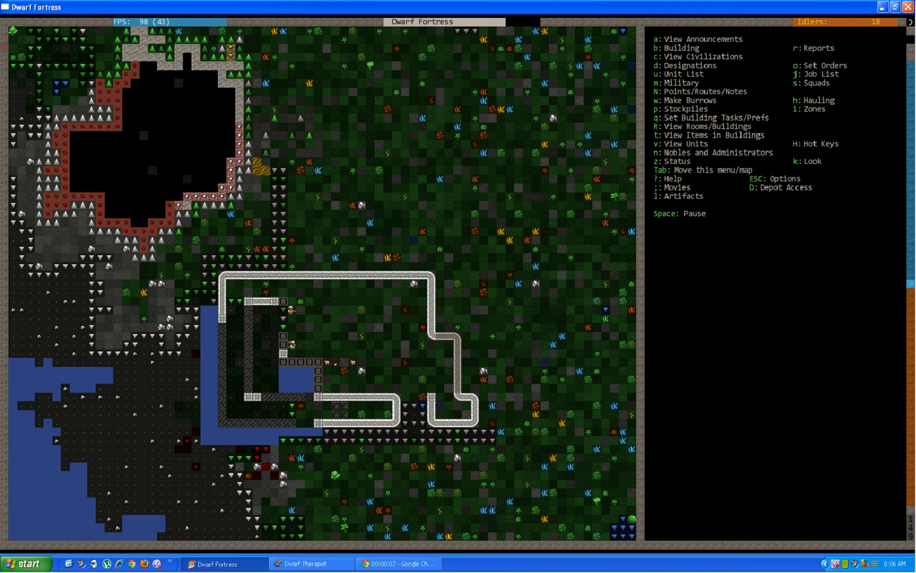
{"action": "key", "text": "b"}
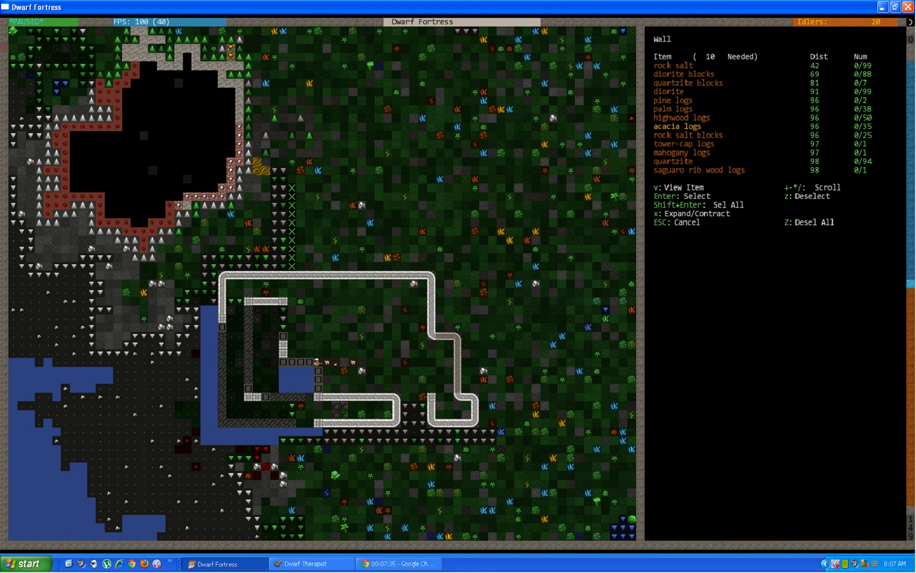
{"action": "key", "text": "Enter"}
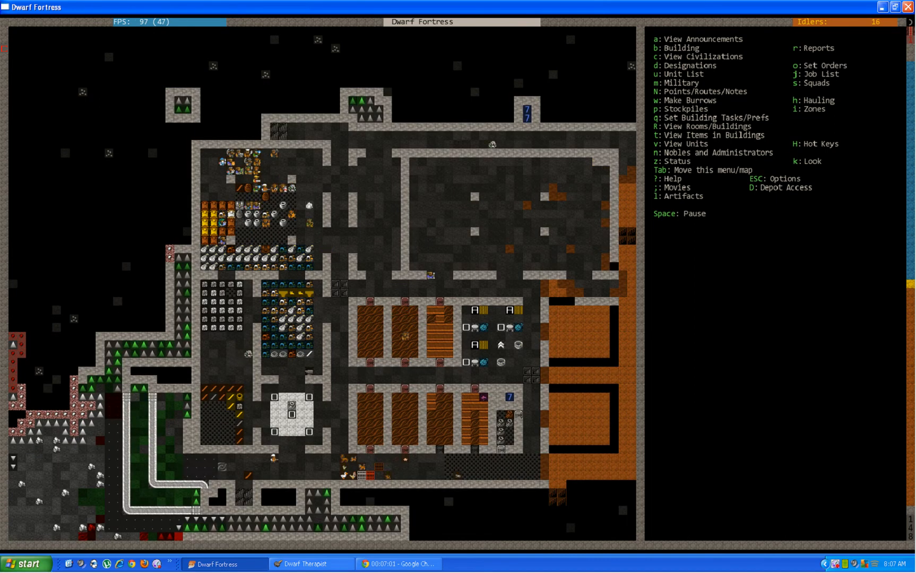
- Show the citizen list with all 48 dwarves and their current jobs
{"action": "key", "text": "space"}
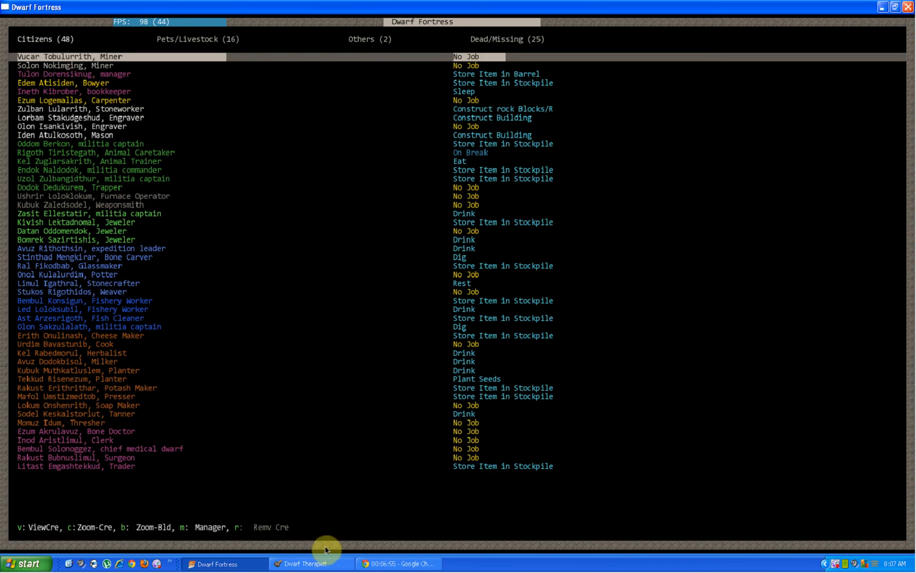
{"action": "mouse_move", "coordinate": [121, 188]}
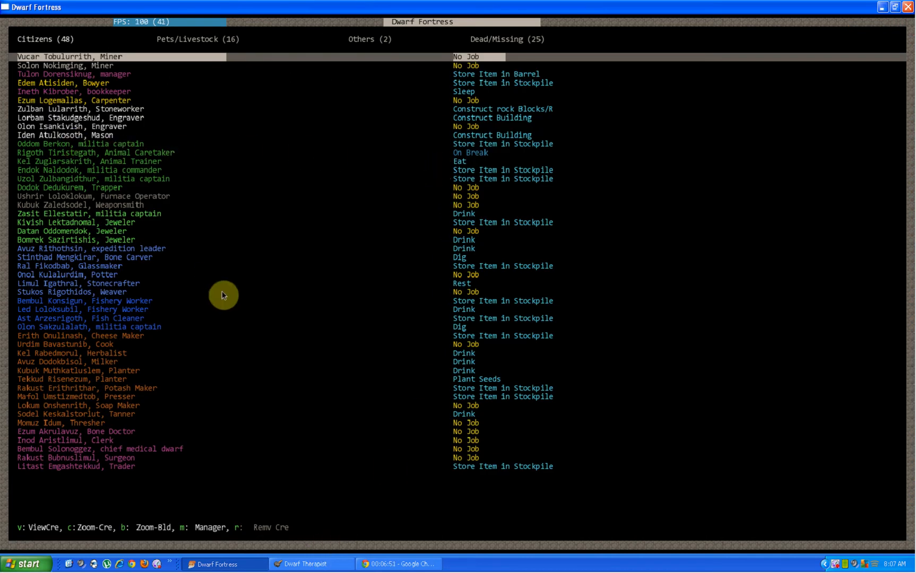
{"action": "mouse_move", "coordinate": [307, 405]}
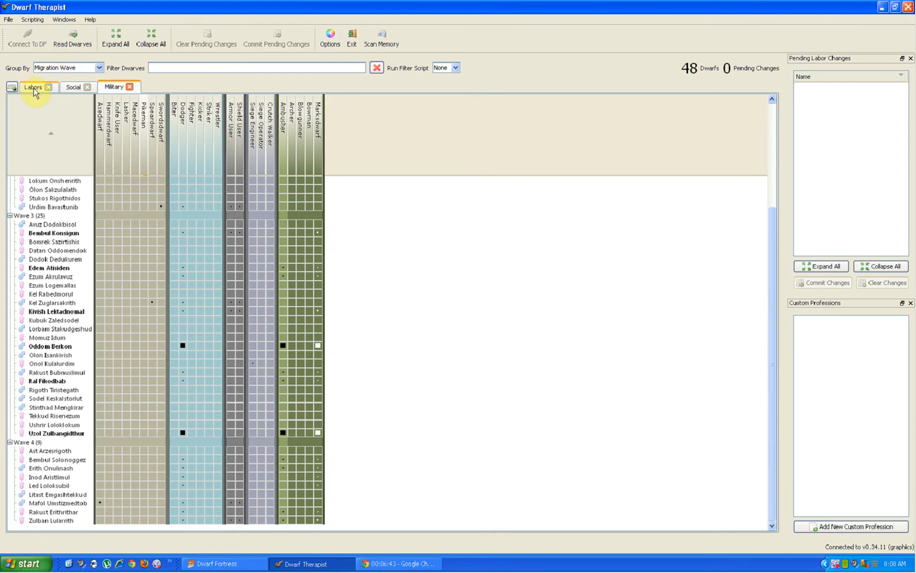
- Browse the labors grid for all 48 dwarves, then bring the fortress game back to the front
{"action": "left_click", "coordinate": [33, 86]}
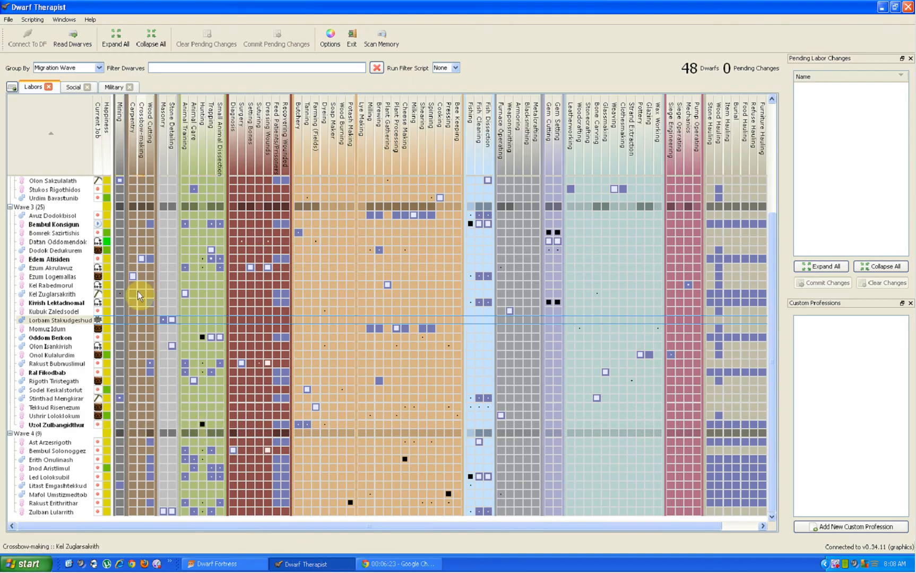
{"action": "left_click", "coordinate": [163, 321]}
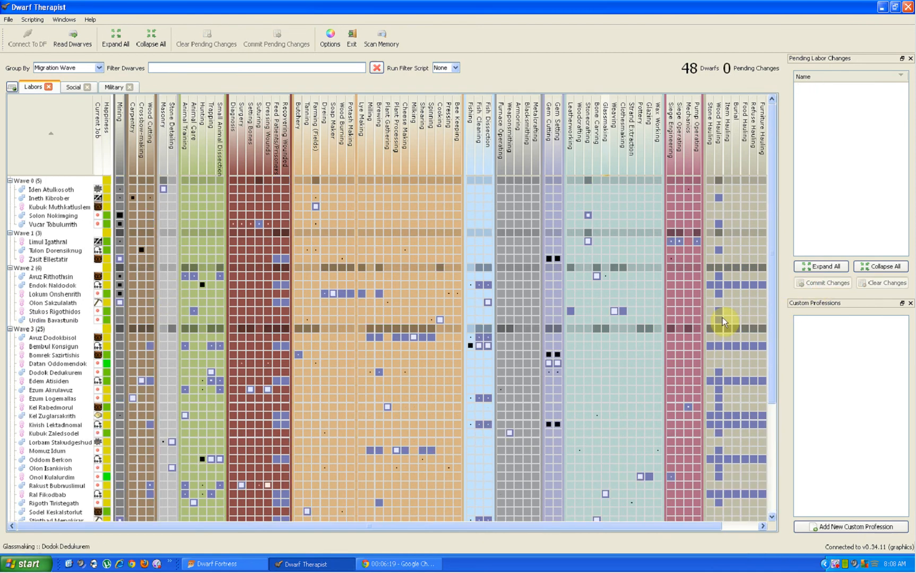
{"action": "scroll", "scroll_direction": "down", "scroll_amount": 3}
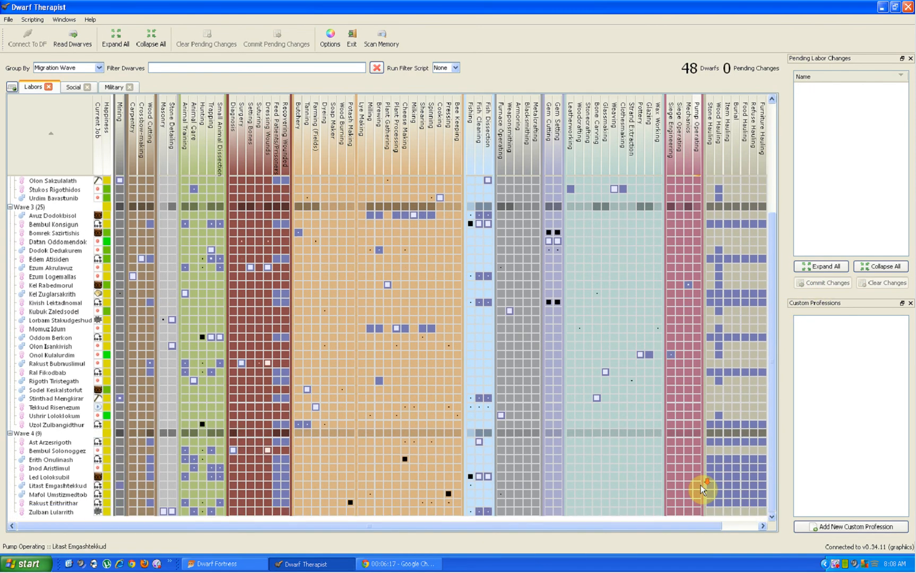
{"action": "mouse_move", "coordinate": [576, 468]}
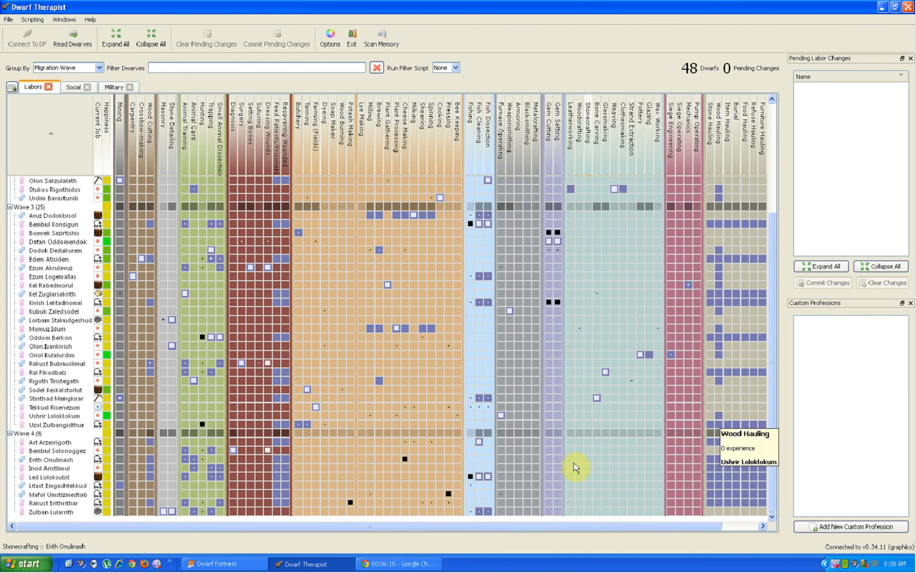
{"action": "left_click", "coordinate": [215, 564]}
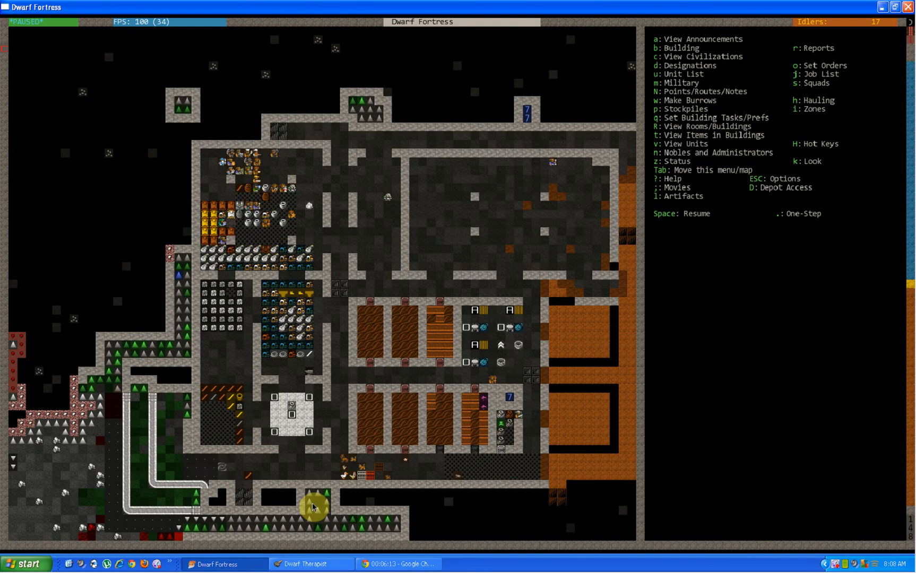
- Unpause, confirm the quartzite bridge still awaits an architect, then bring up Dwarf Therapist
{"action": "key", "text": "space"}
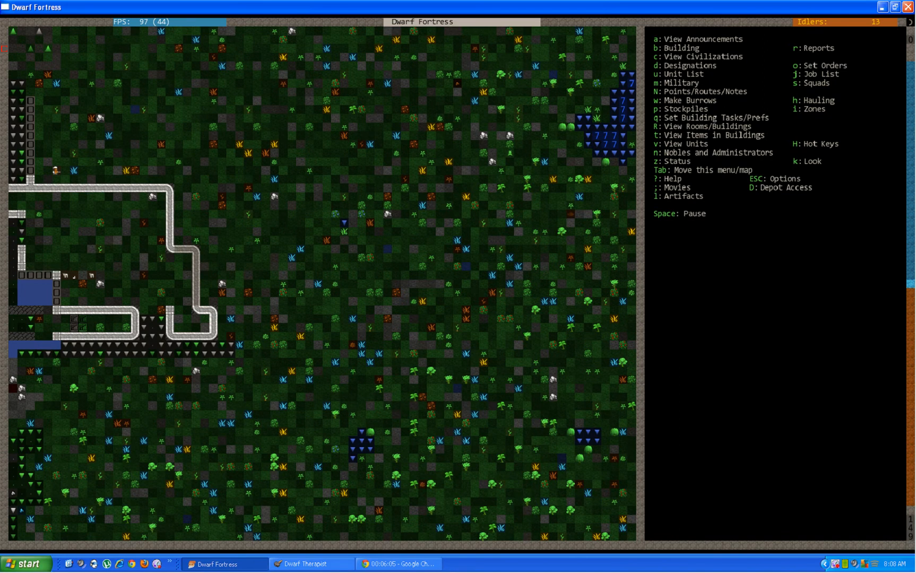
{"action": "scroll", "scroll_direction": "left", "scroll_amount": 3}
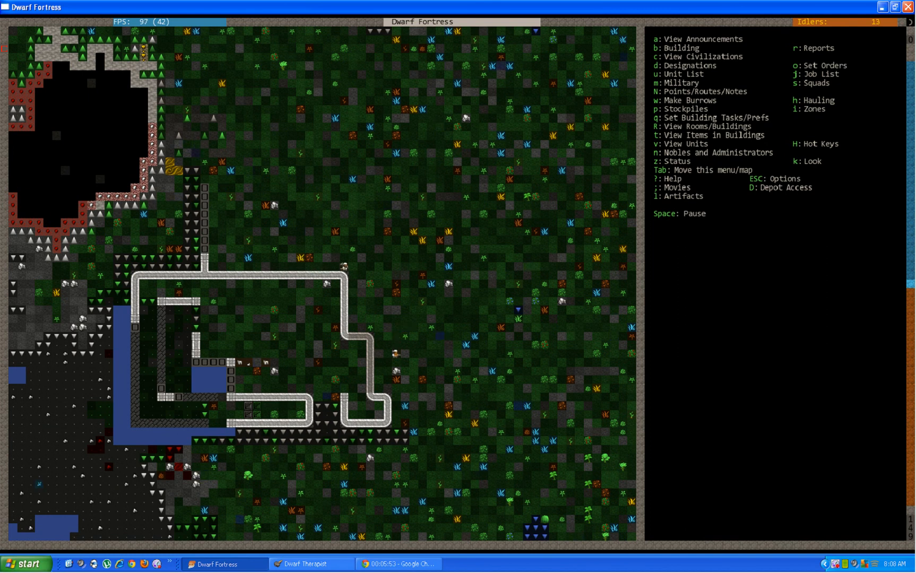
{"action": "scroll", "scroll_direction": "down", "scroll_amount": 3}
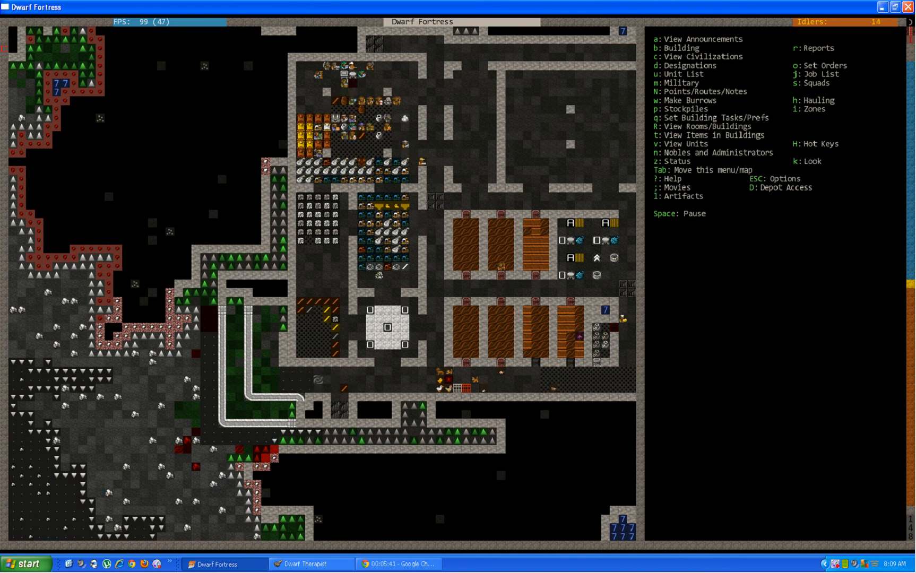
{"action": "key", "text": "u"}
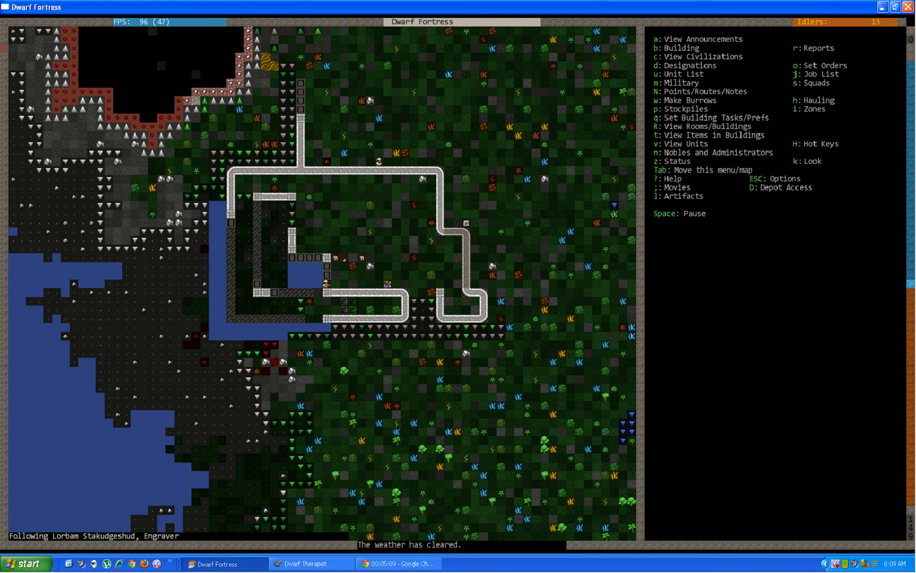
{"action": "key", "text": ">"}
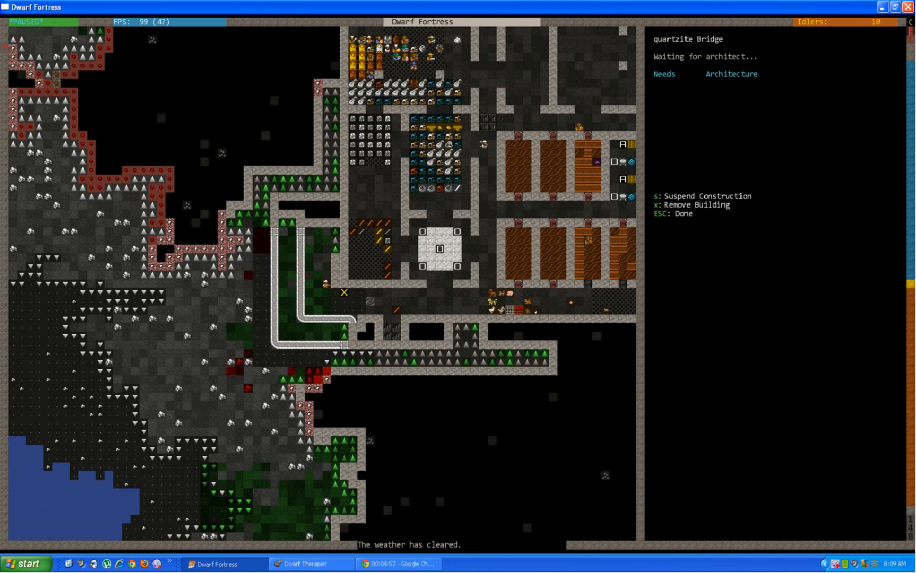
{"action": "key", "text": "Escape"}
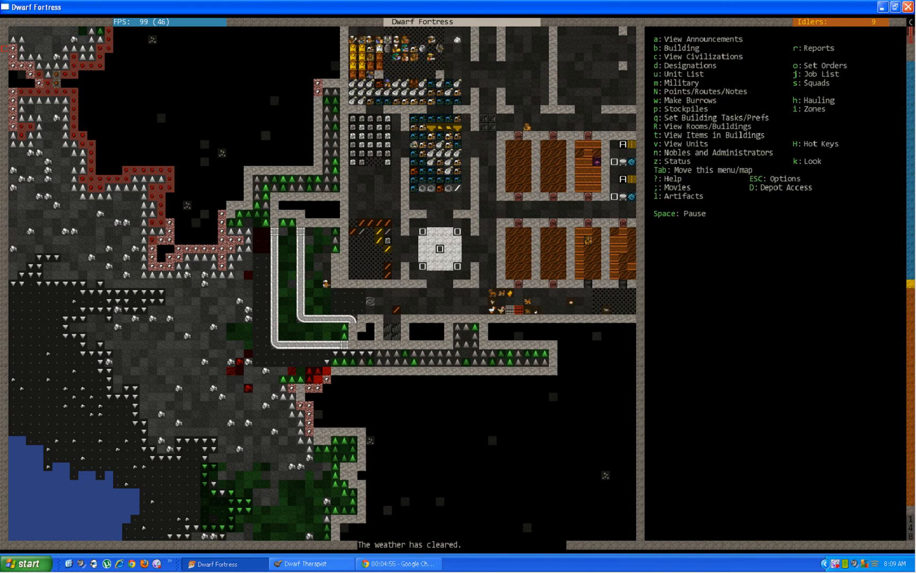
{"action": "left_click", "coordinate": [304, 564]}
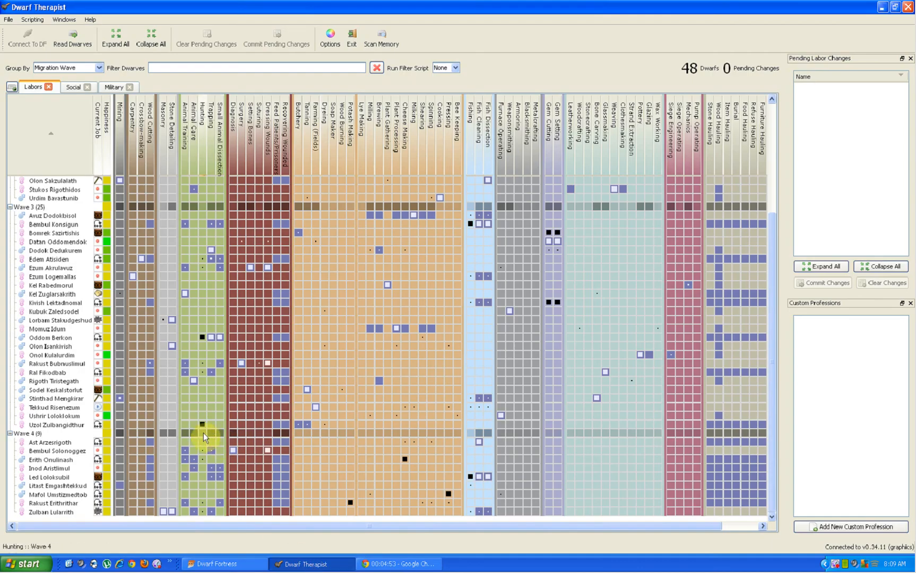
- Return from the labors grid to the running fortress map
{"action": "left_click", "coordinate": [163, 319]}
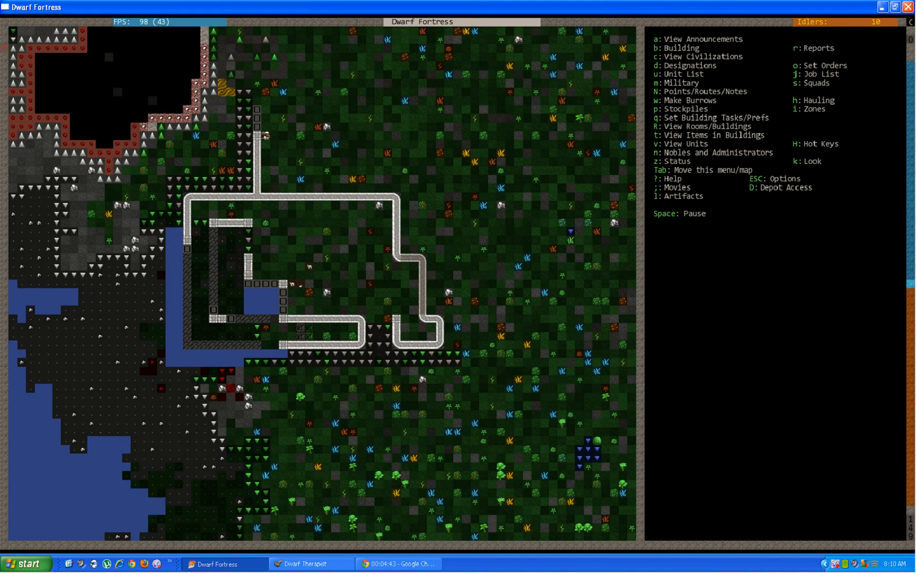
{"action": "key", "text": "u"}
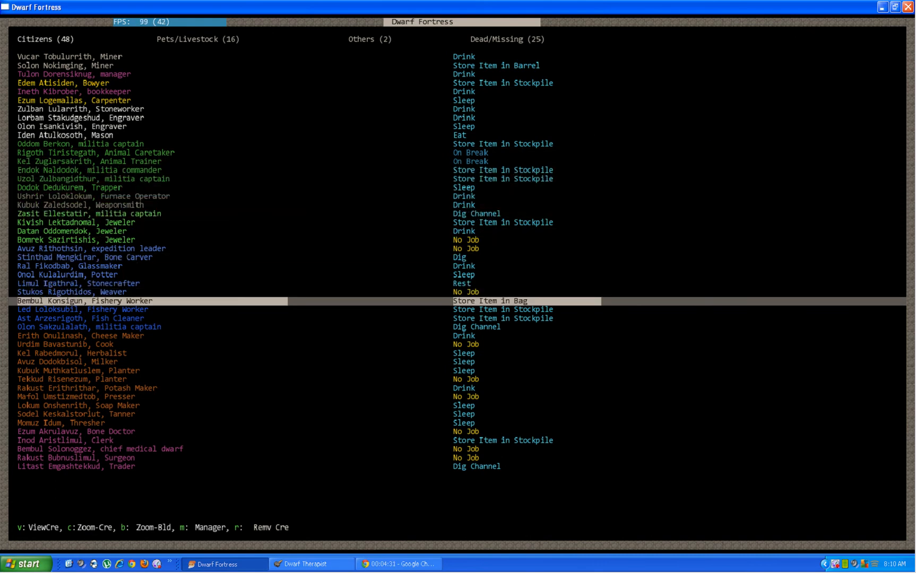
{"action": "key", "text": "Escape"}
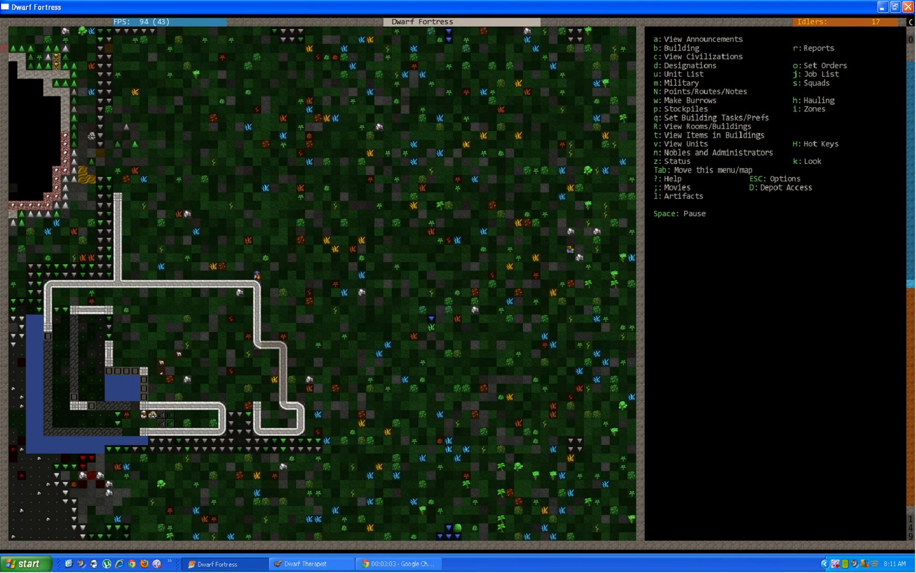
{"action": "key", "text": "u"}
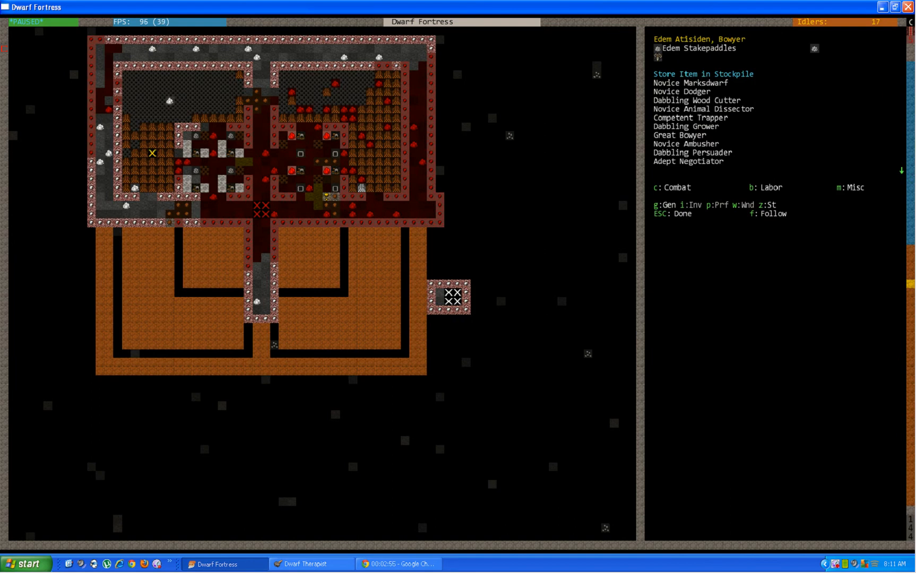
- Leave the bowyer's details view for the main fortress map
{"action": "key", "text": "Escape"}
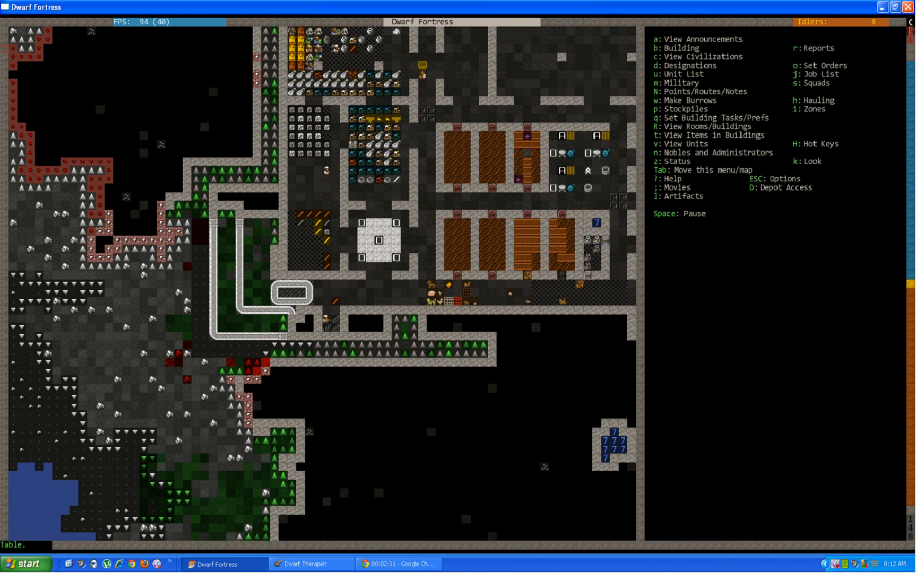
- Move the view to the surface level where the outer wall outline is designated
{"action": "scroll", "scroll_direction": "down", "scroll_amount": 3}
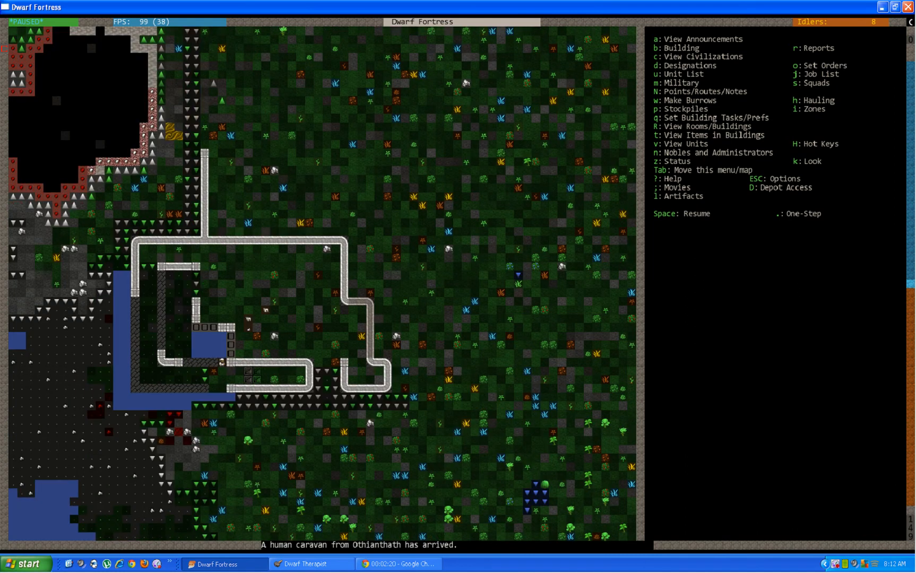
- Inspect a planned surface wall still awaiting masonry and marked inactive
{"action": "key", "text": "space"}
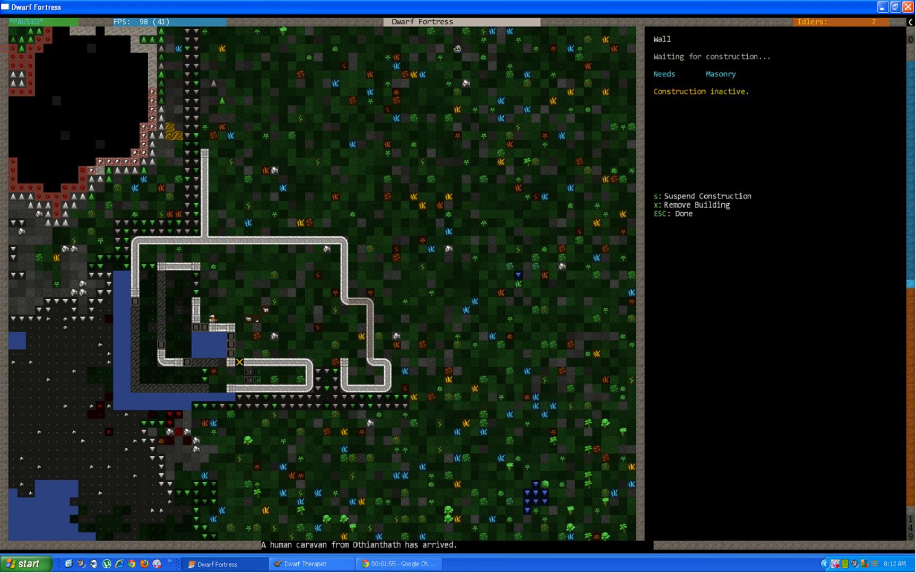
{"action": "key", "text": "Escape"}
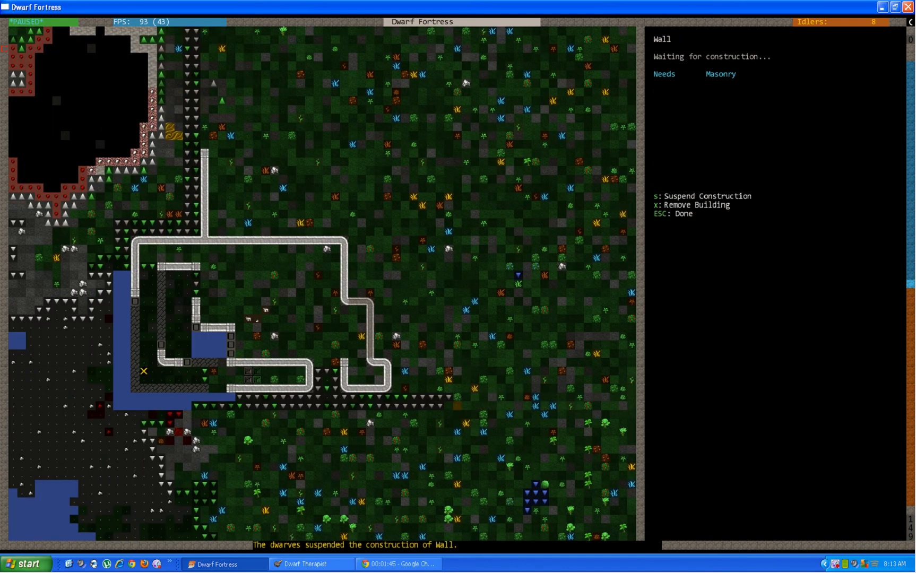
- Leave the suspended wall's details and return to the main fortress menu
{"action": "key", "text": "s"}
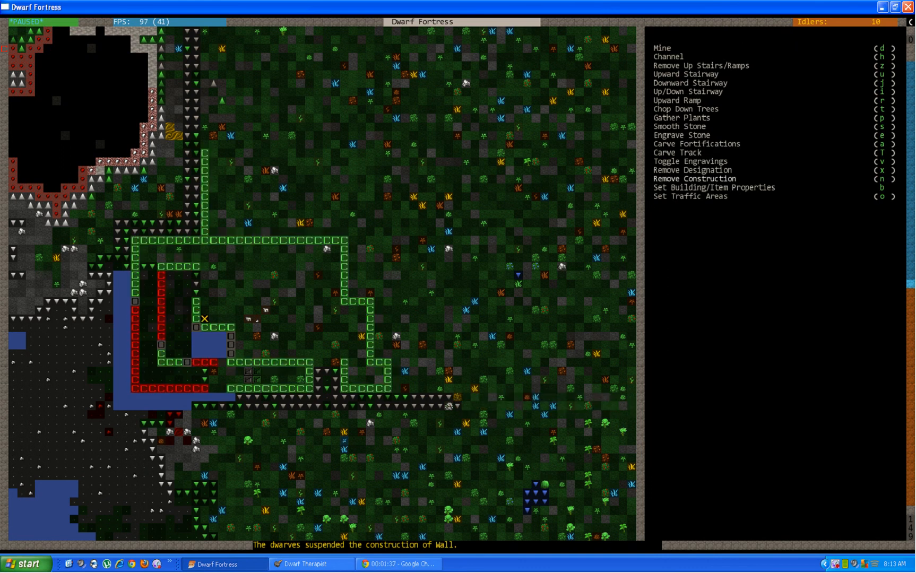
{"action": "key", "text": "Escape"}
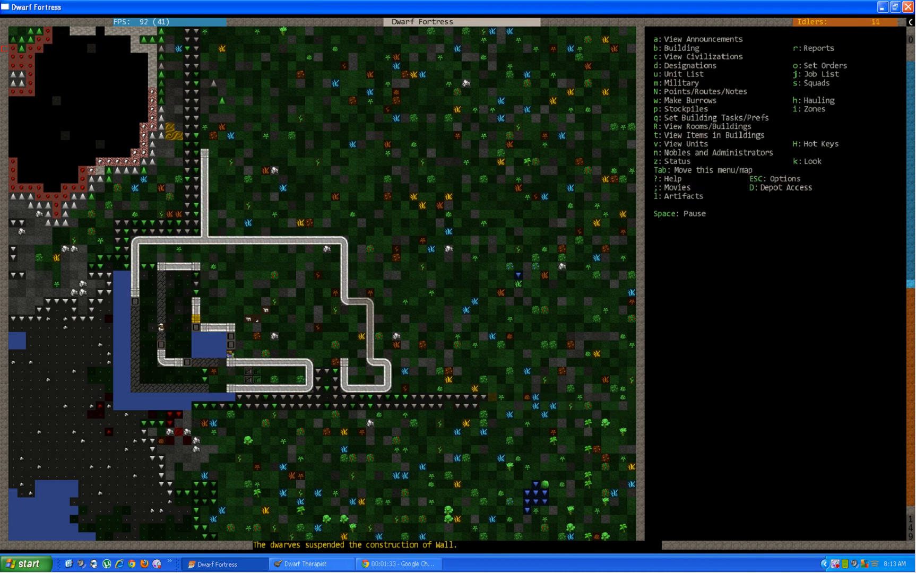
- Plan two quartzite-block wall tiles closing the gaps in the pond-side inner wall
{"action": "key", "text": "b"}
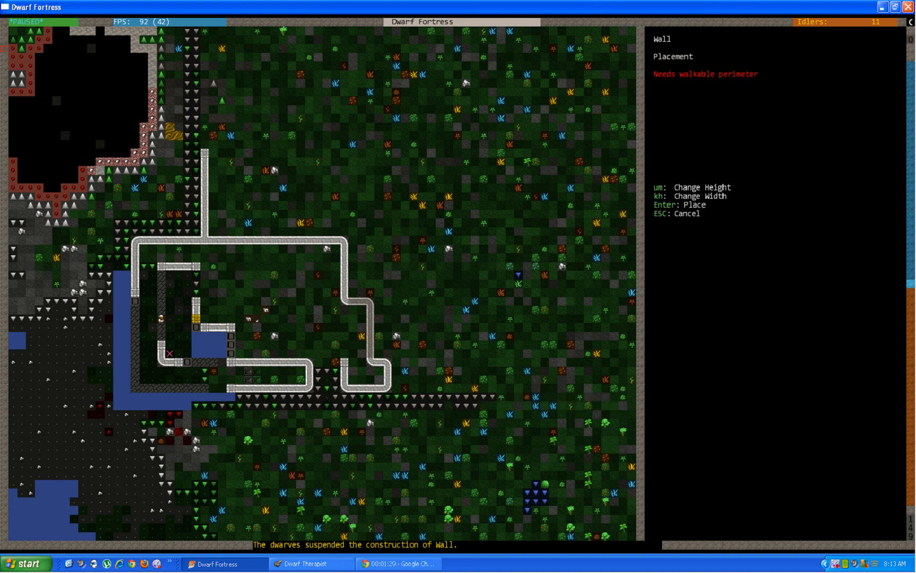
{"action": "key", "text": "Enter"}
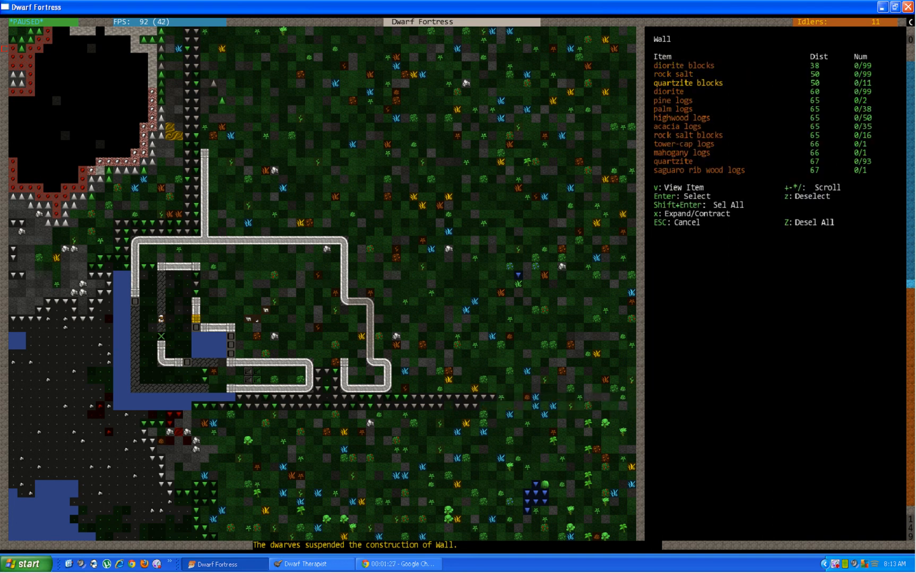
{"action": "key", "text": "Escape"}
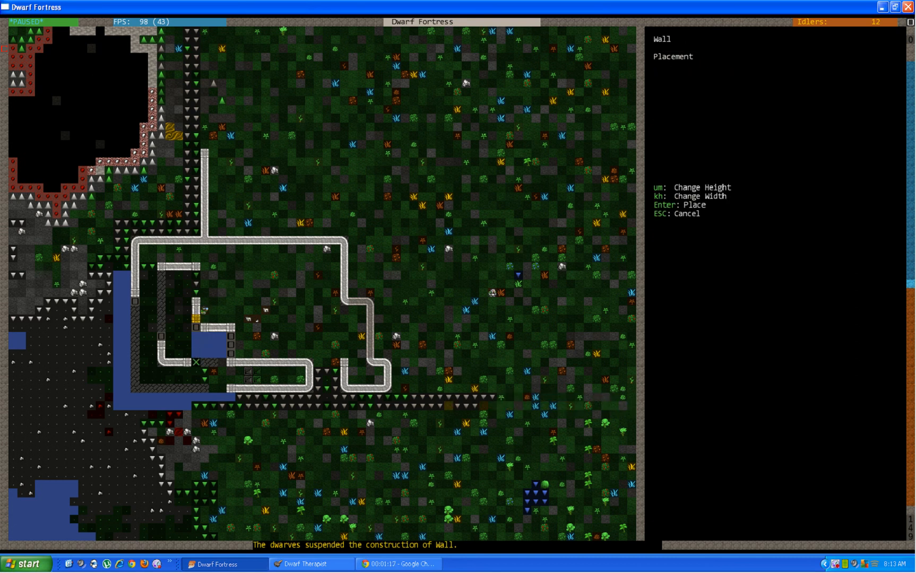
{"action": "key", "text": "Enter"}
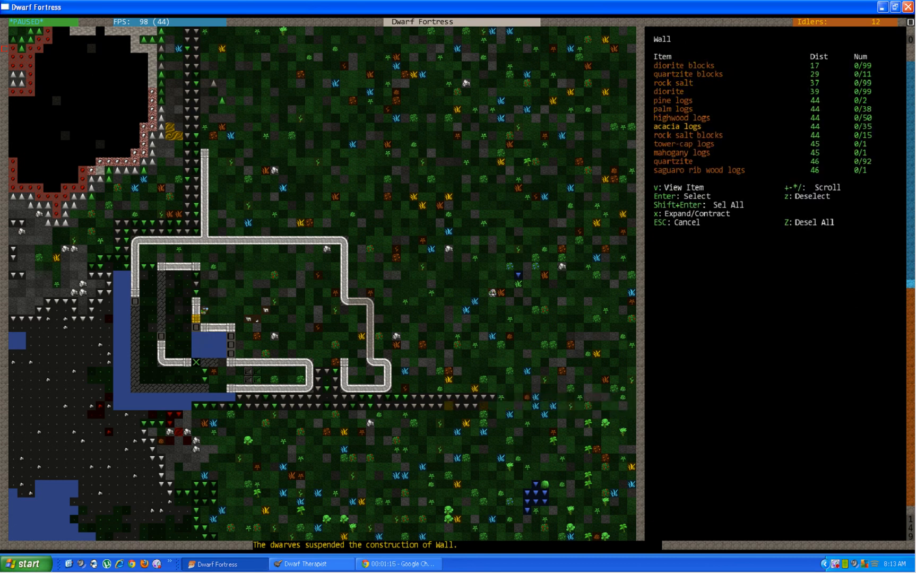
{"action": "key", "text": "Escape"}
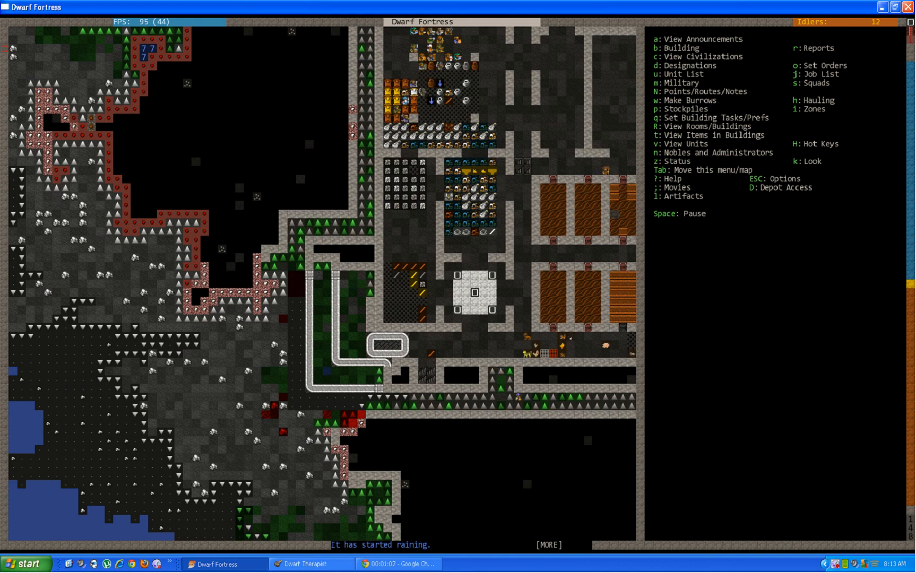
- Browse the Others list past the Stray Alpaca and Hen and jump to the Two-humped Camel
{"action": "key", "text": "u"}
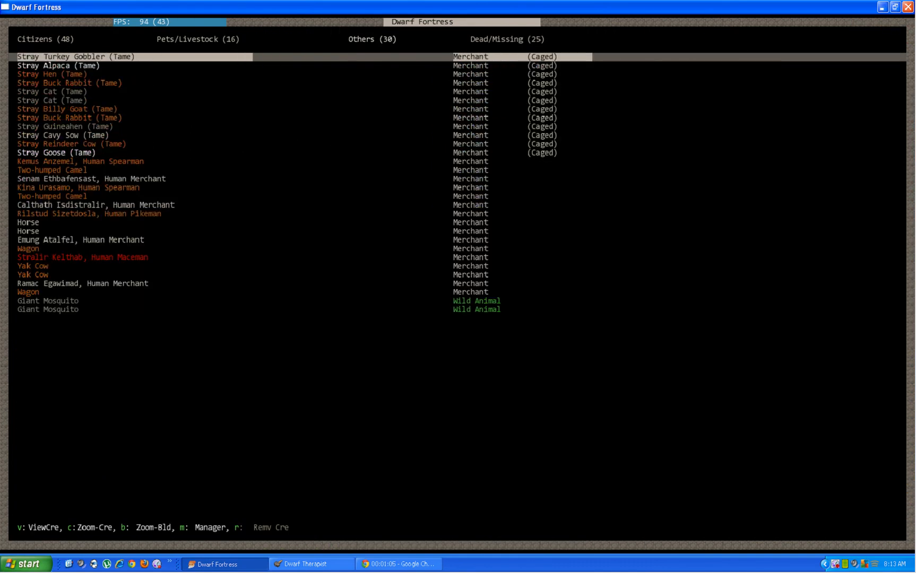
{"action": "key", "text": "Down"}
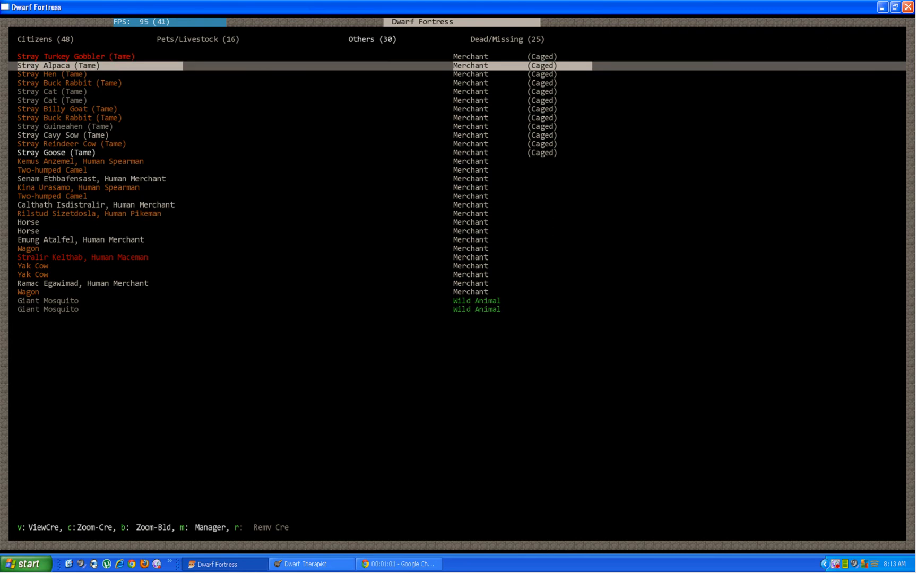
{"action": "key", "text": "Down"}
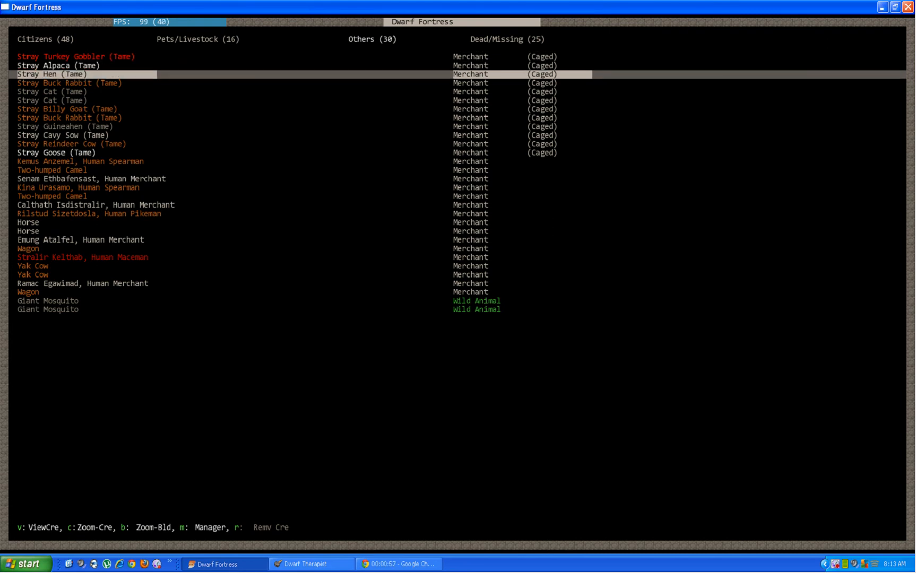
{"action": "key", "text": "down"}
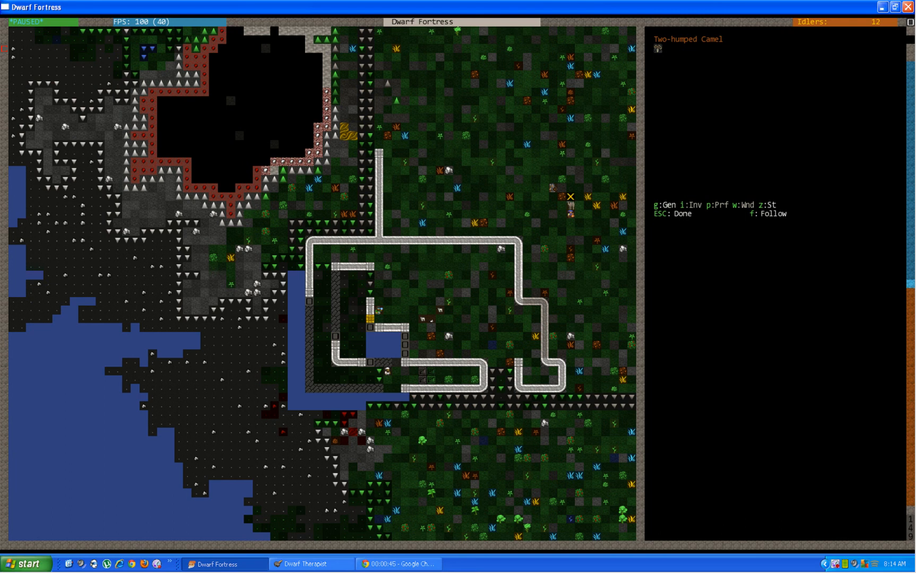
{"action": "key", "text": "Escape"}
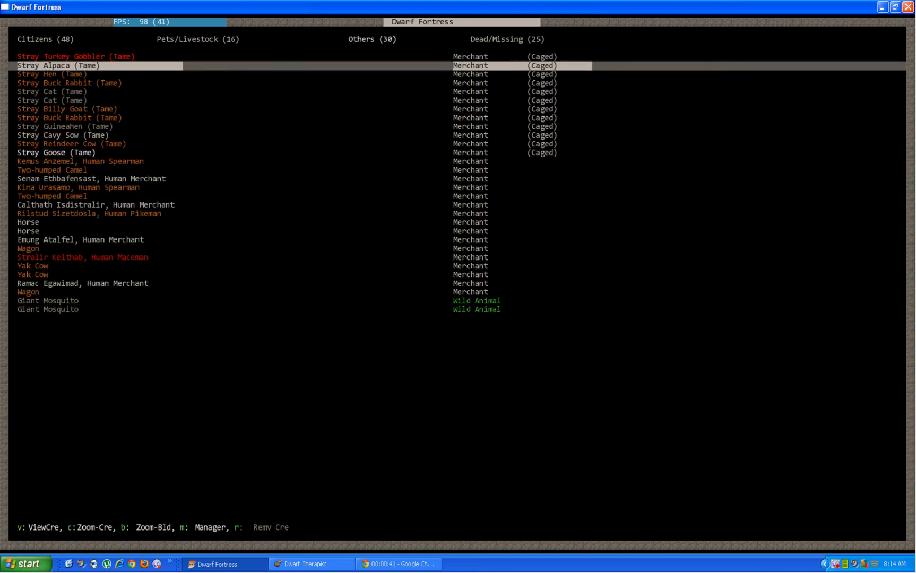
- Step further down the caged stray animals to the Stray Reindeer Cow and beyond
{"action": "key", "text": "Down"}
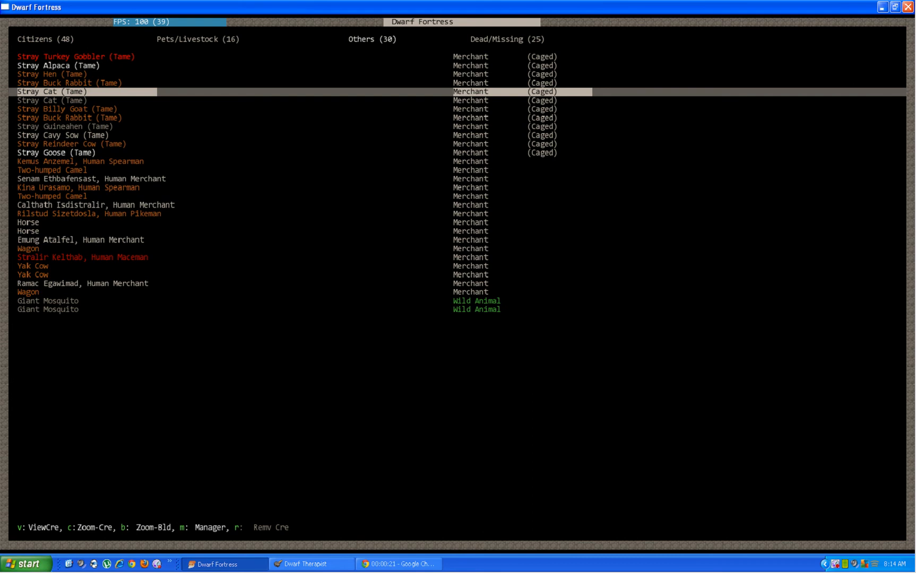
{"action": "key", "text": "down"}
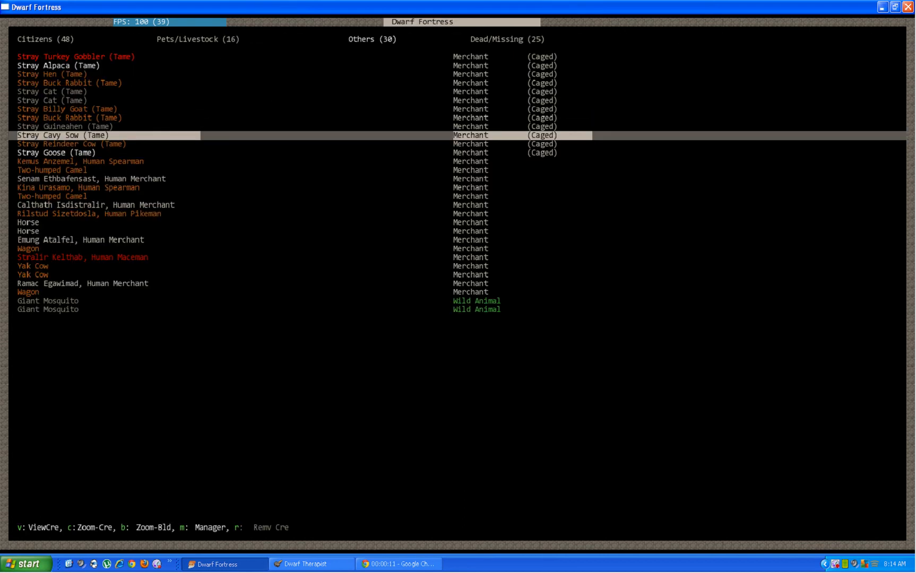
{"action": "key", "text": "Down"}
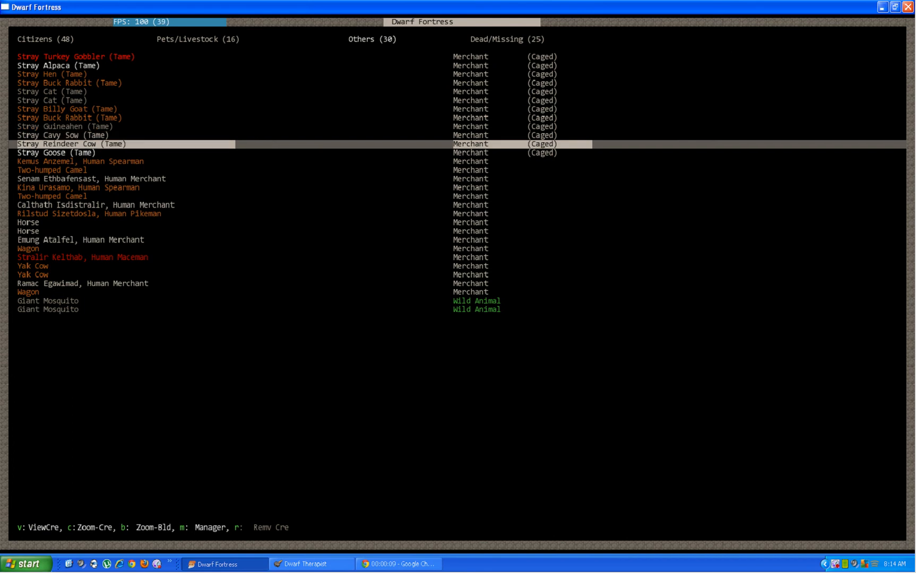
{"action": "key", "text": "down"}
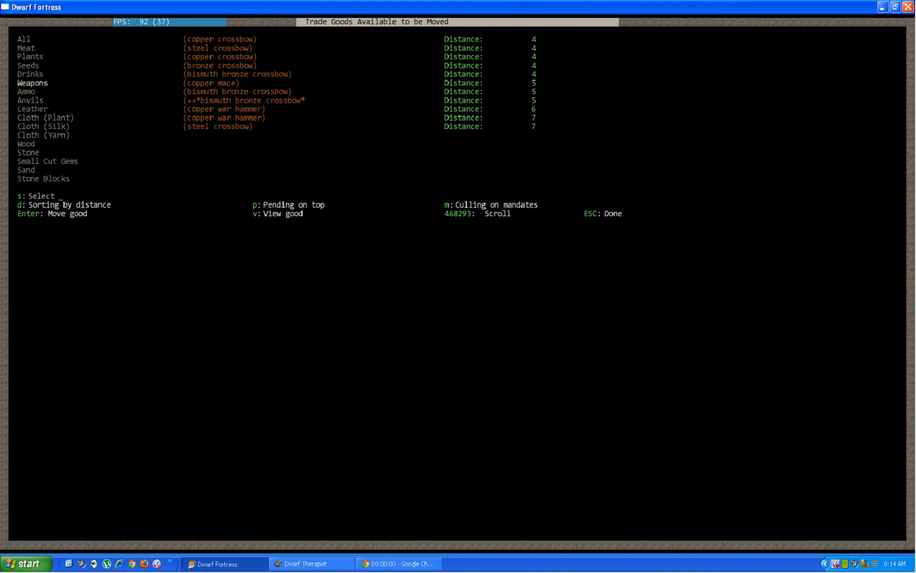
- Browse Plants and Small Cut Gems in Depot Access and mark cut tiger irons as pending
{"action": "left_click", "coordinate": [29, 74]}
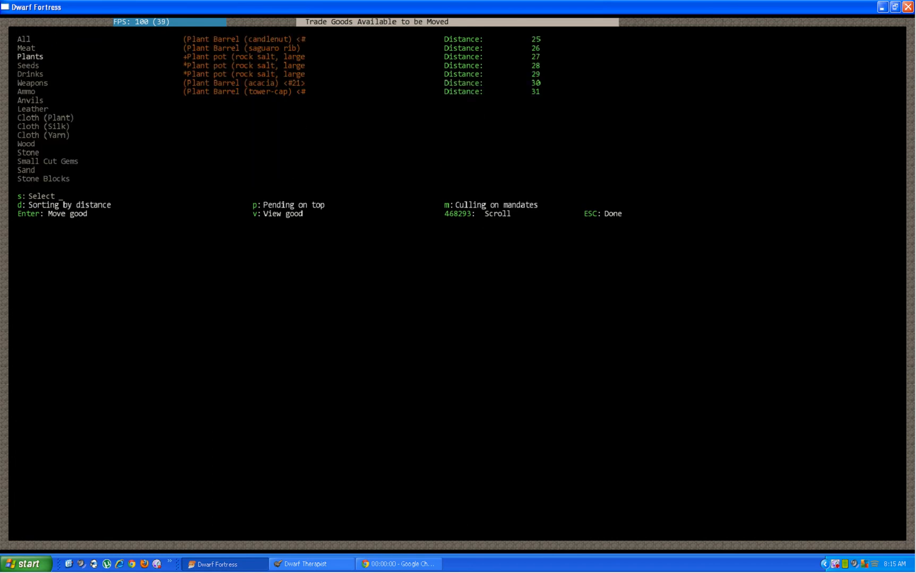
{"action": "left_click", "coordinate": [30, 73]}
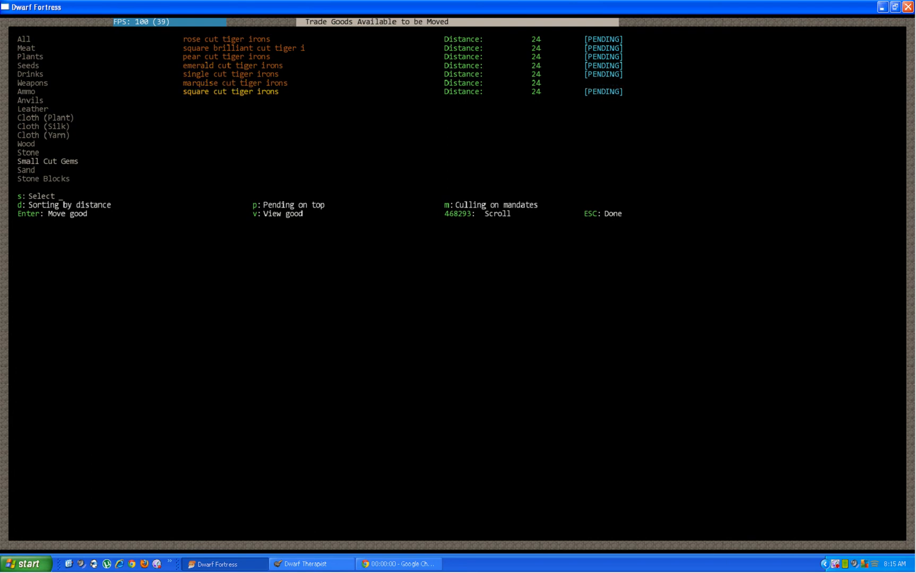
{"action": "key", "text": "Escape"}
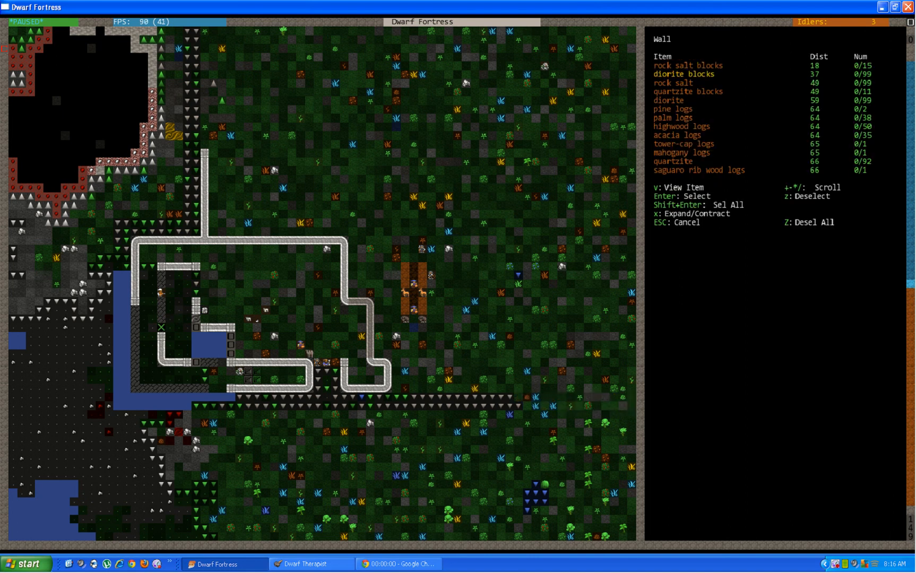
- Choose stone for another inner wall section and leave the construction menu
{"action": "key", "text": "Enter"}
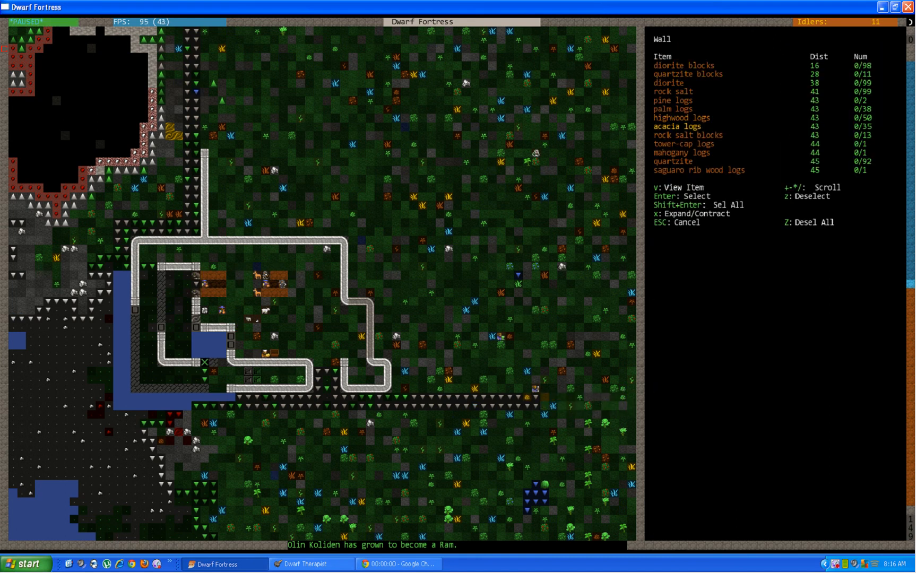
{"action": "key", "text": "Escape"}
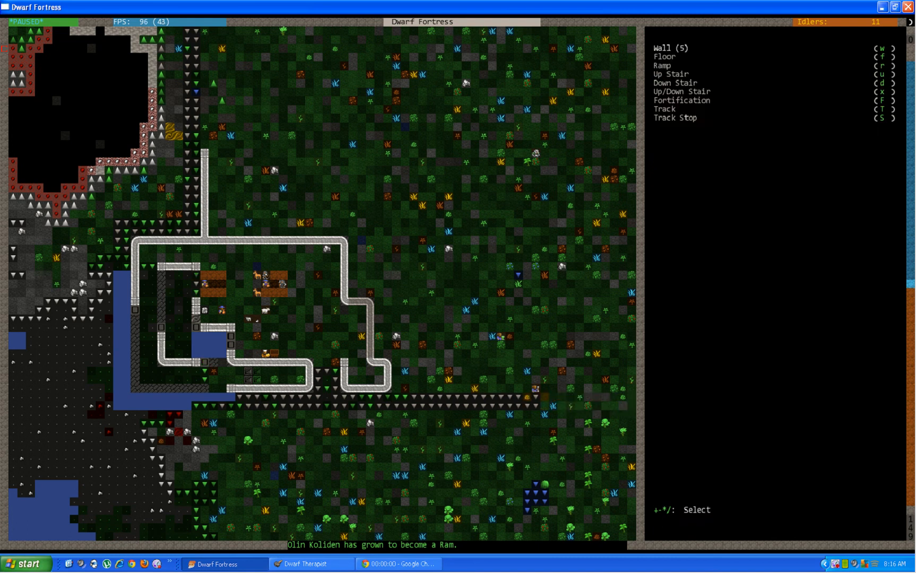
{"action": "key", "text": "Escape"}
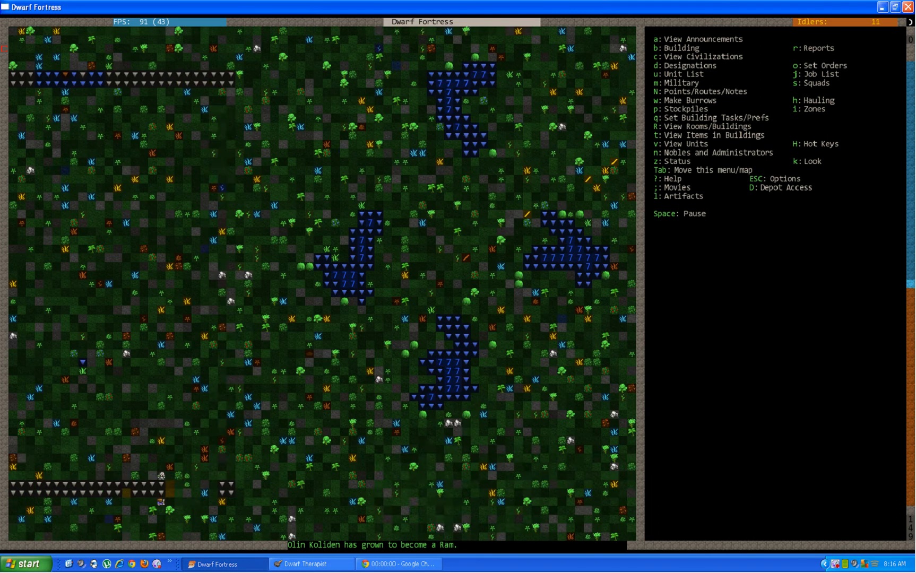
- Glance at the creature list, then switch to Chrome's Dwarf Fortress Wiki tab
{"action": "key", "text": "u"}
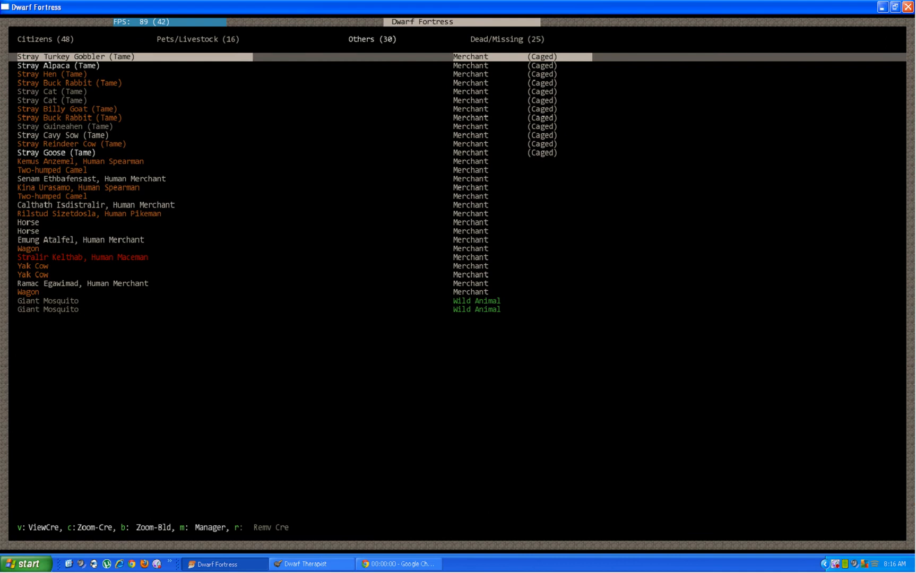
{"action": "key", "text": "Escape"}
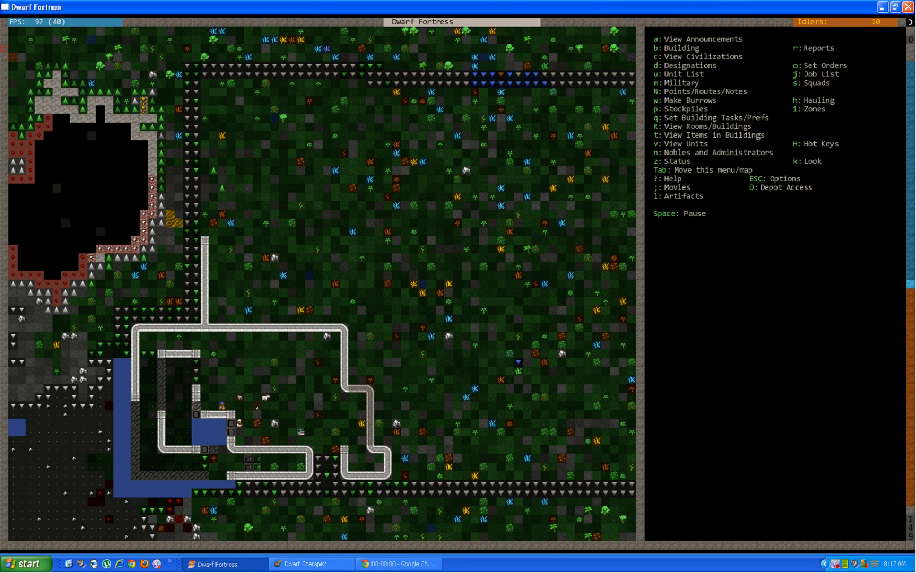
{"action": "key", "text": "Escape"}
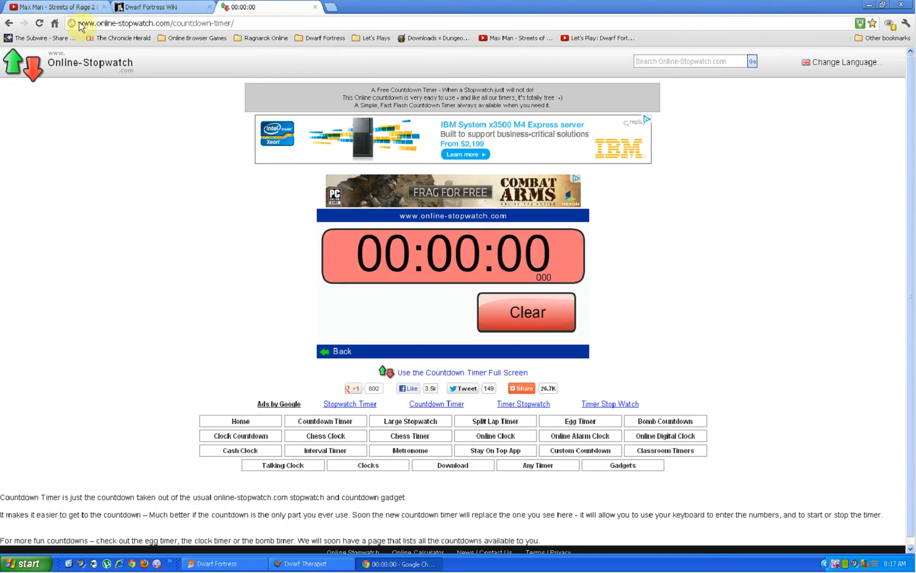
{"action": "left_click", "coordinate": [55, 8]}
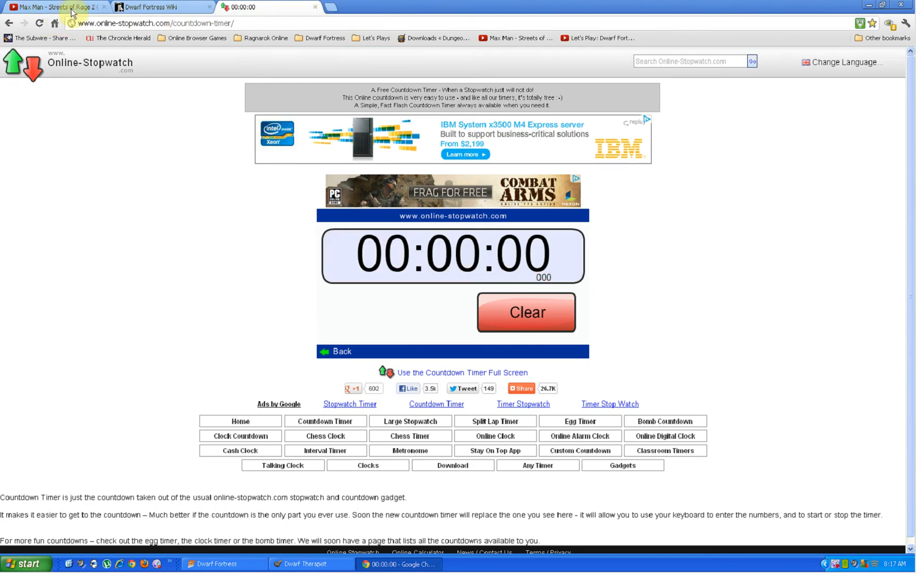
{"action": "left_click", "coordinate": [158, 6]}
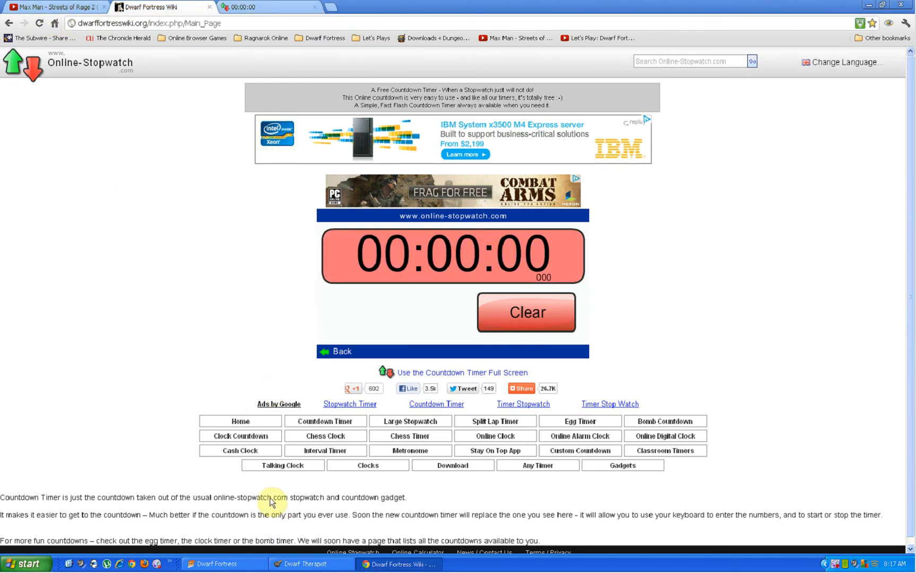